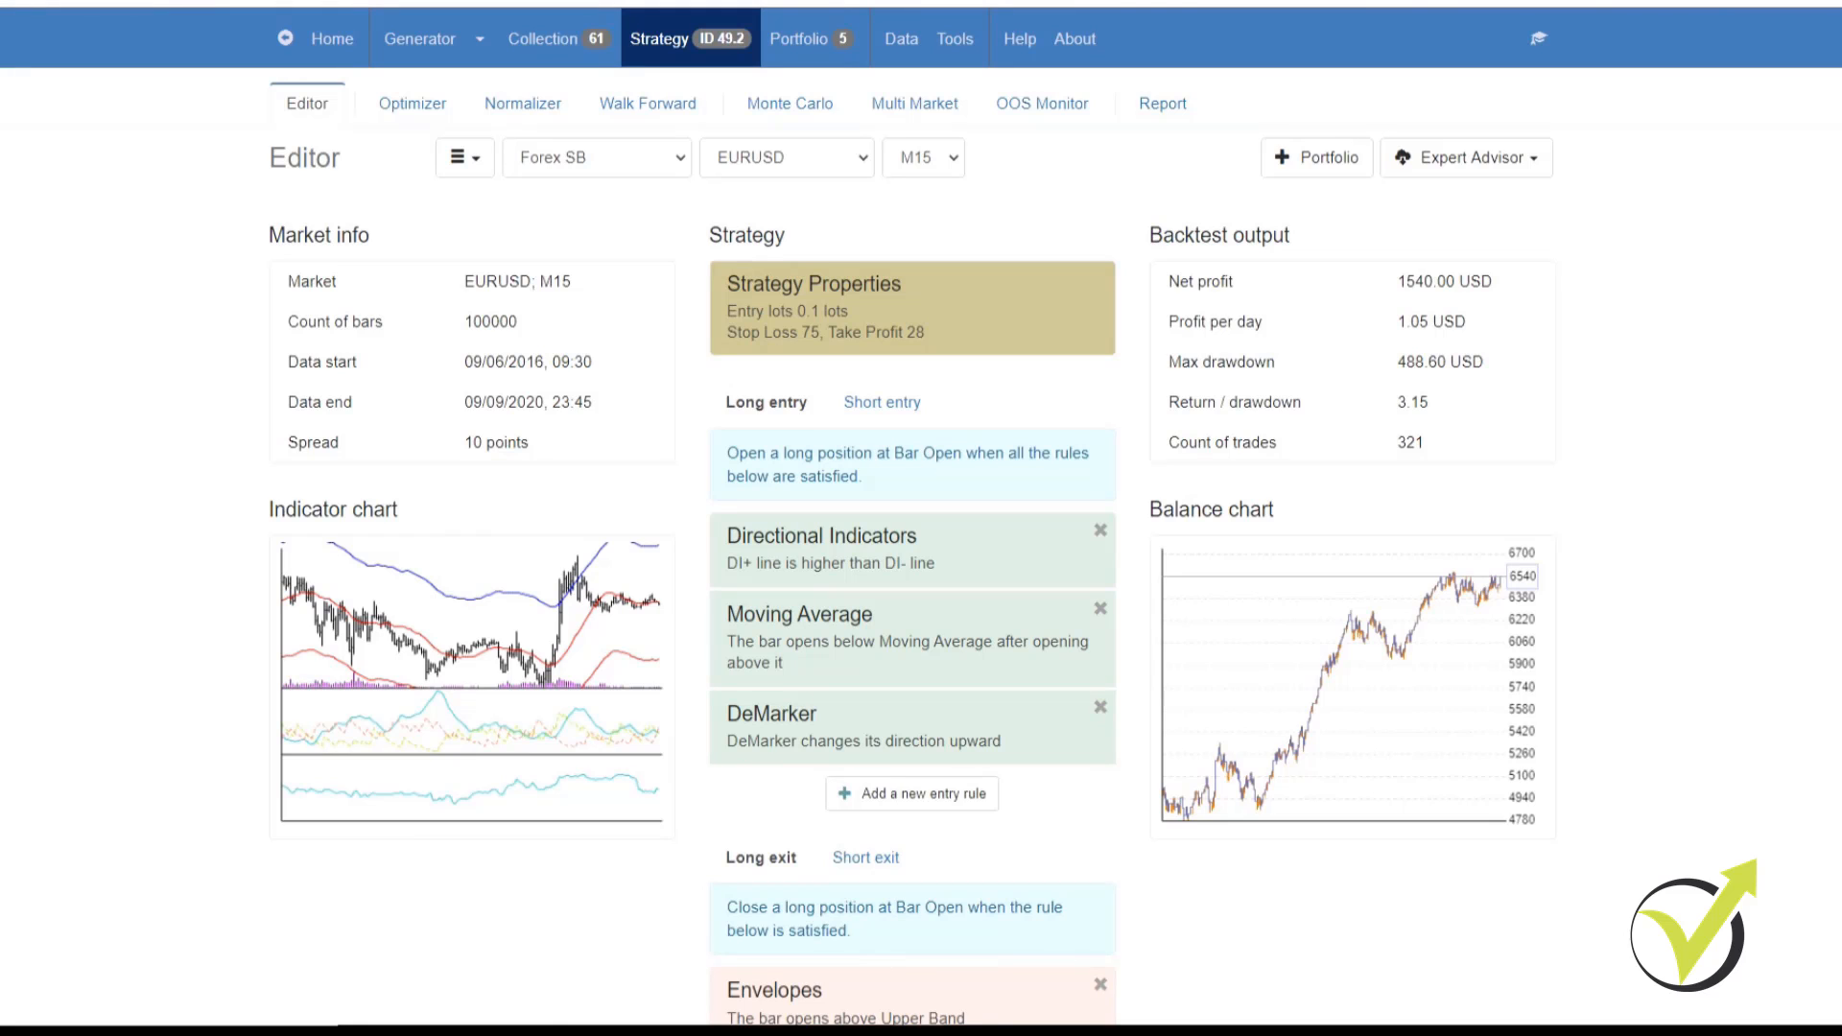
mouse_move(1521, 164)
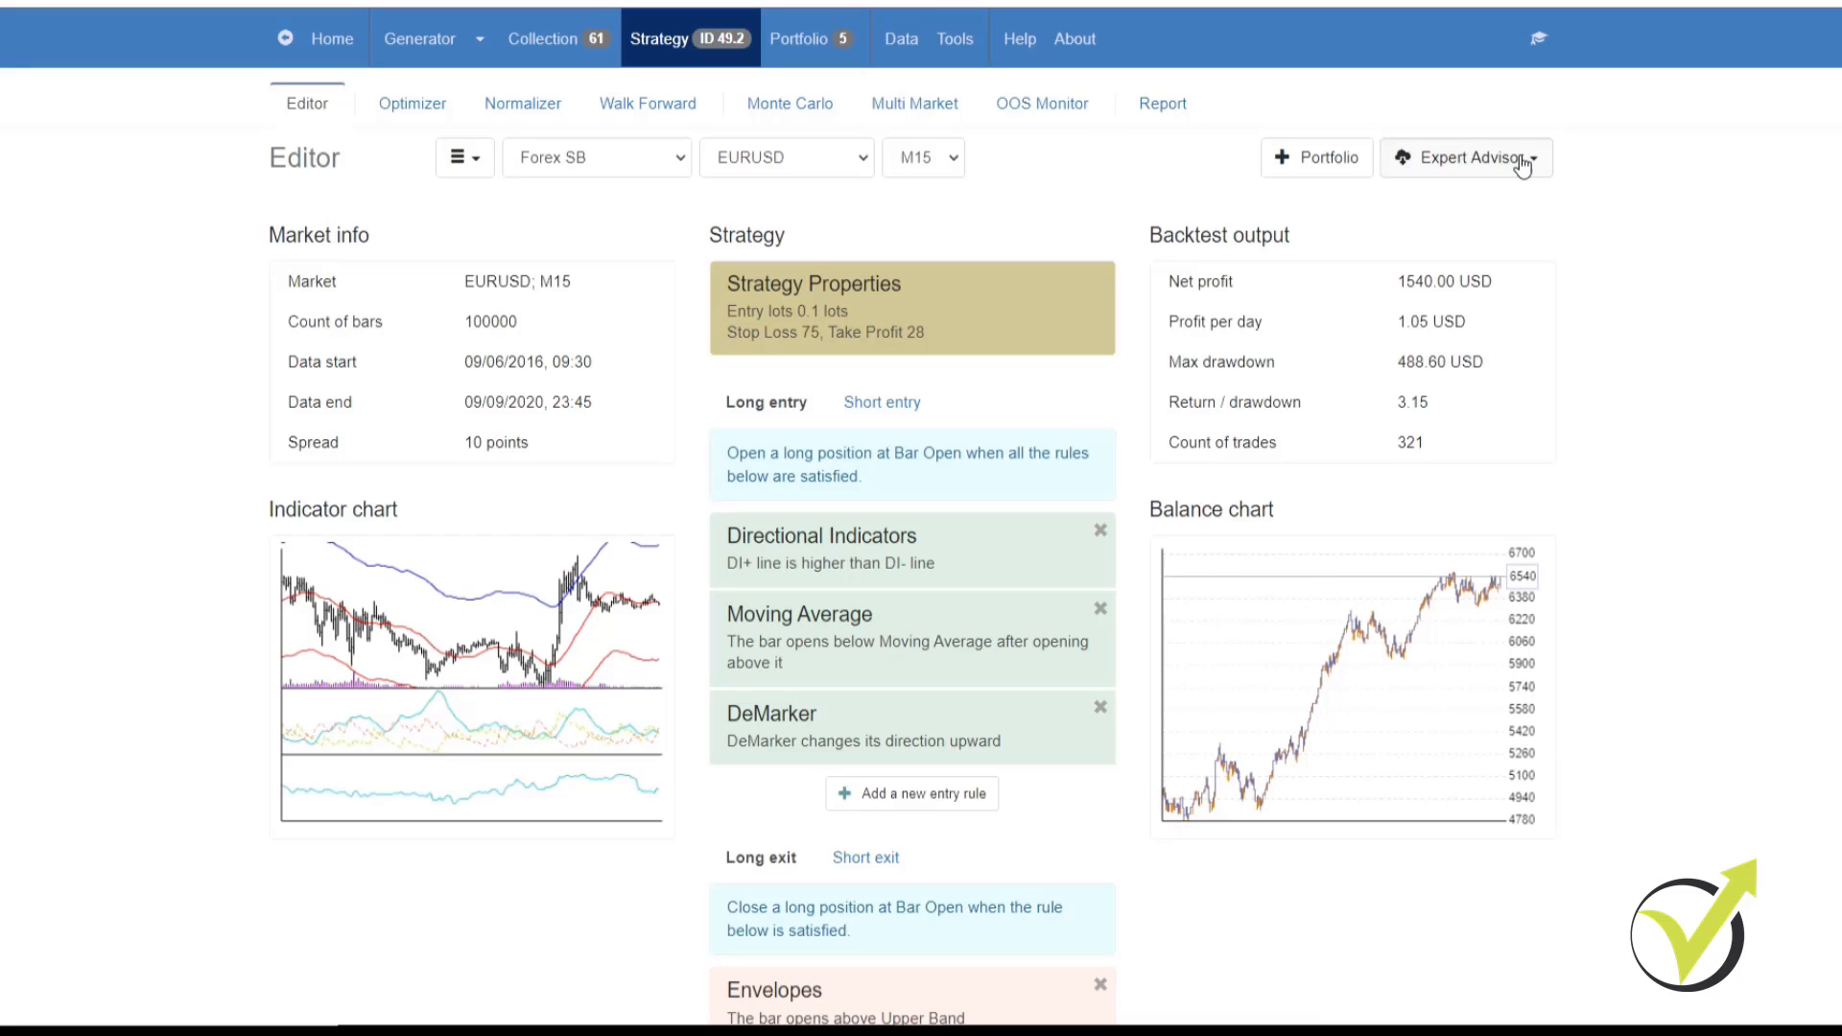
mouse_move(1524, 164)
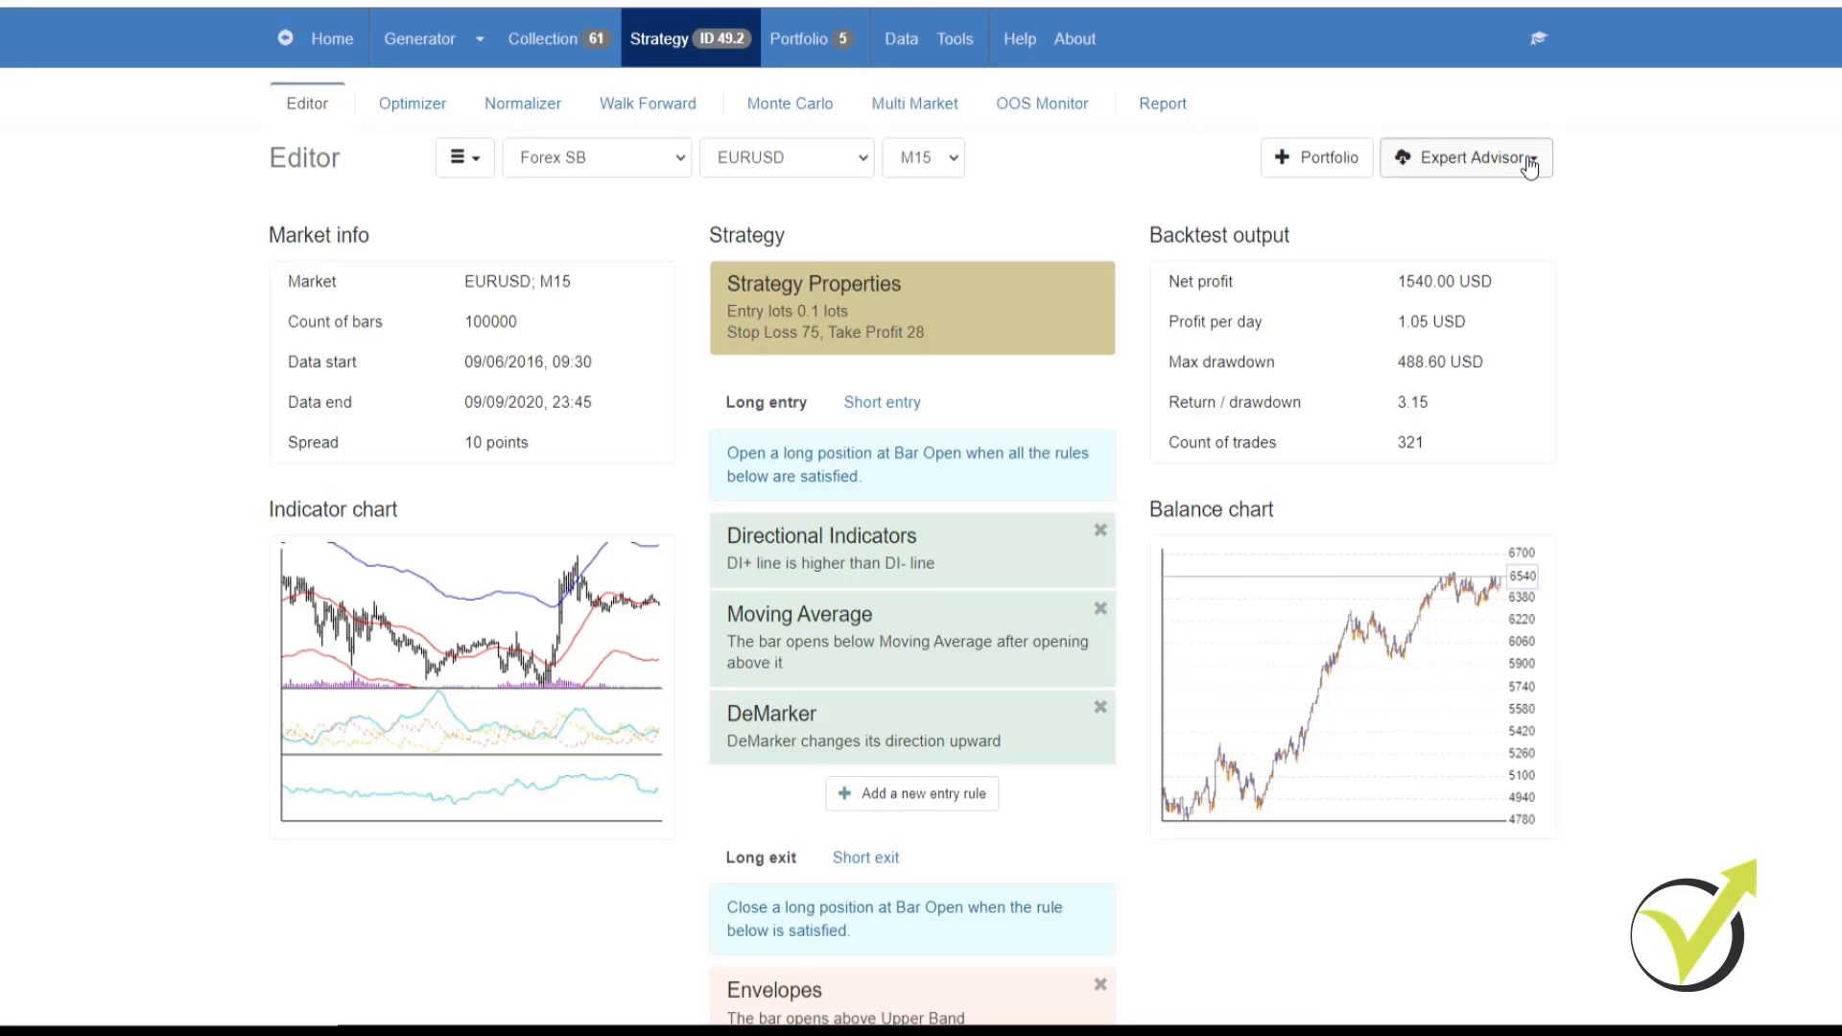
mouse_move(1533, 164)
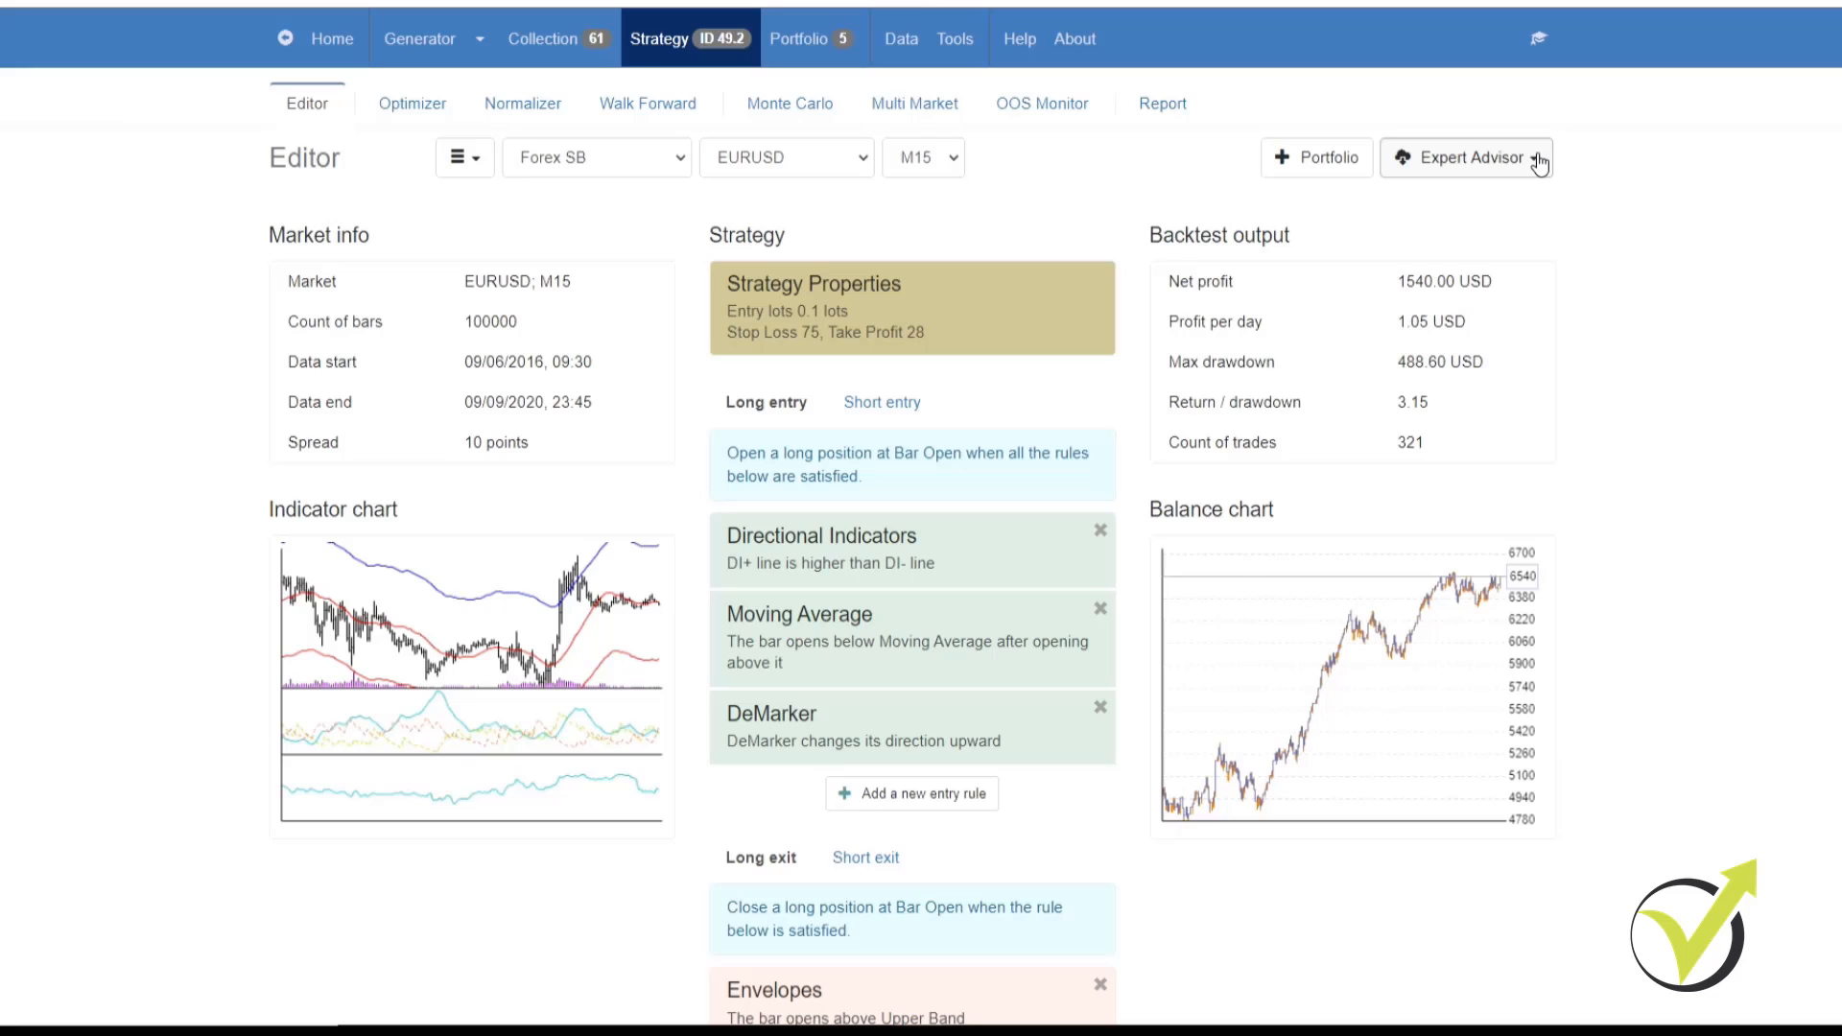
Open MetaTrader 4's data folder from the File menu
click(1467, 158)
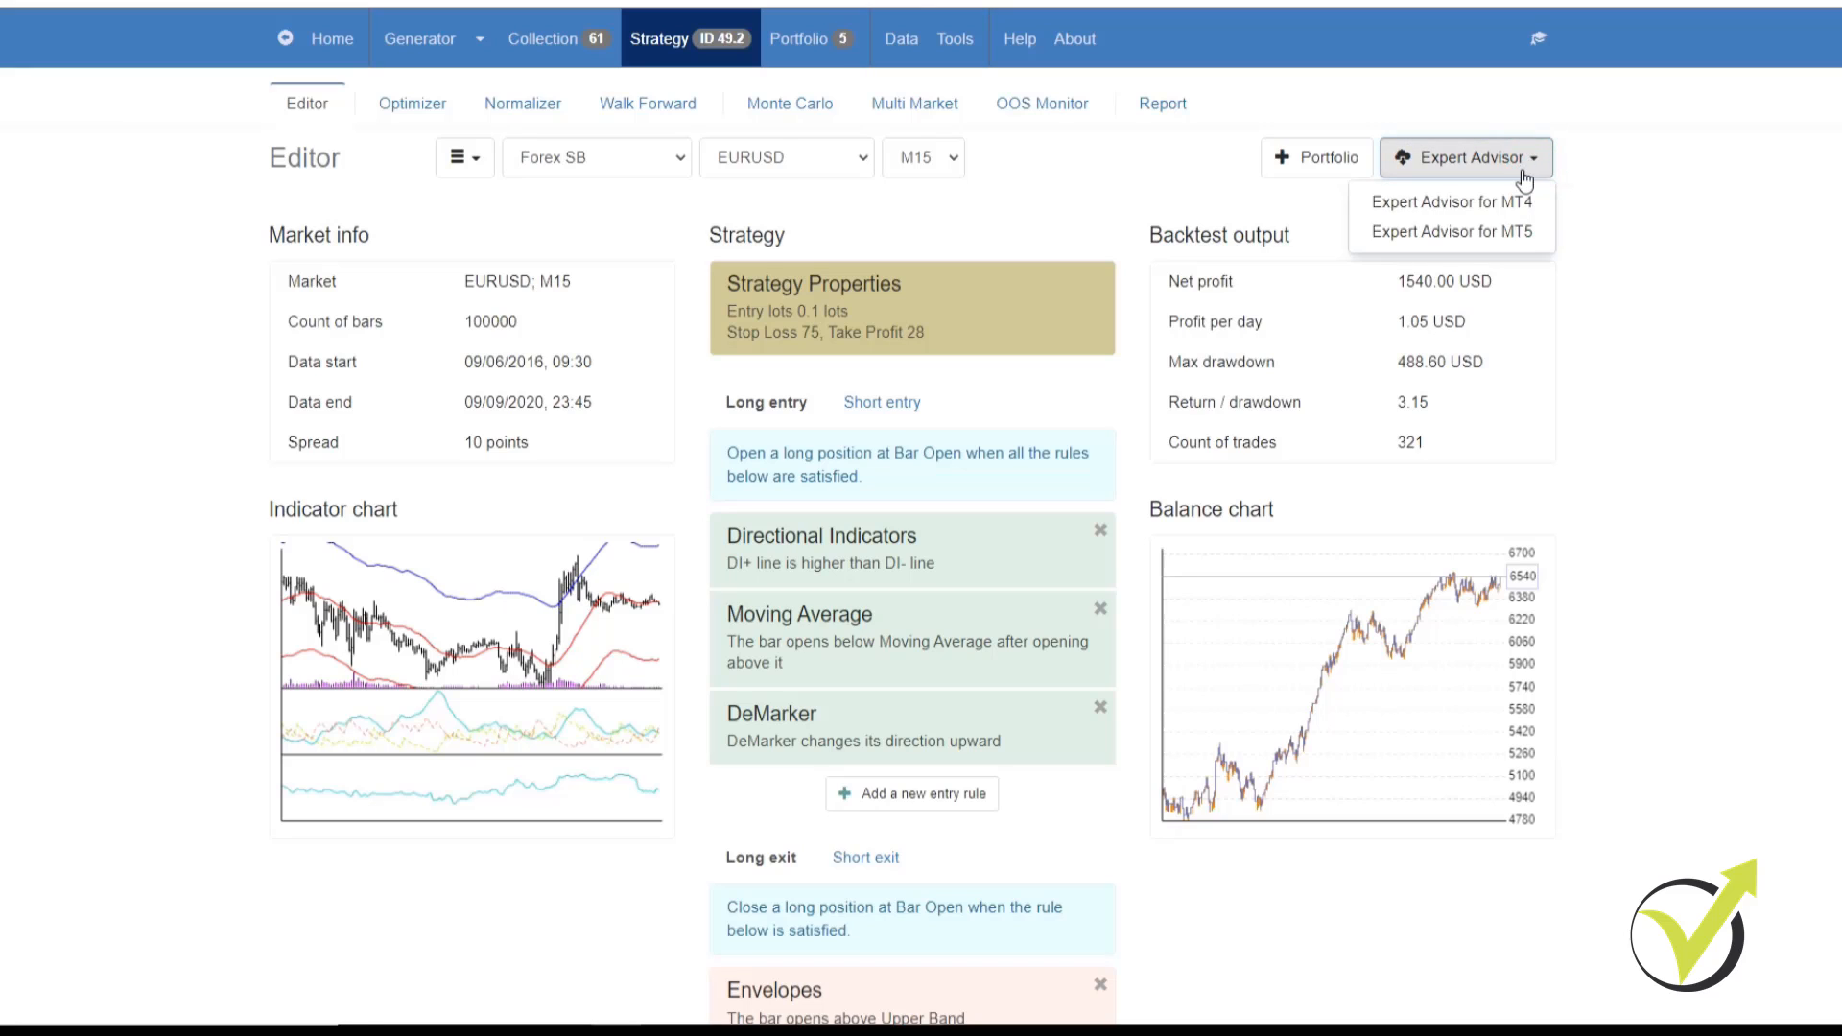
mouse_move(1452, 201)
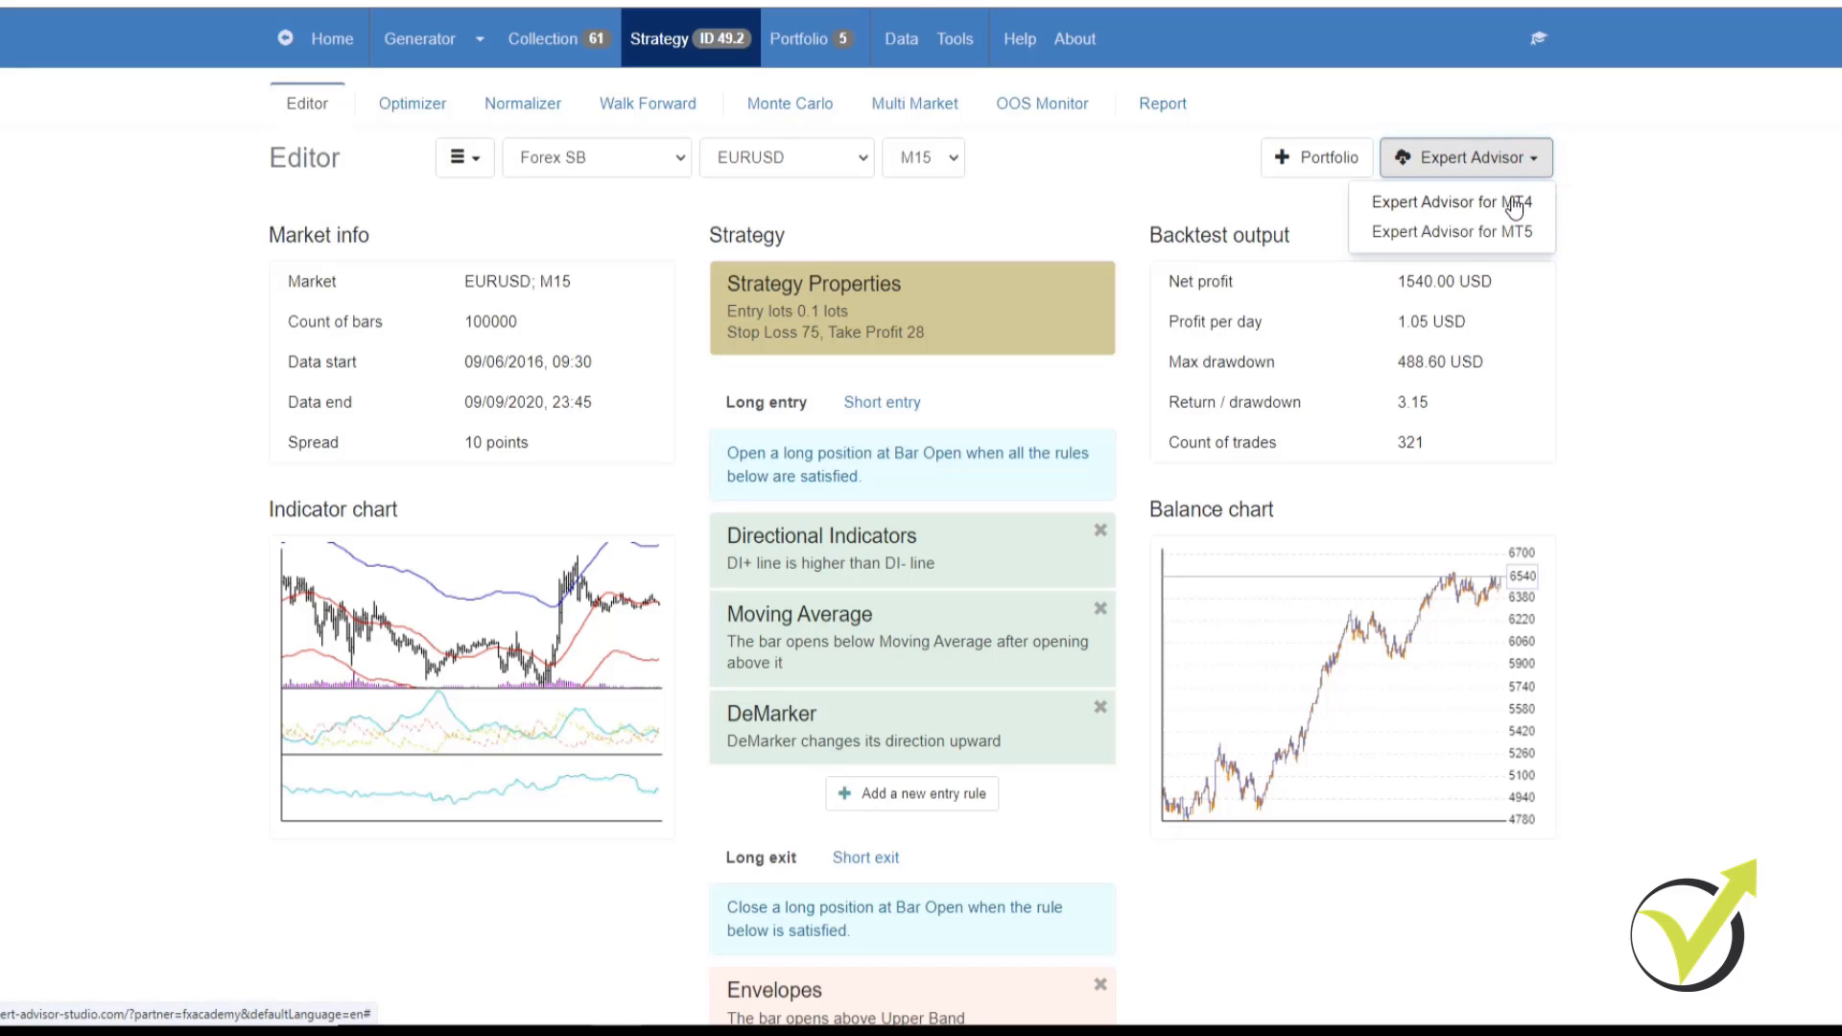
mouse_move(1512, 236)
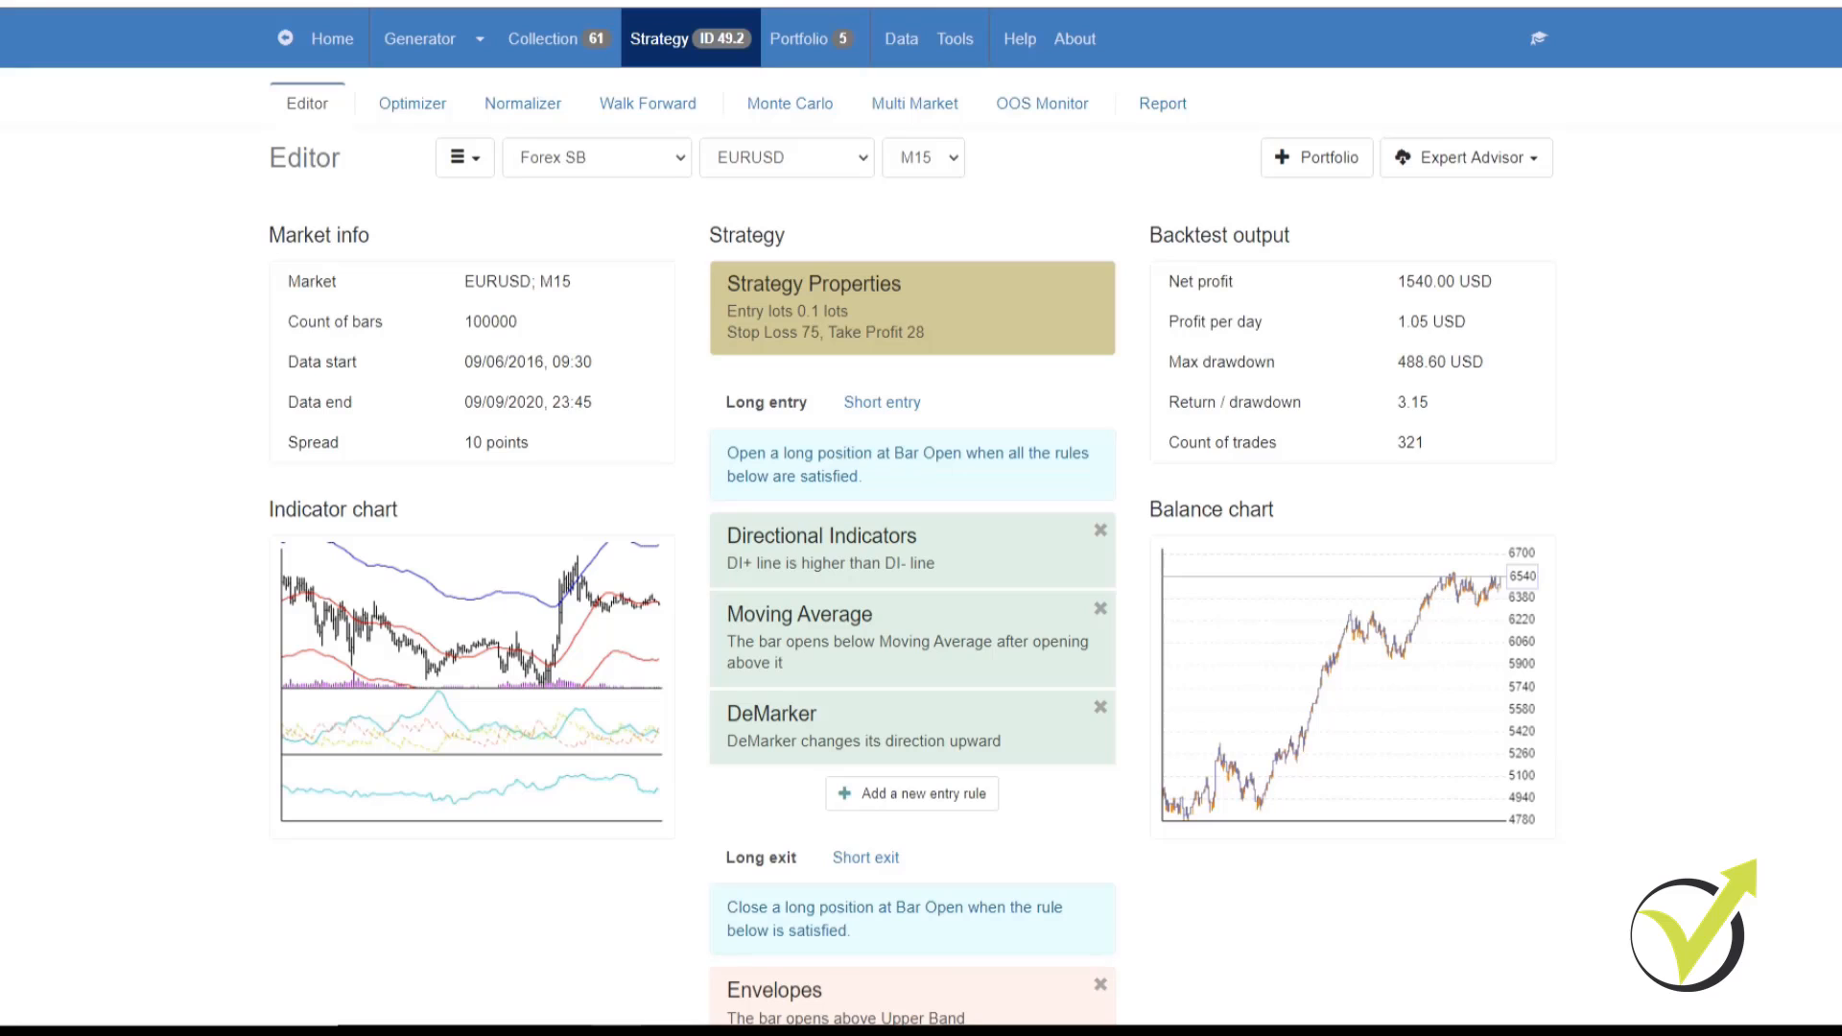
mouse_move(1687, 525)
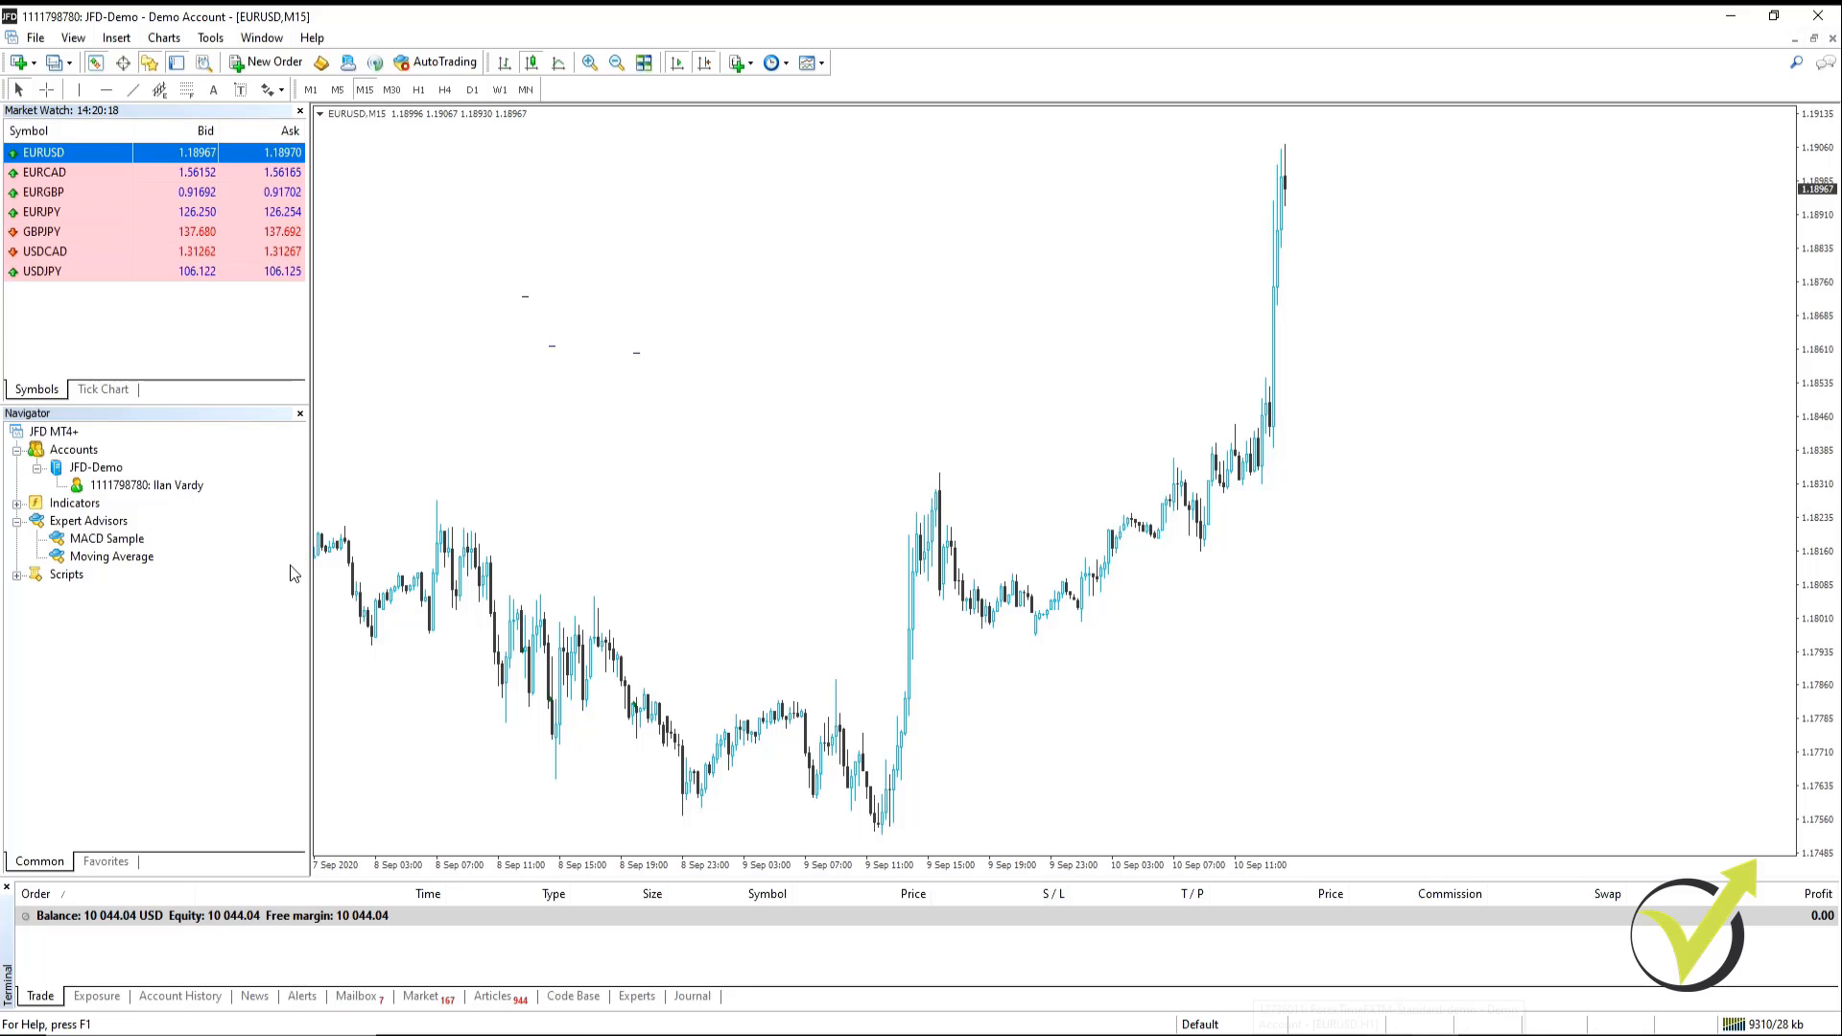
click(34, 37)
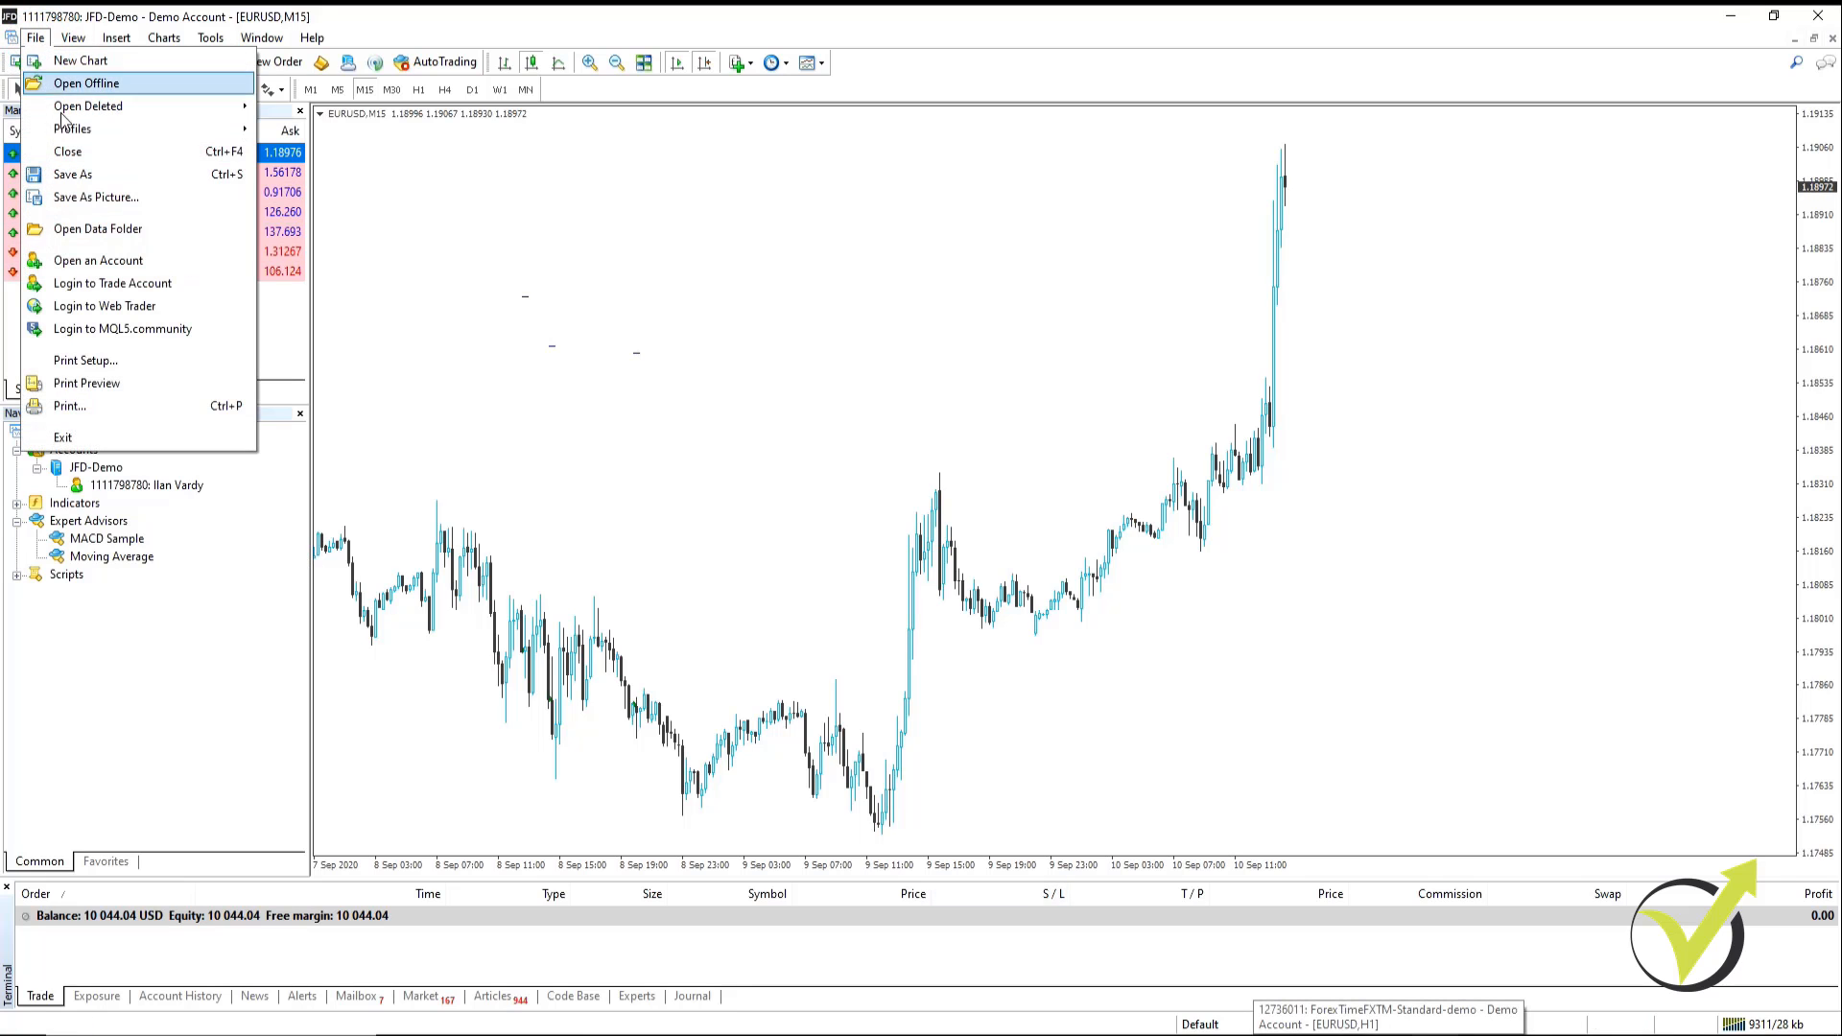
click(774, 445)
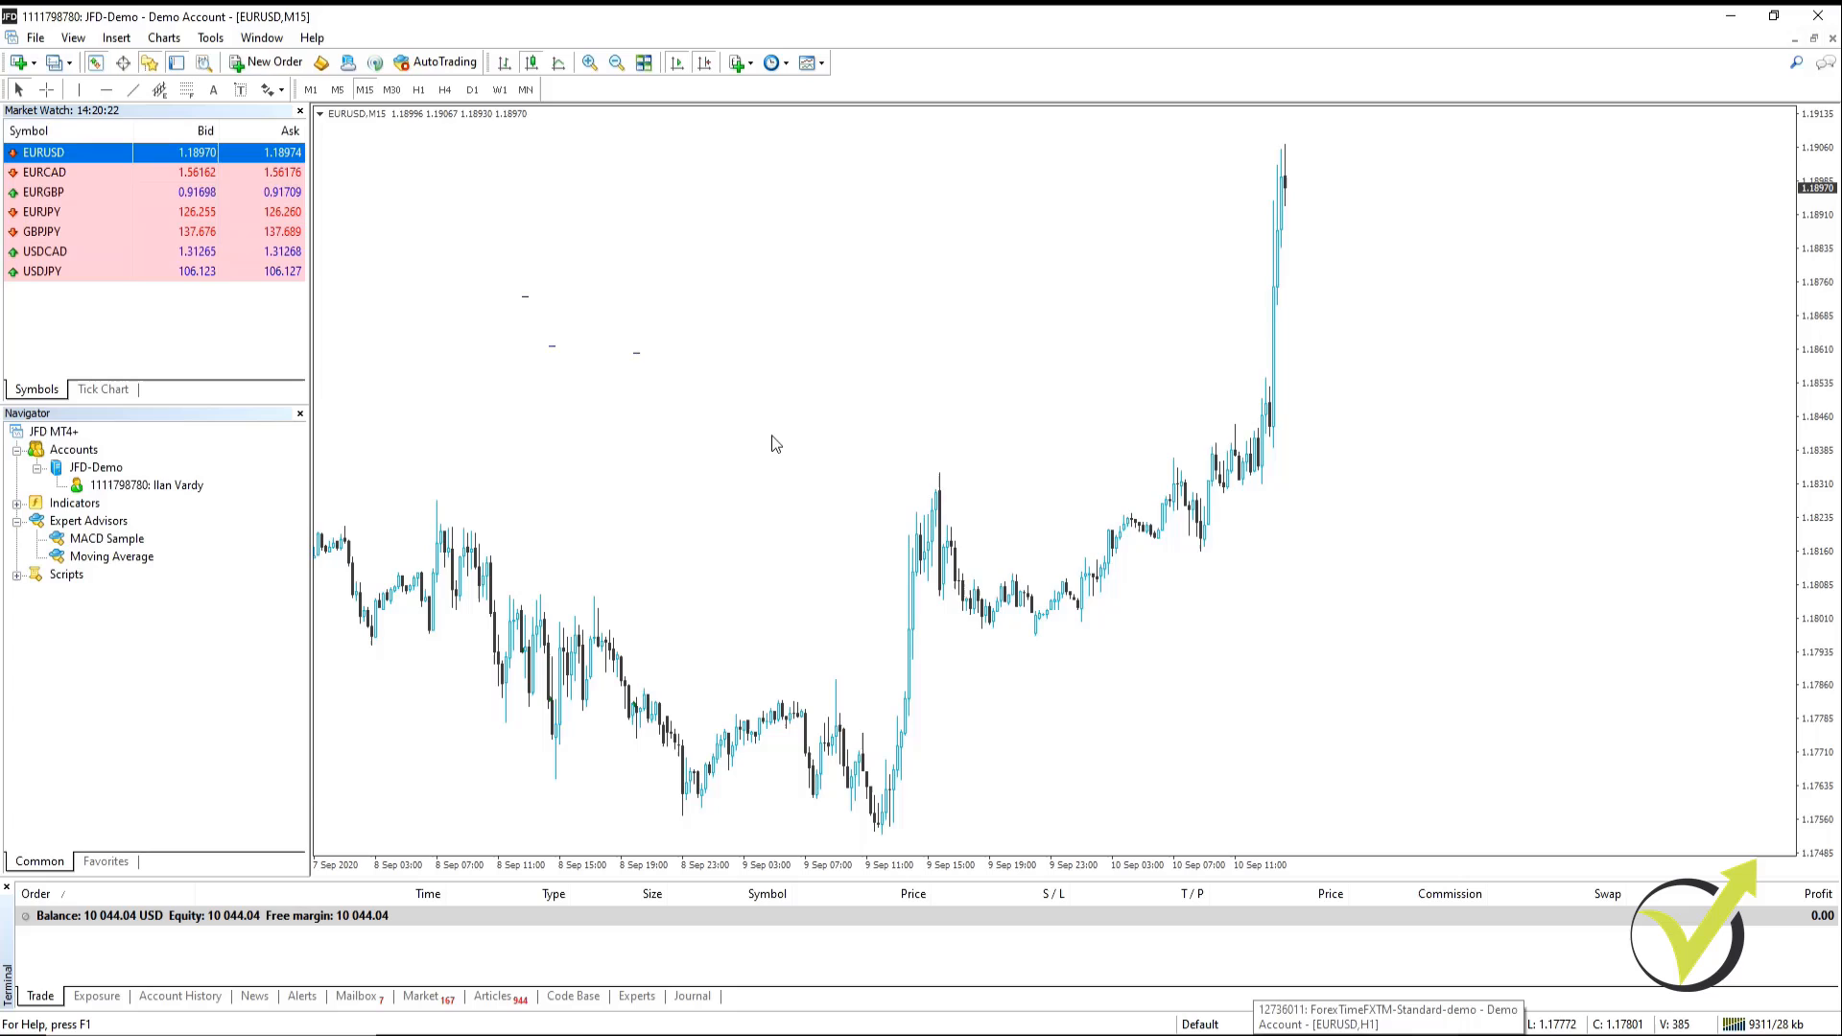
Paste EA Studio EURUSD M15 37615207.mq4 into MQL4's Experts folder and close Explorer
click(884, 330)
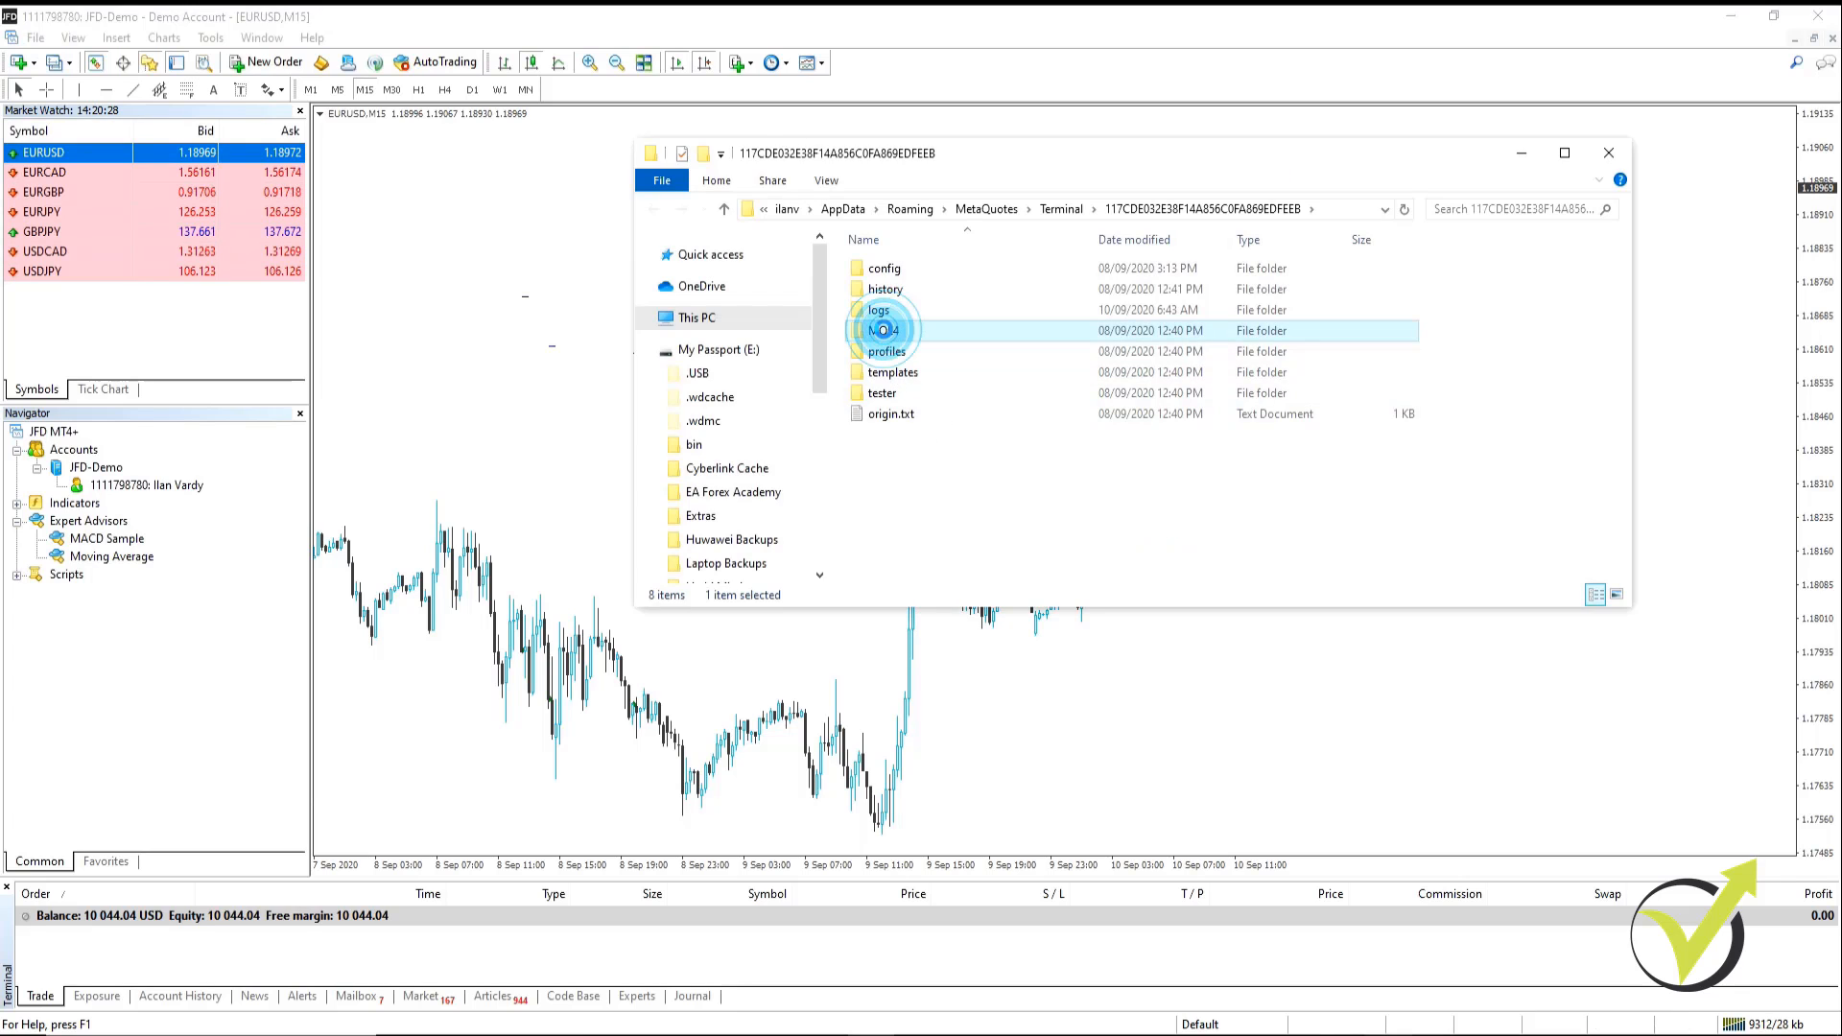
double_click(884, 330)
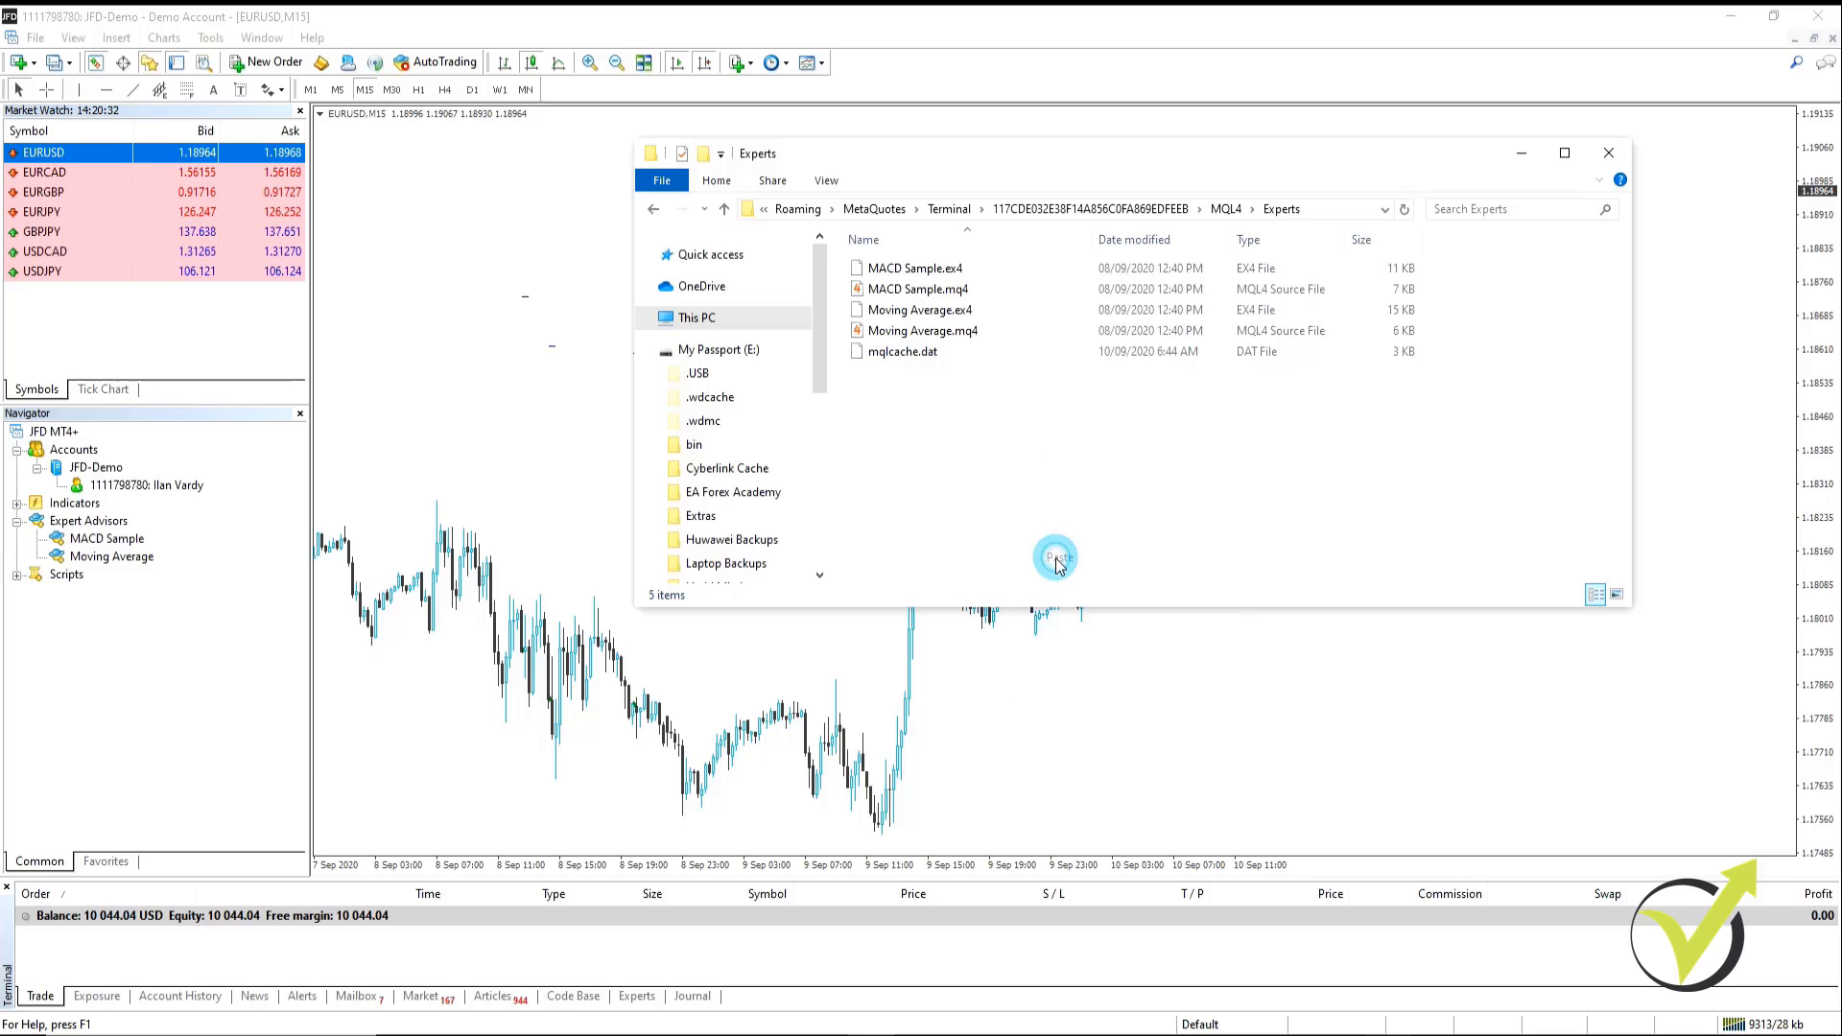
click(1054, 557)
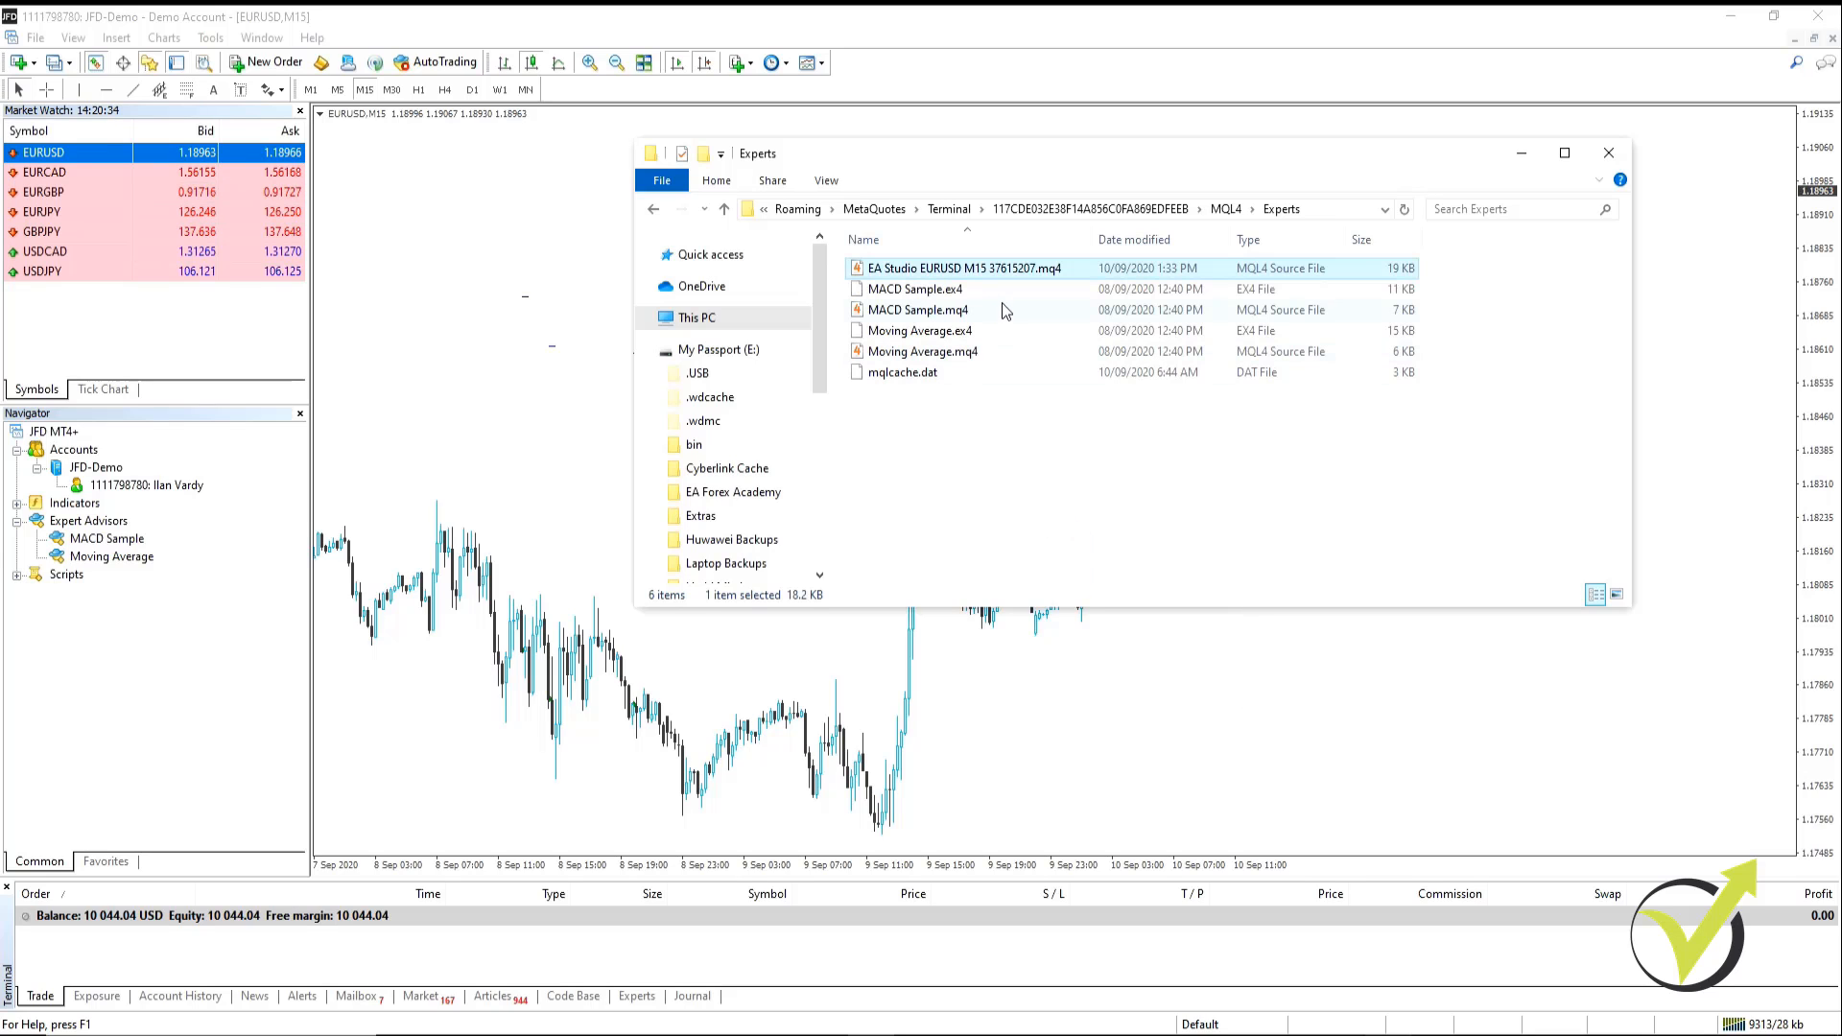
click(1607, 153)
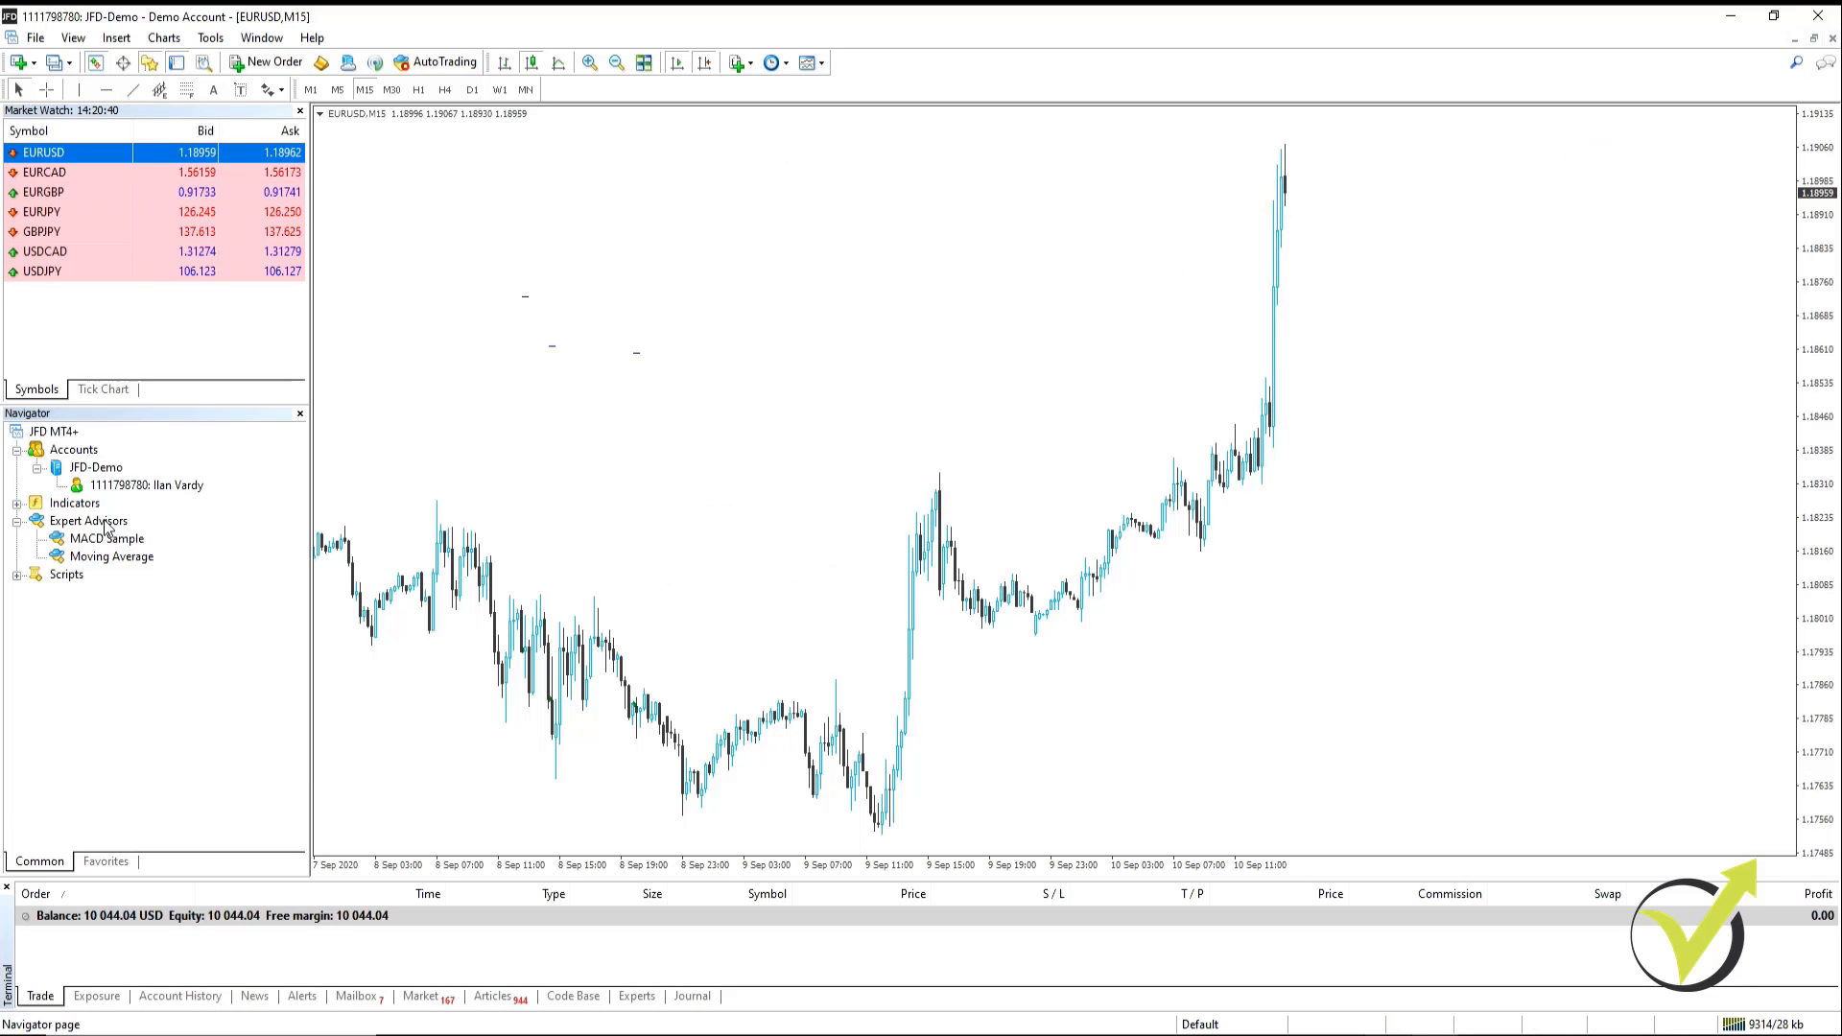
right_click(88, 520)
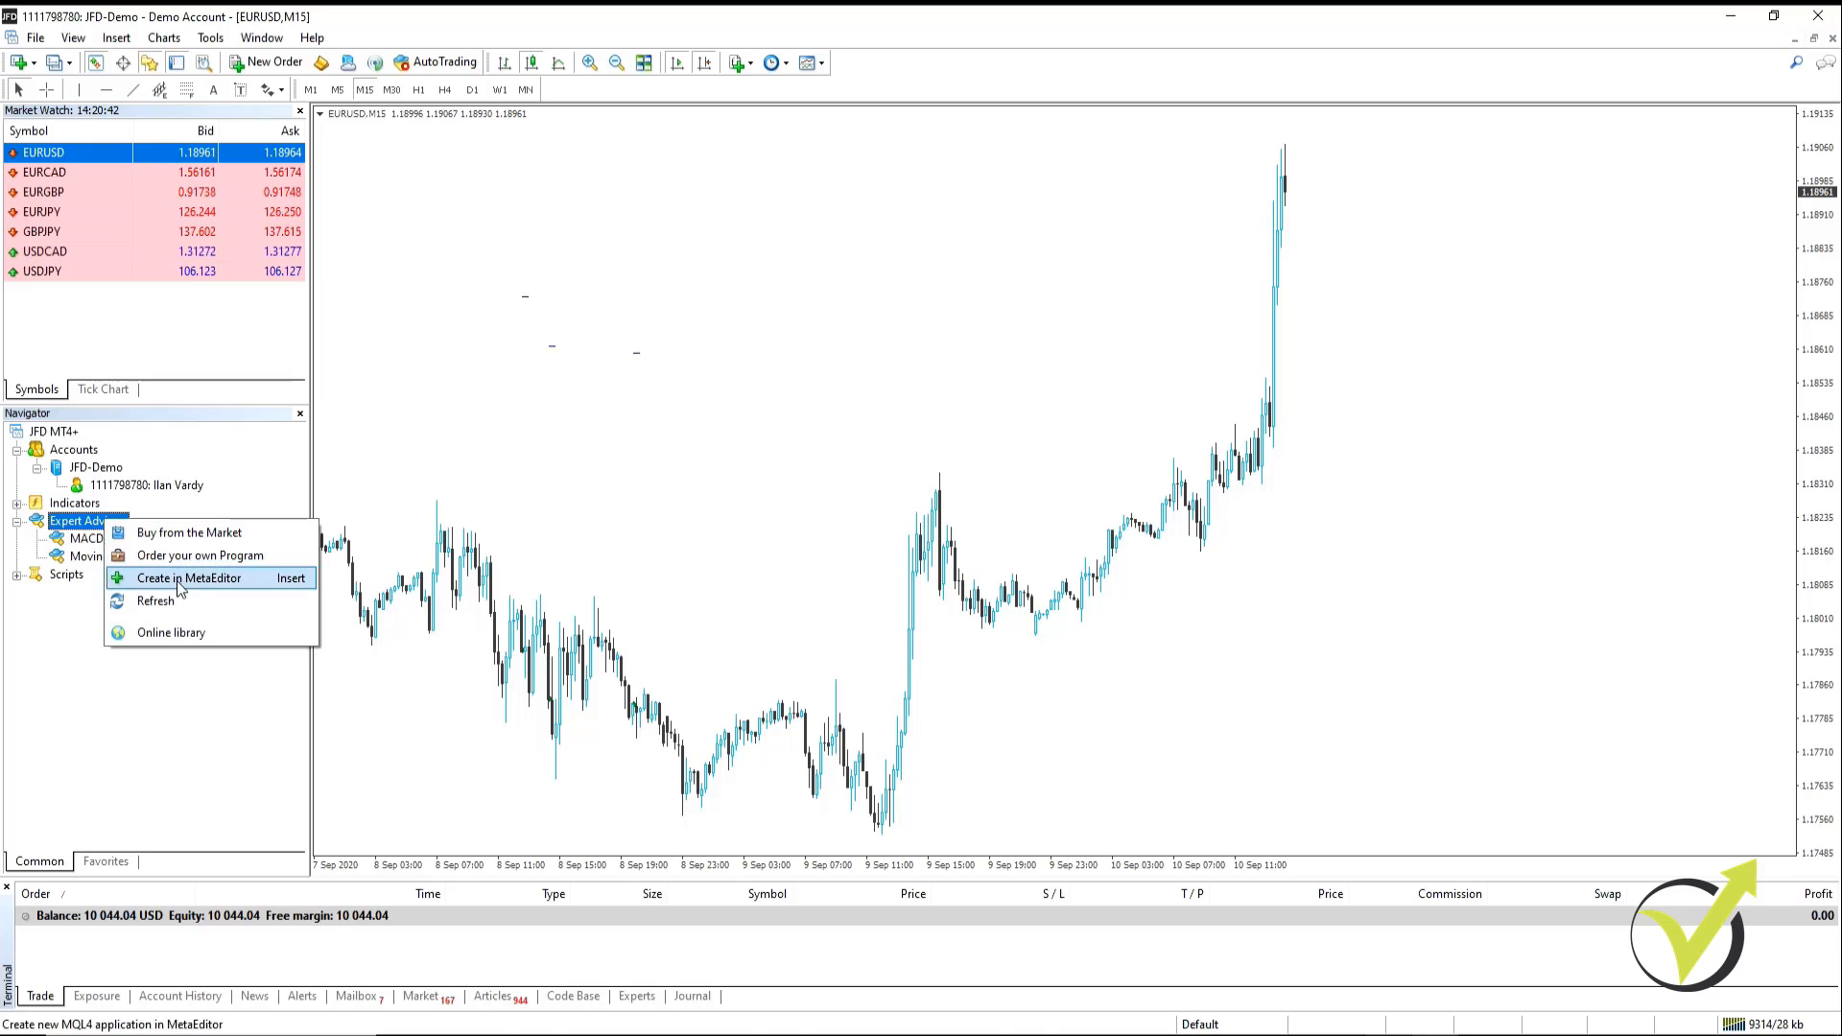
click(155, 601)
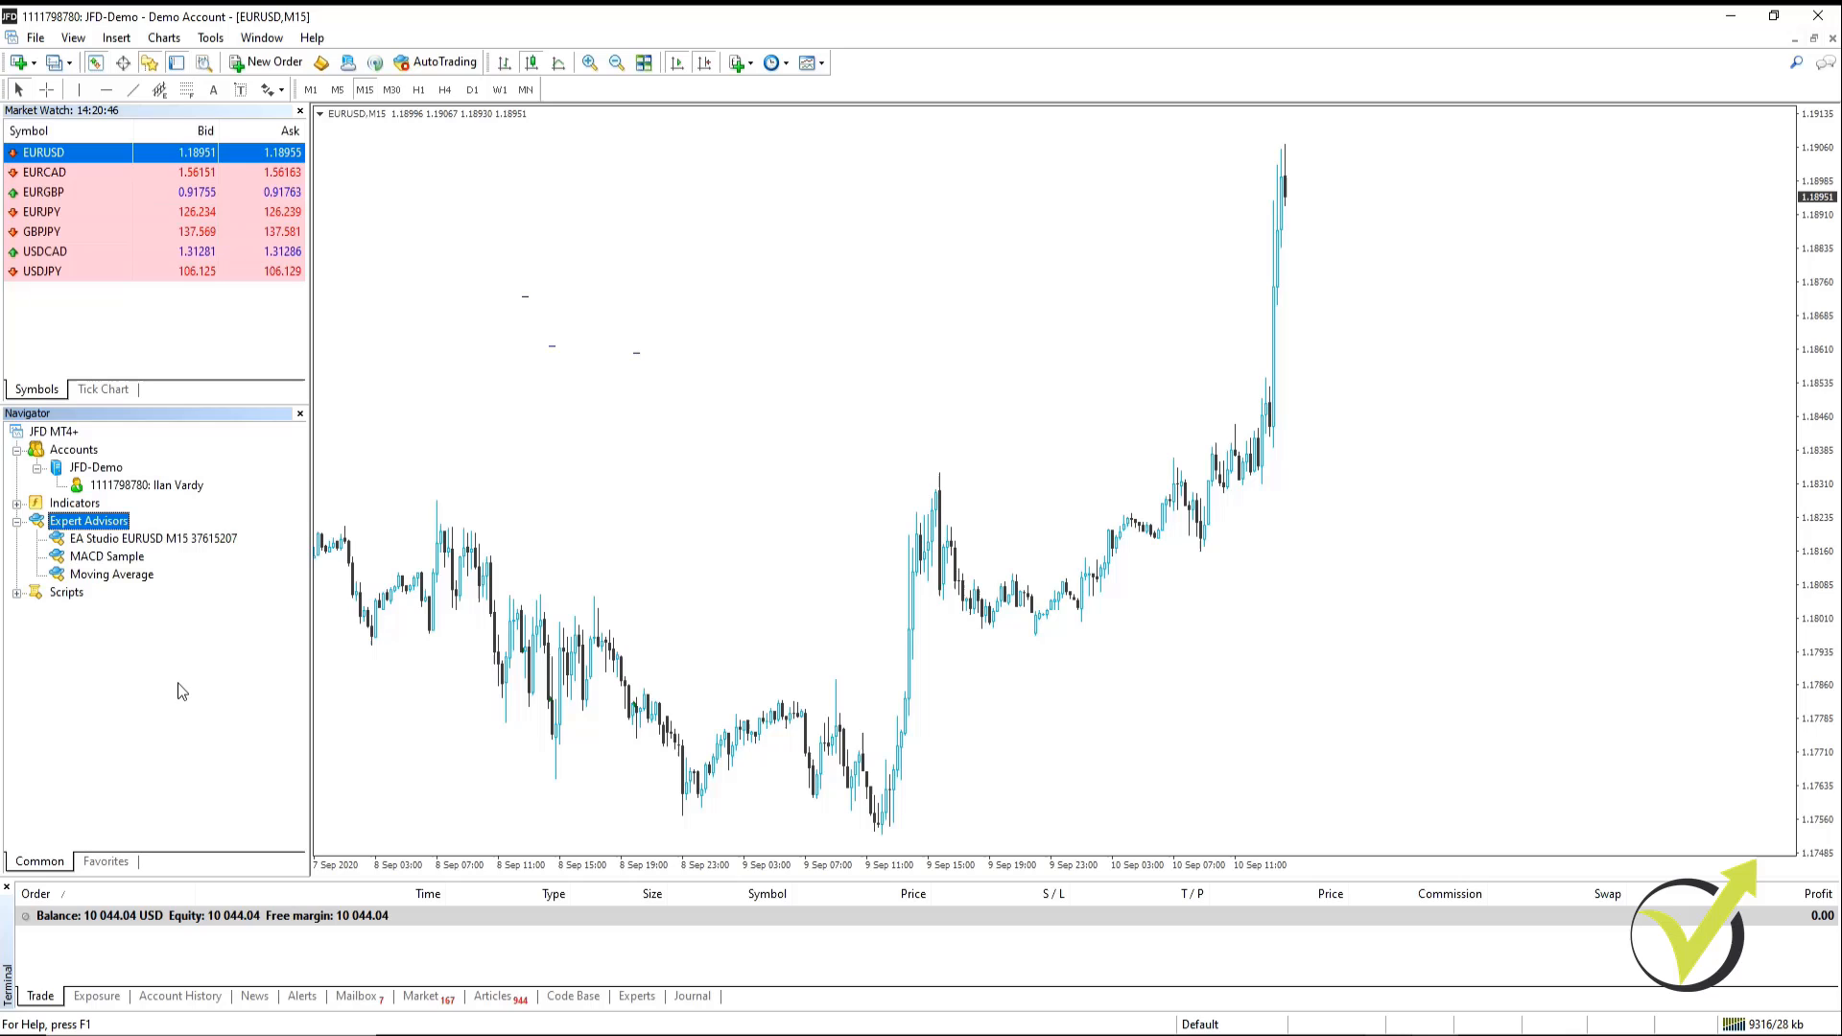
click(152, 538)
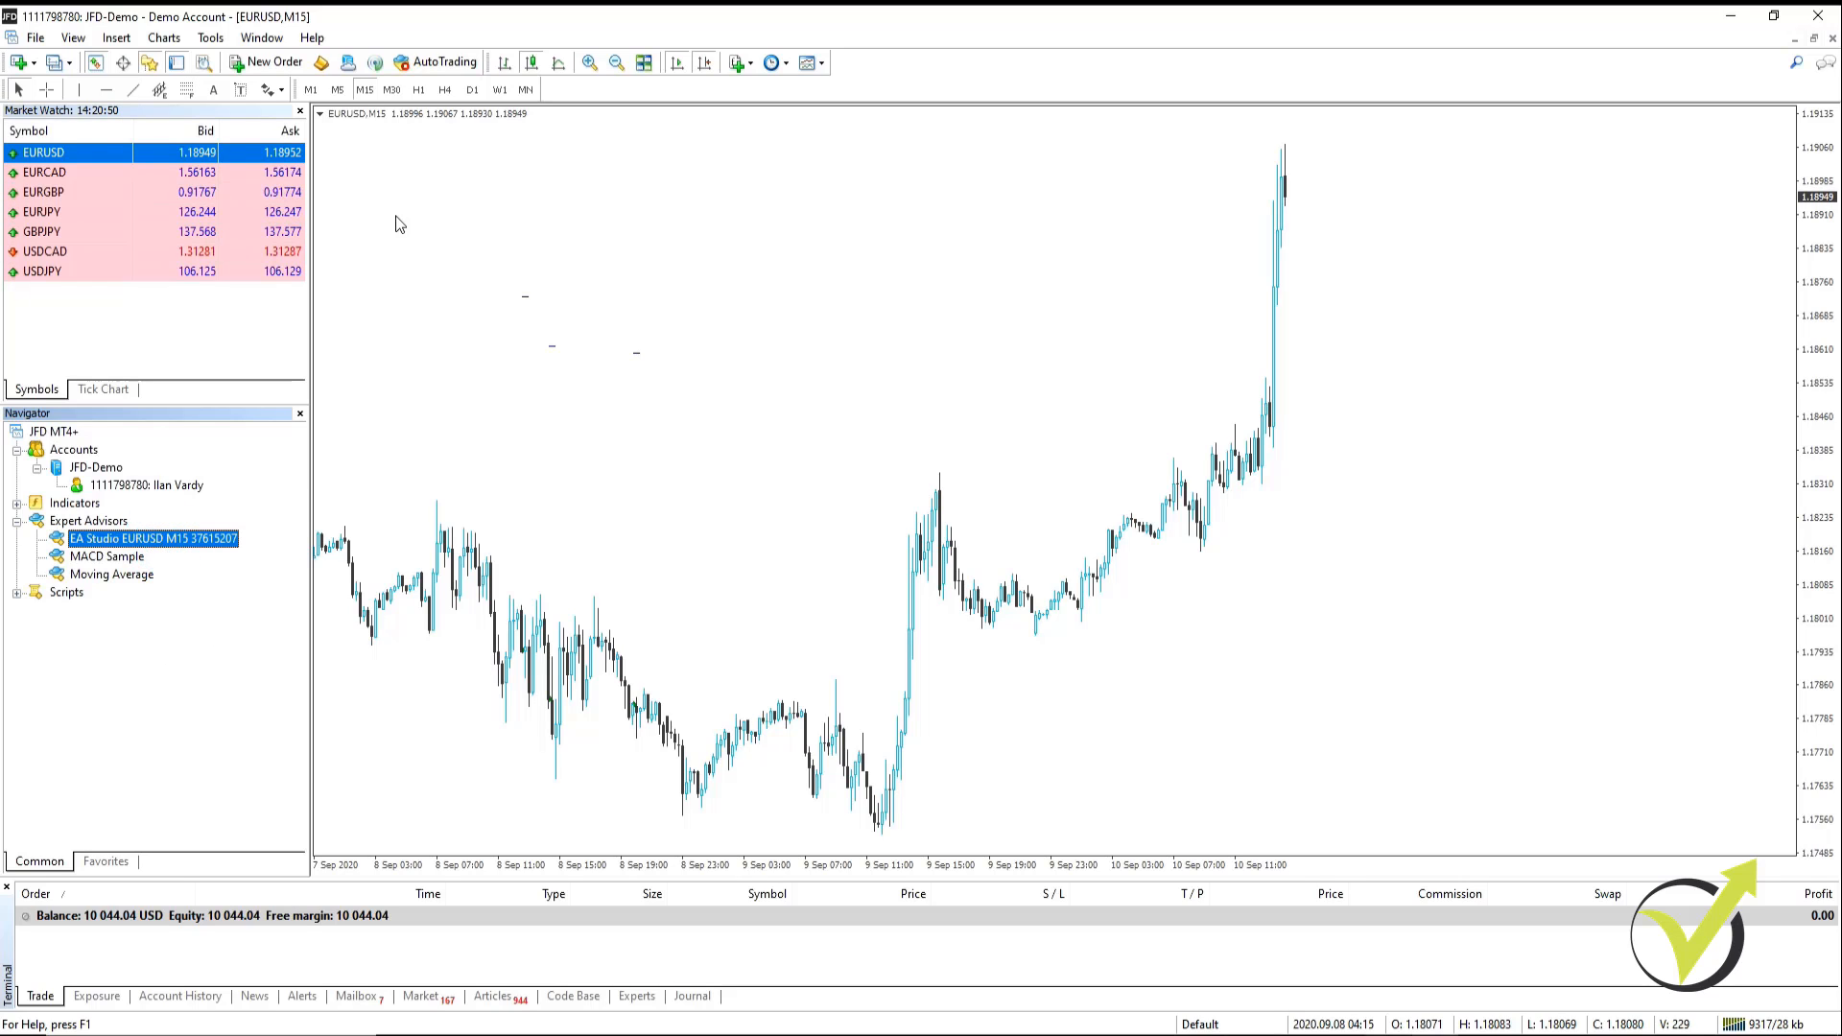
mouse_move(475, 262)
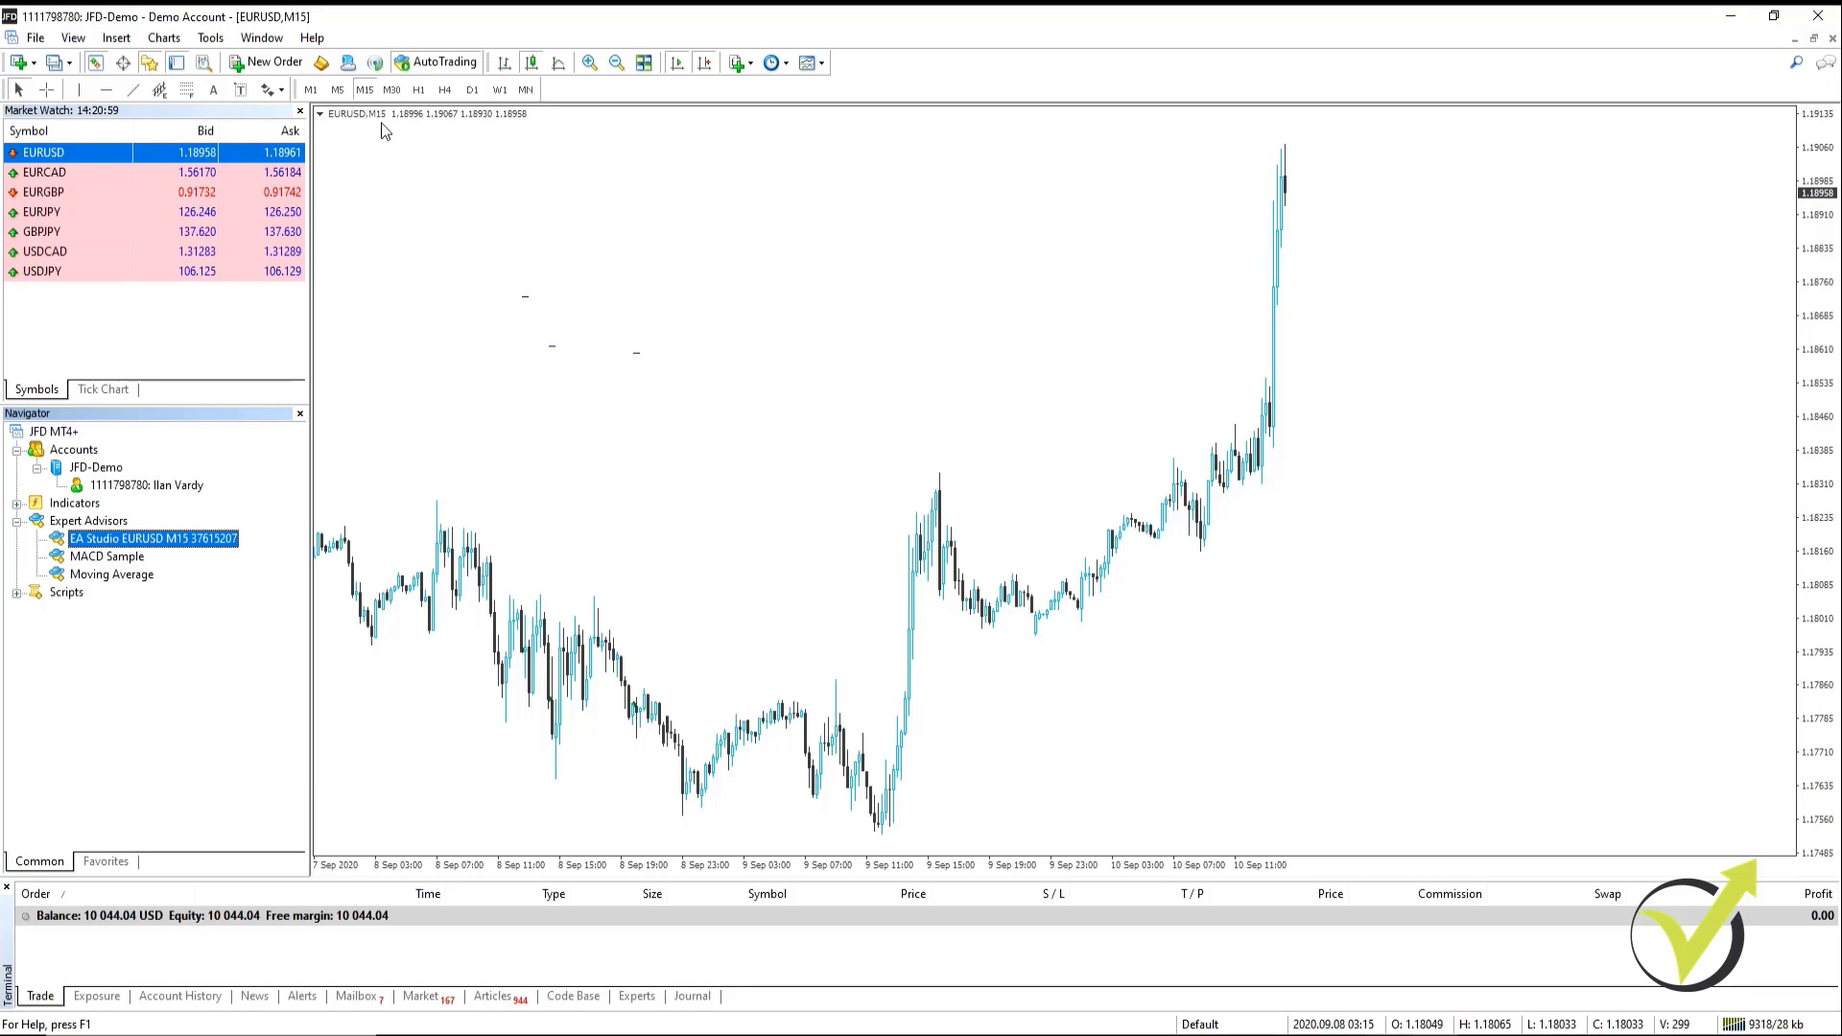
mouse_move(292, 525)
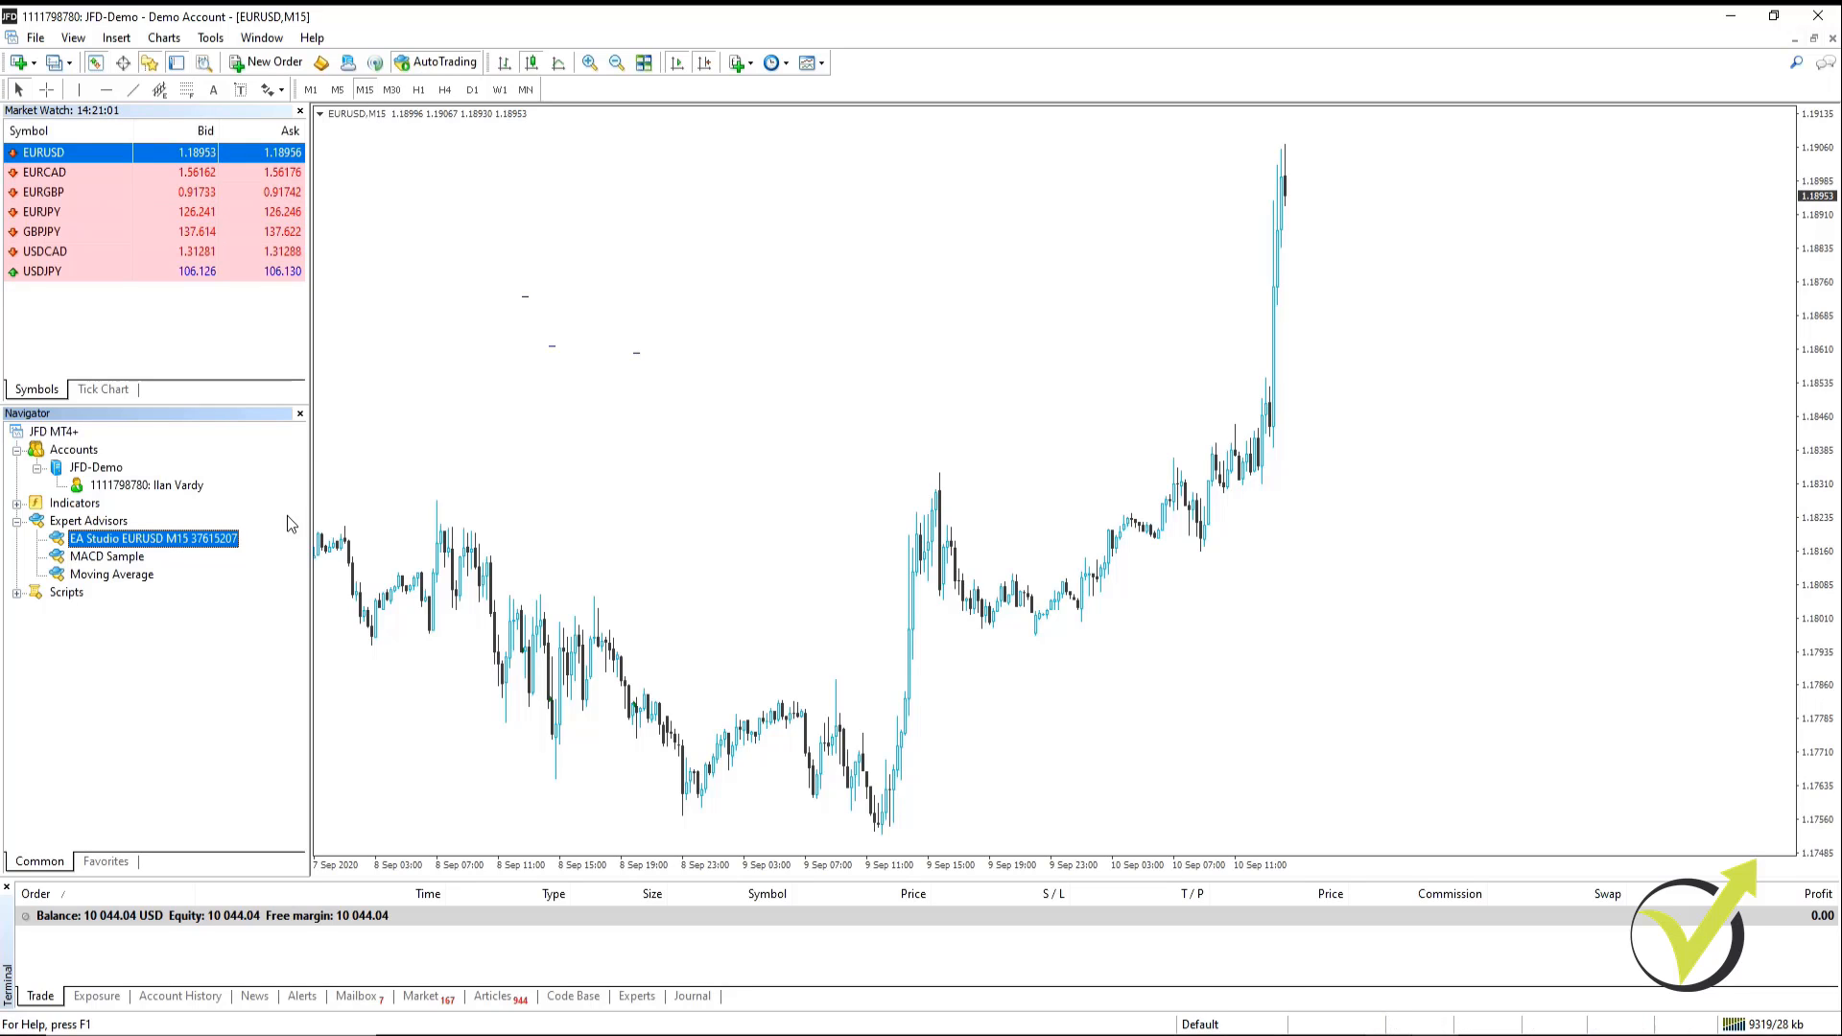
mouse_move(153, 546)
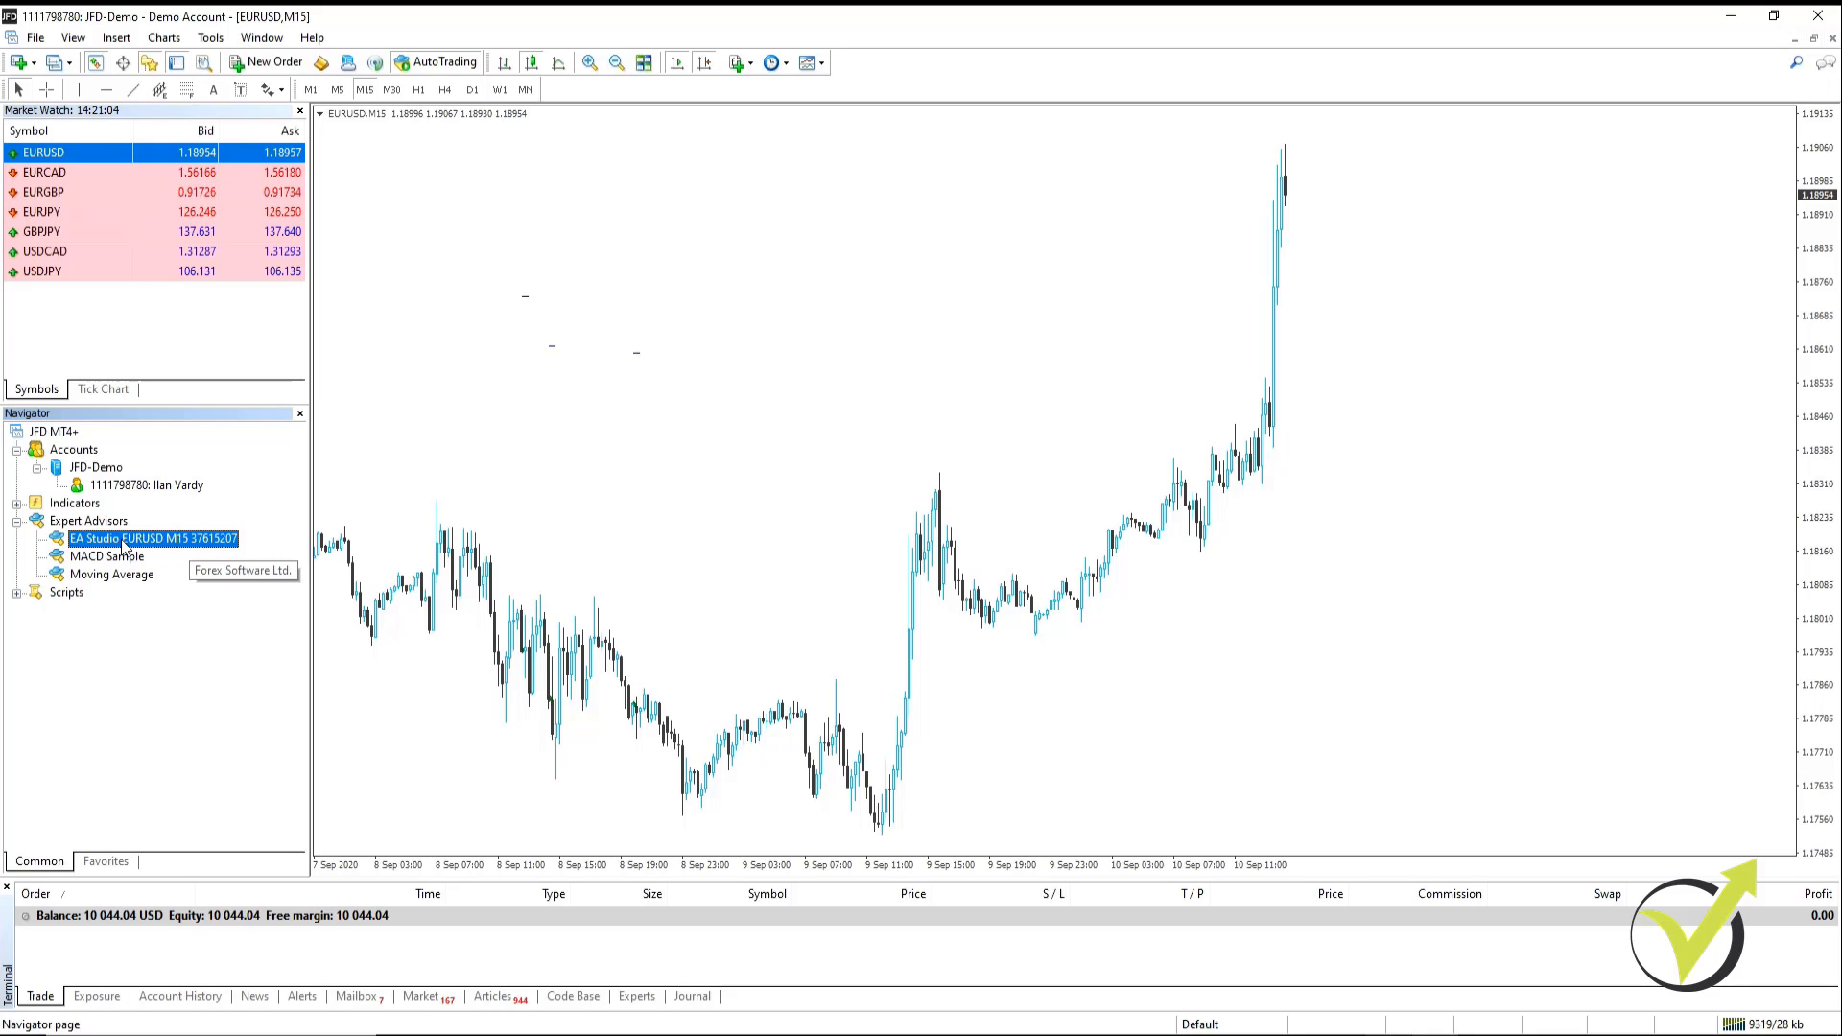
mouse_move(744, 418)
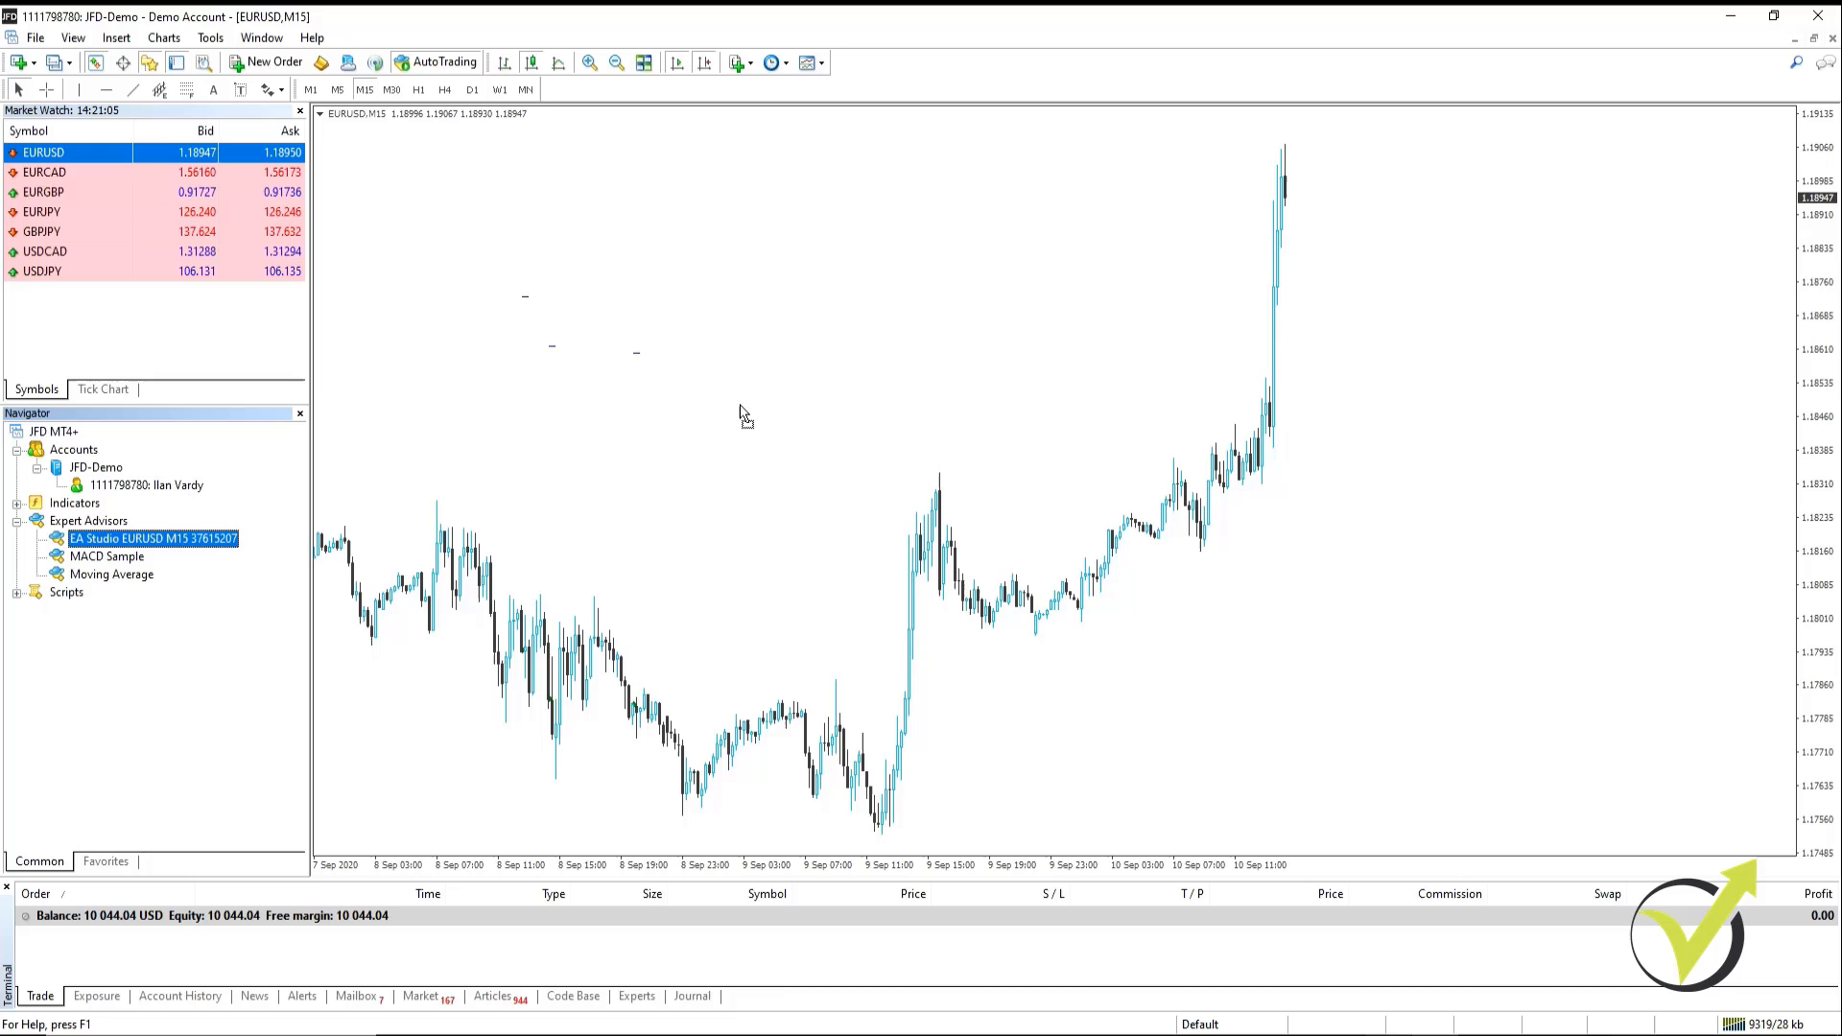
double_click(150, 537)
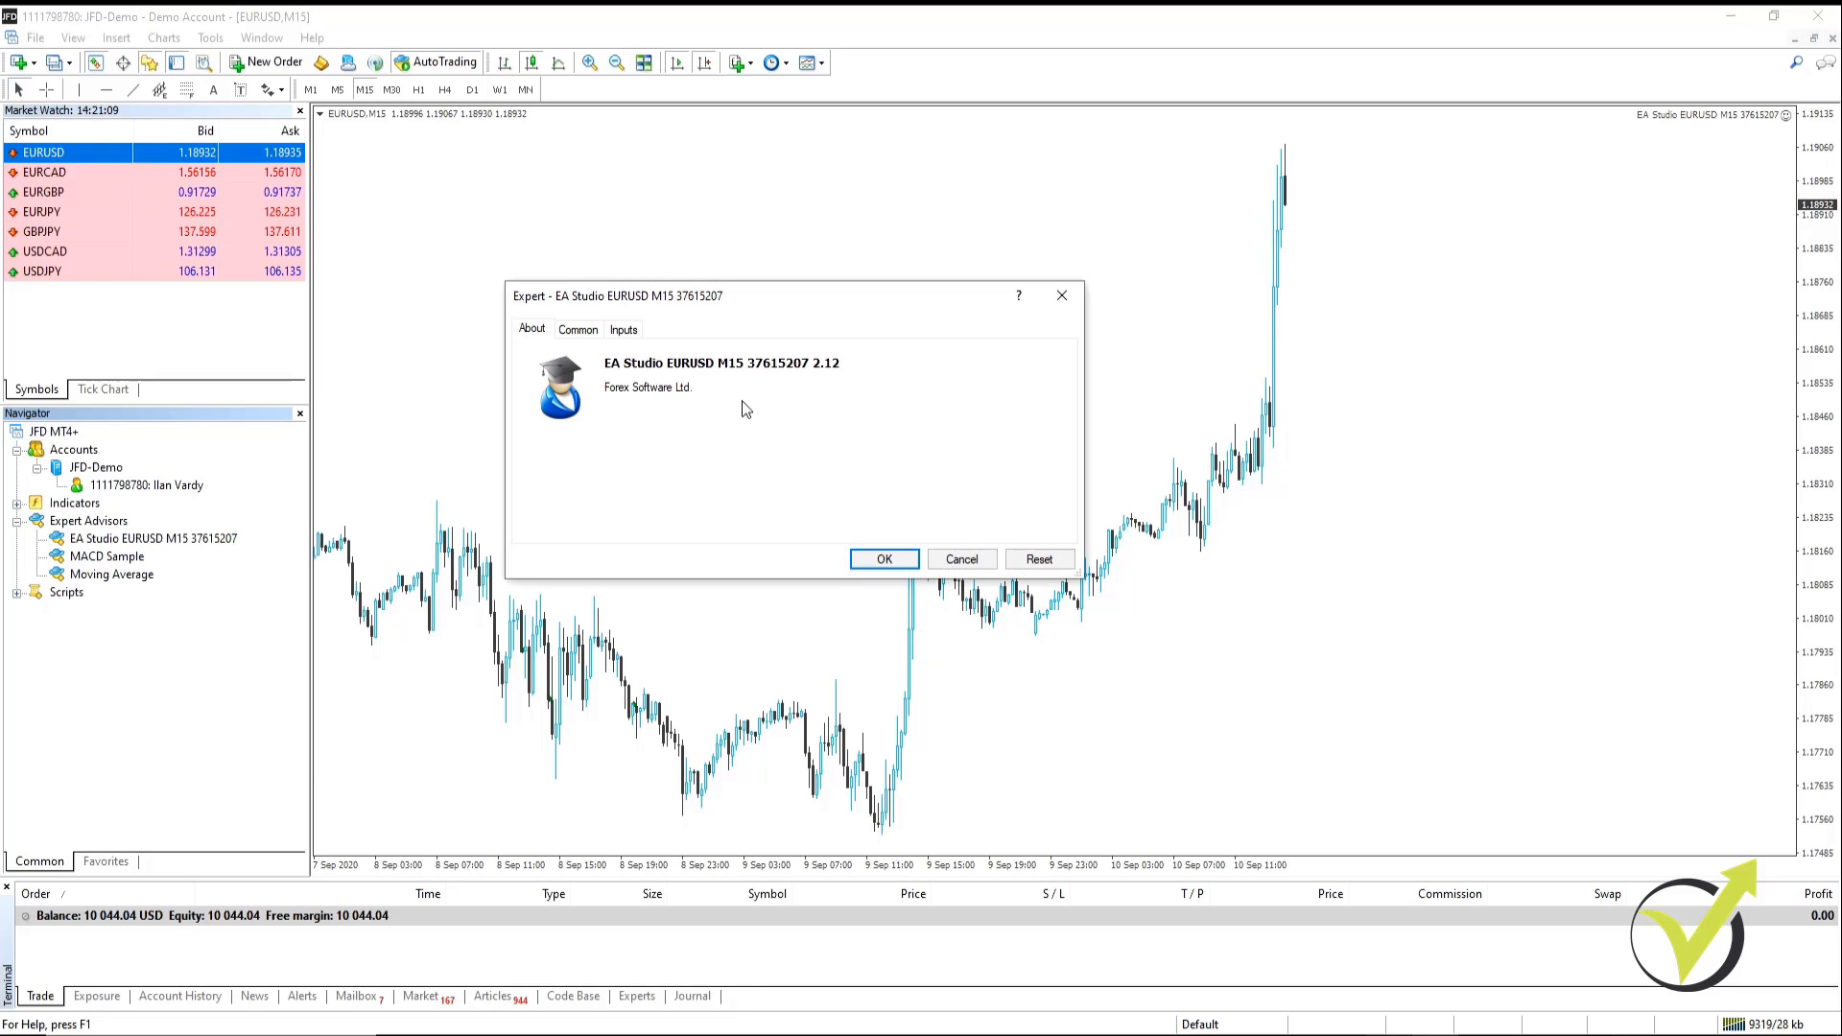
mouse_move(729, 410)
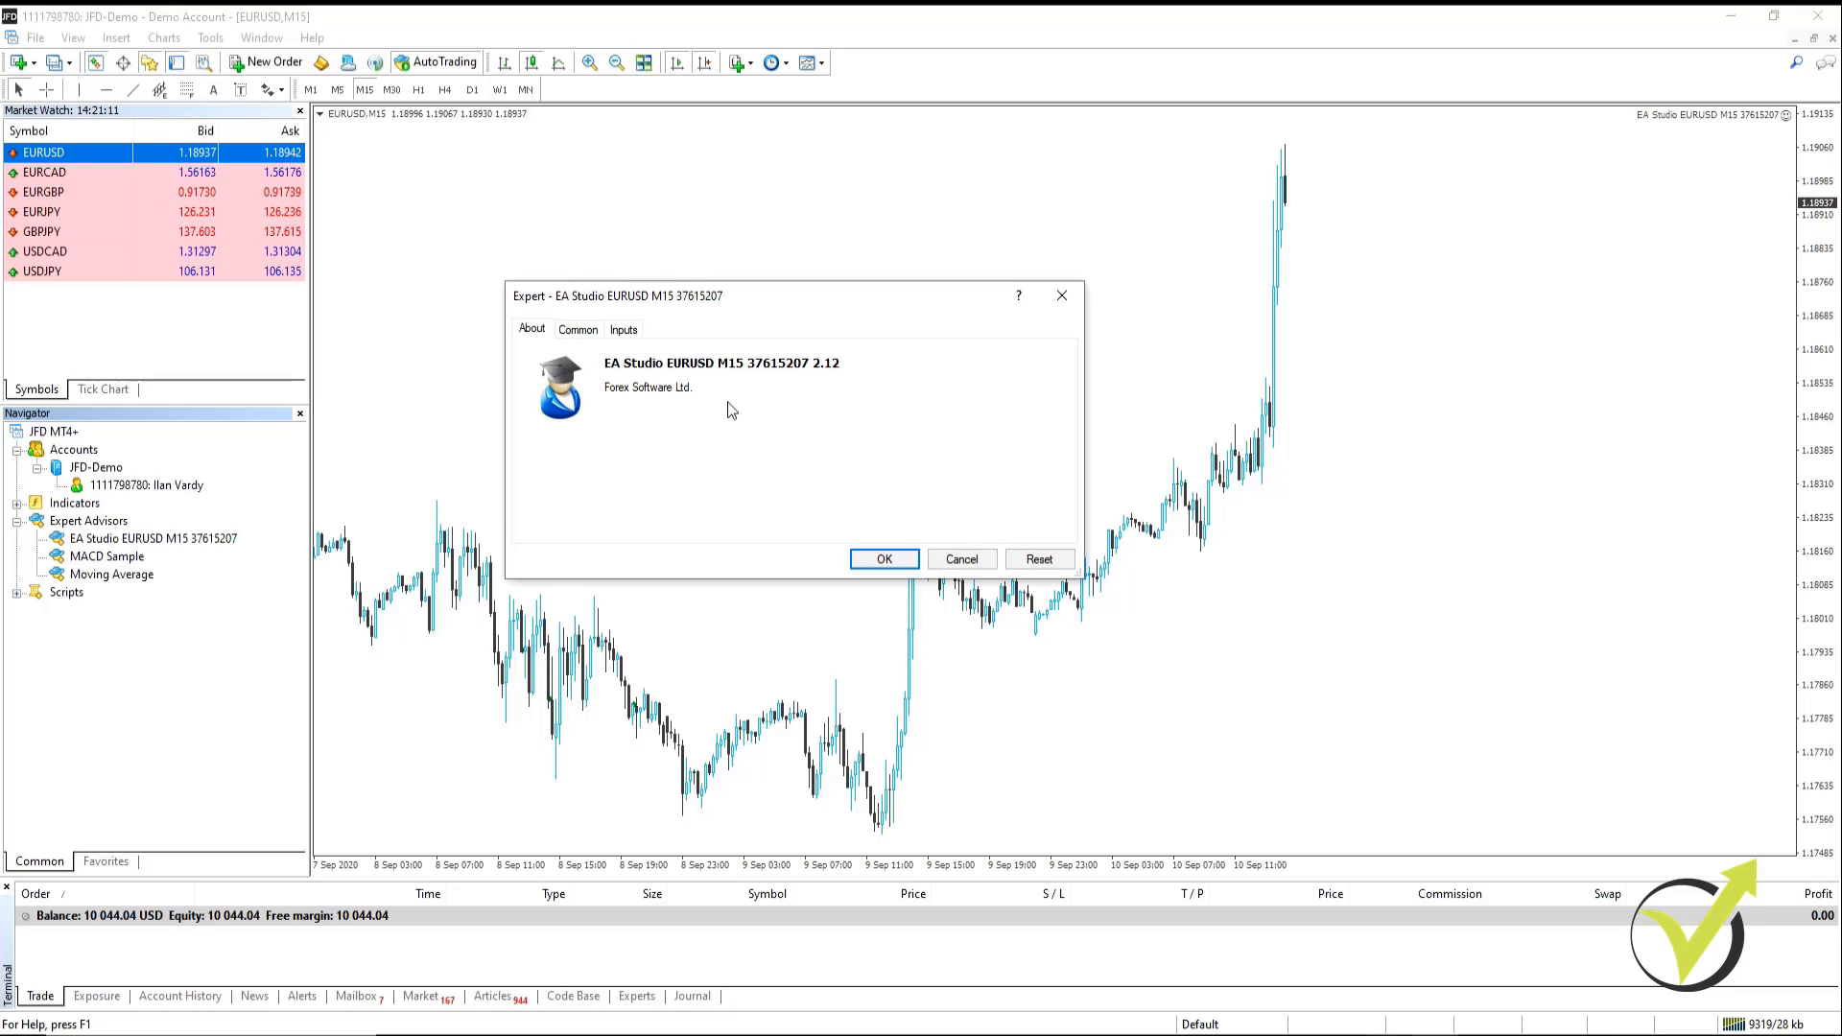
click(624, 329)
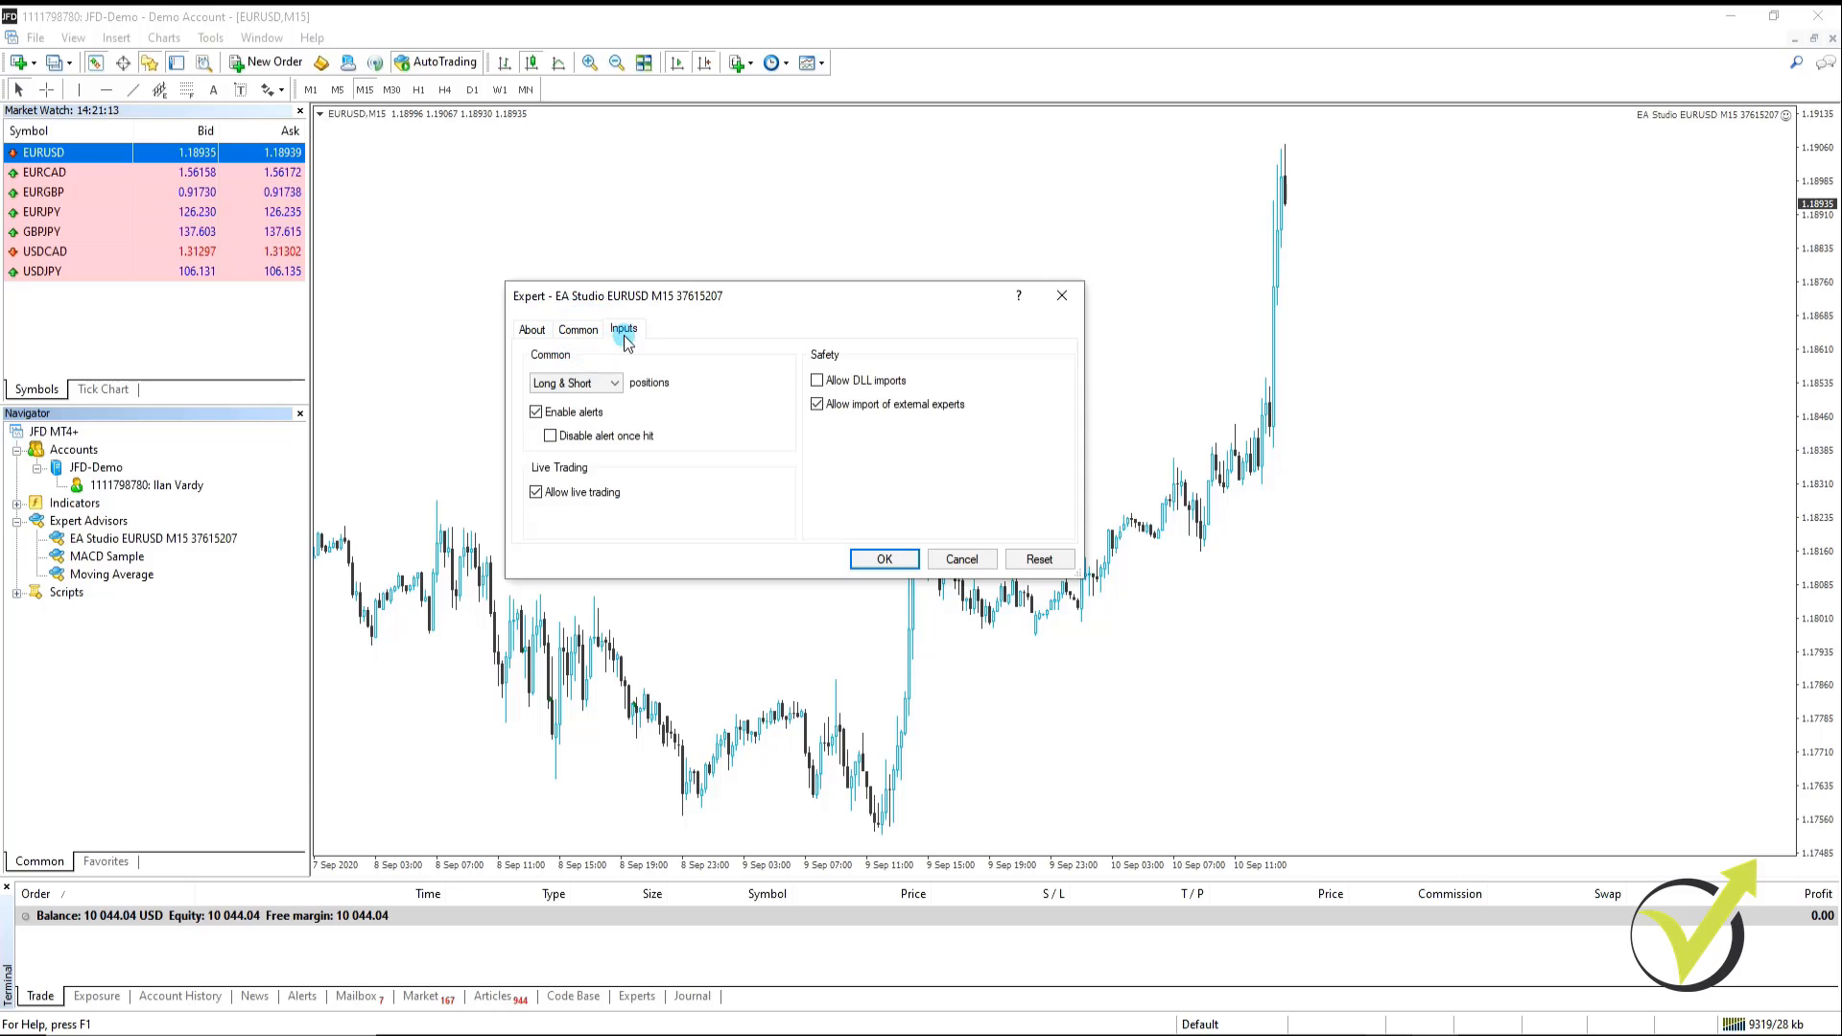
click(623, 329)
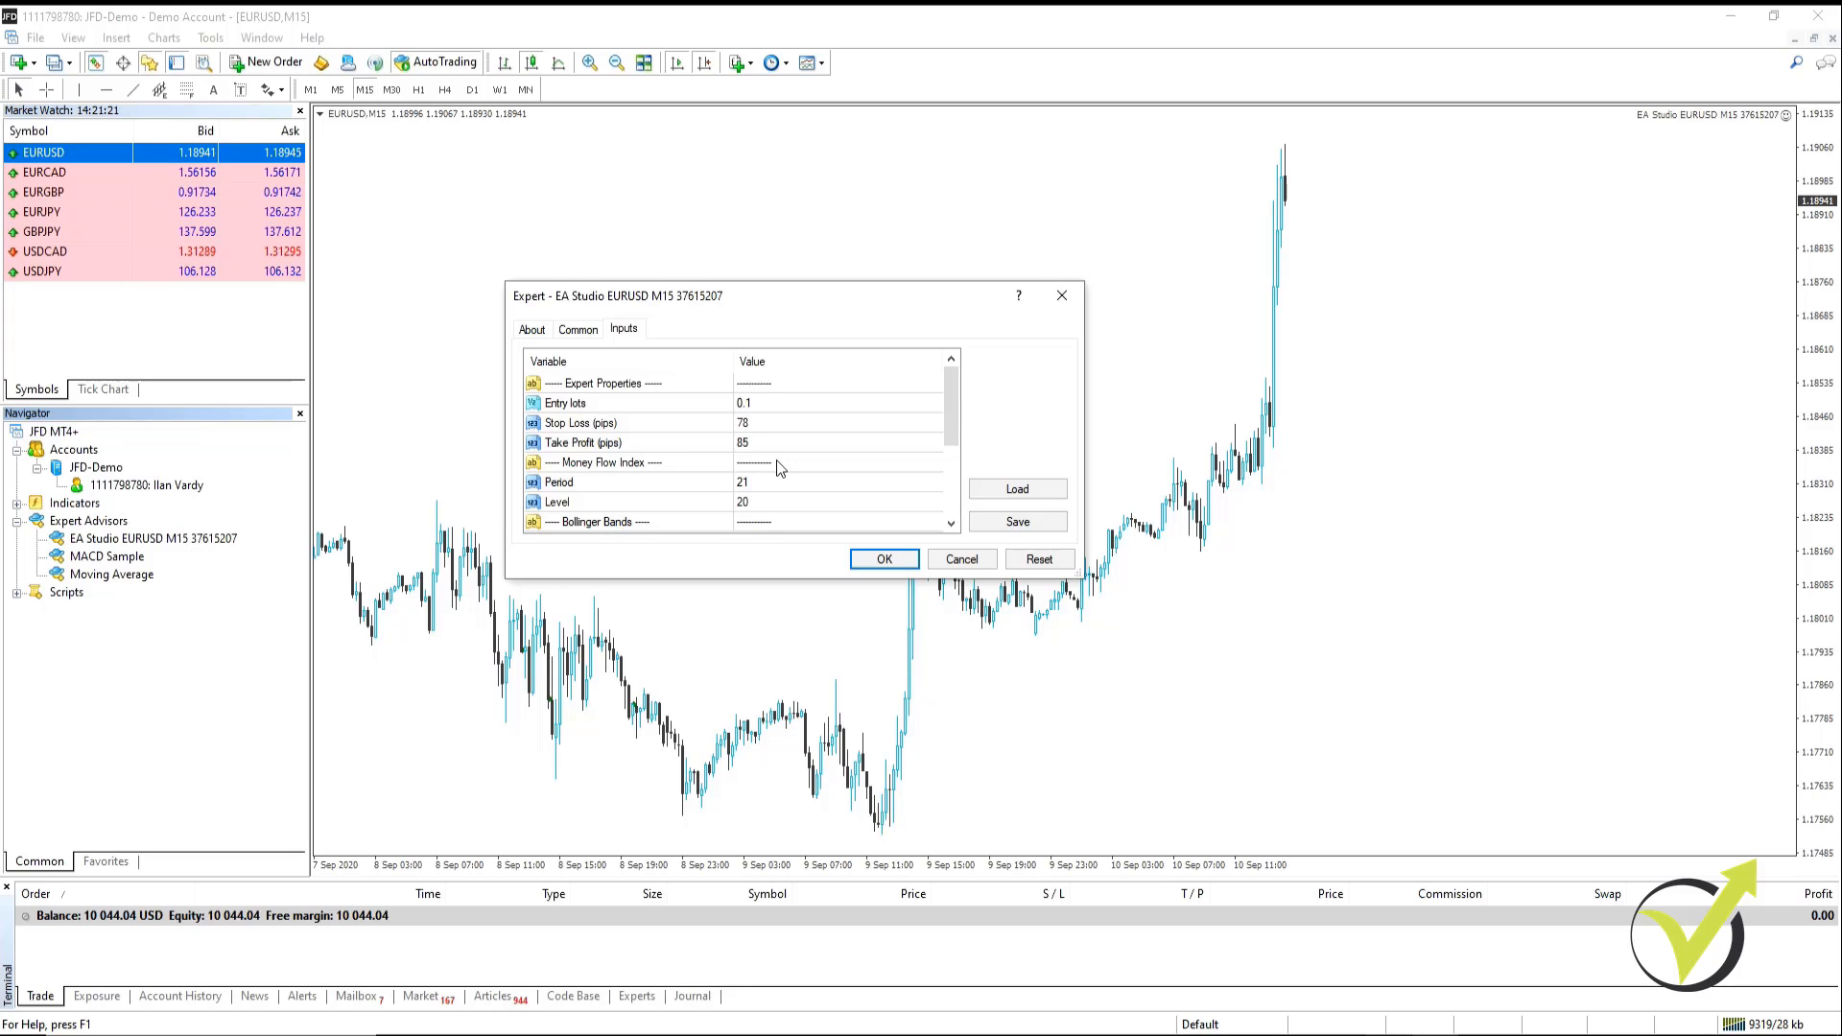
scroll(down, 3)
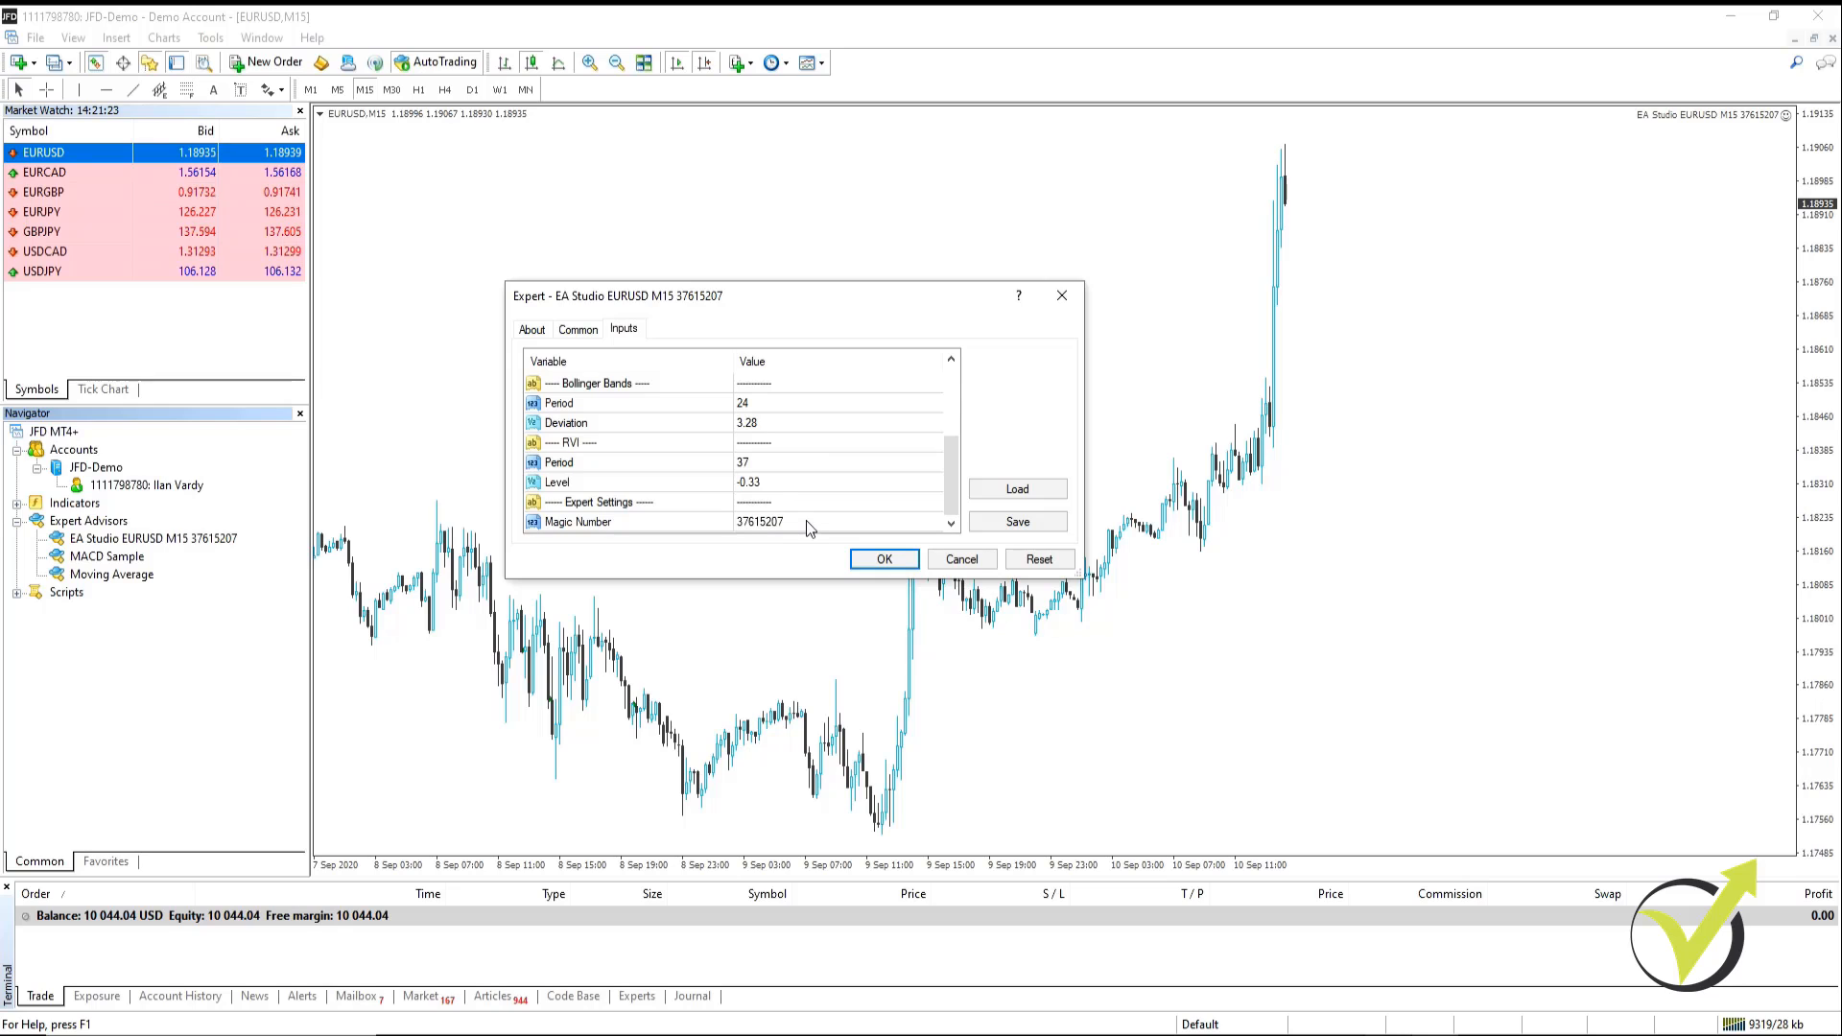
click(807, 522)
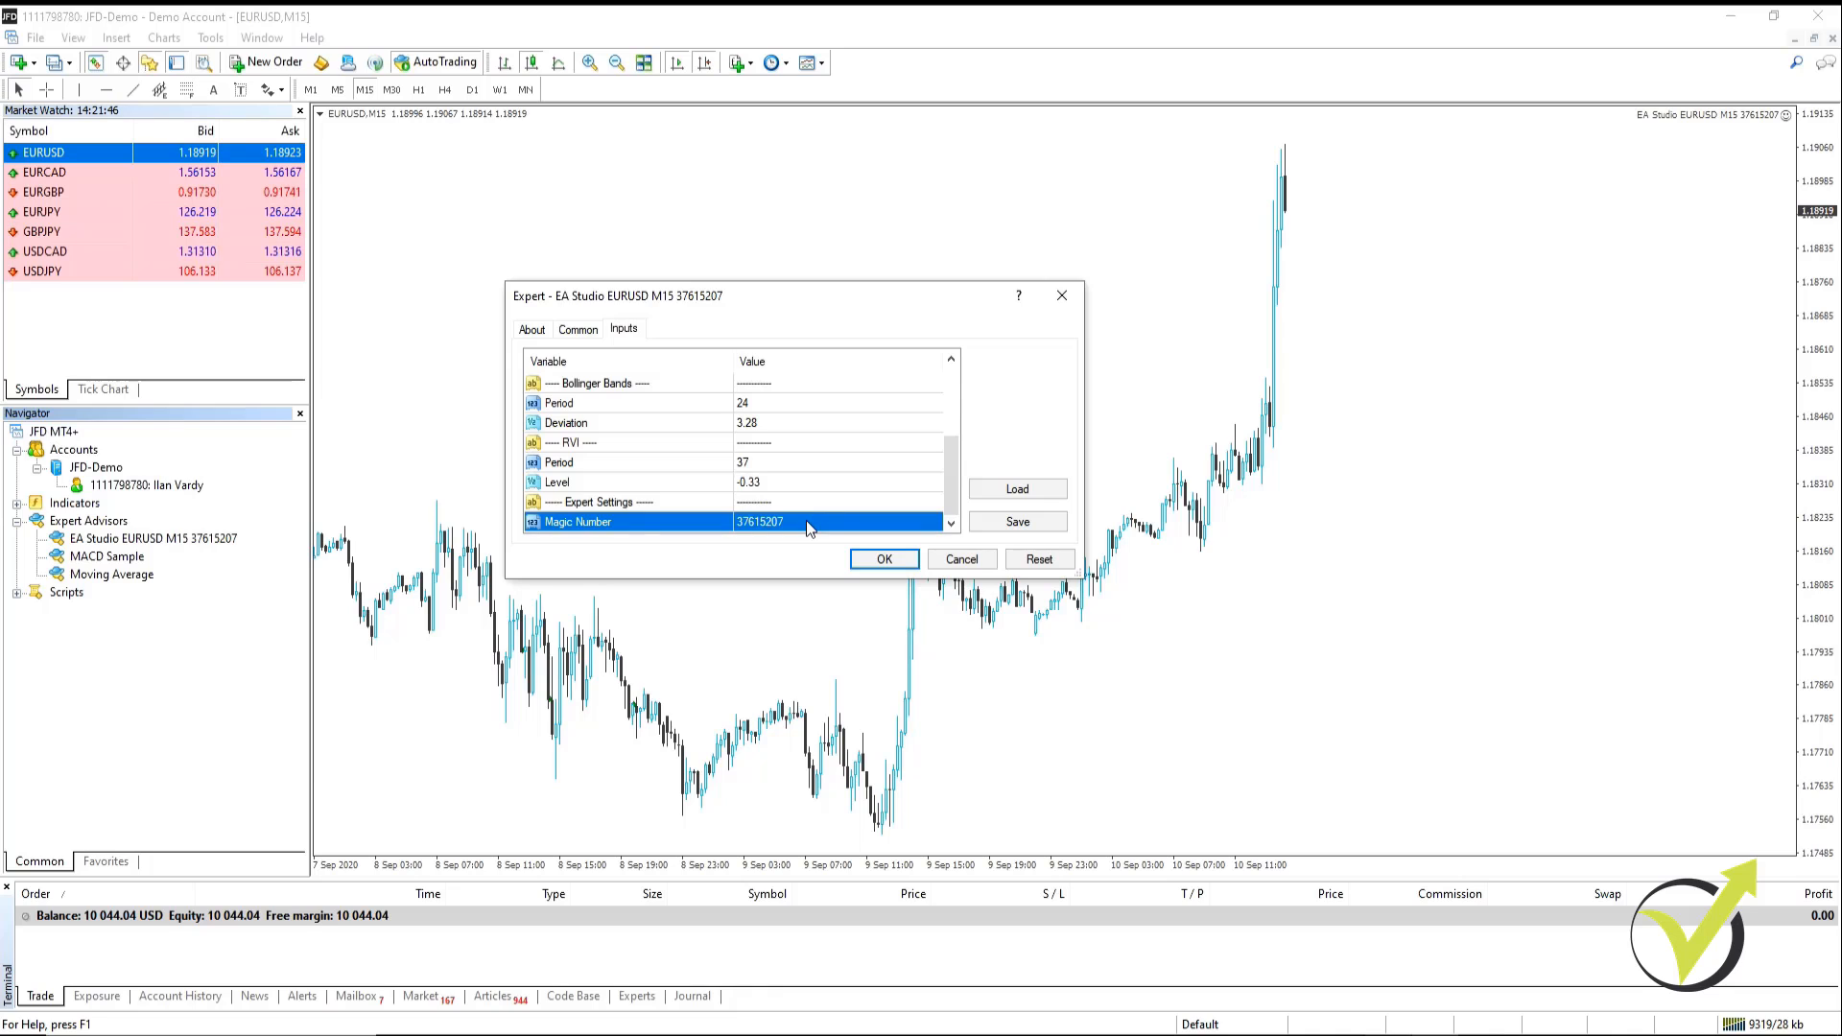
mouse_move(805, 439)
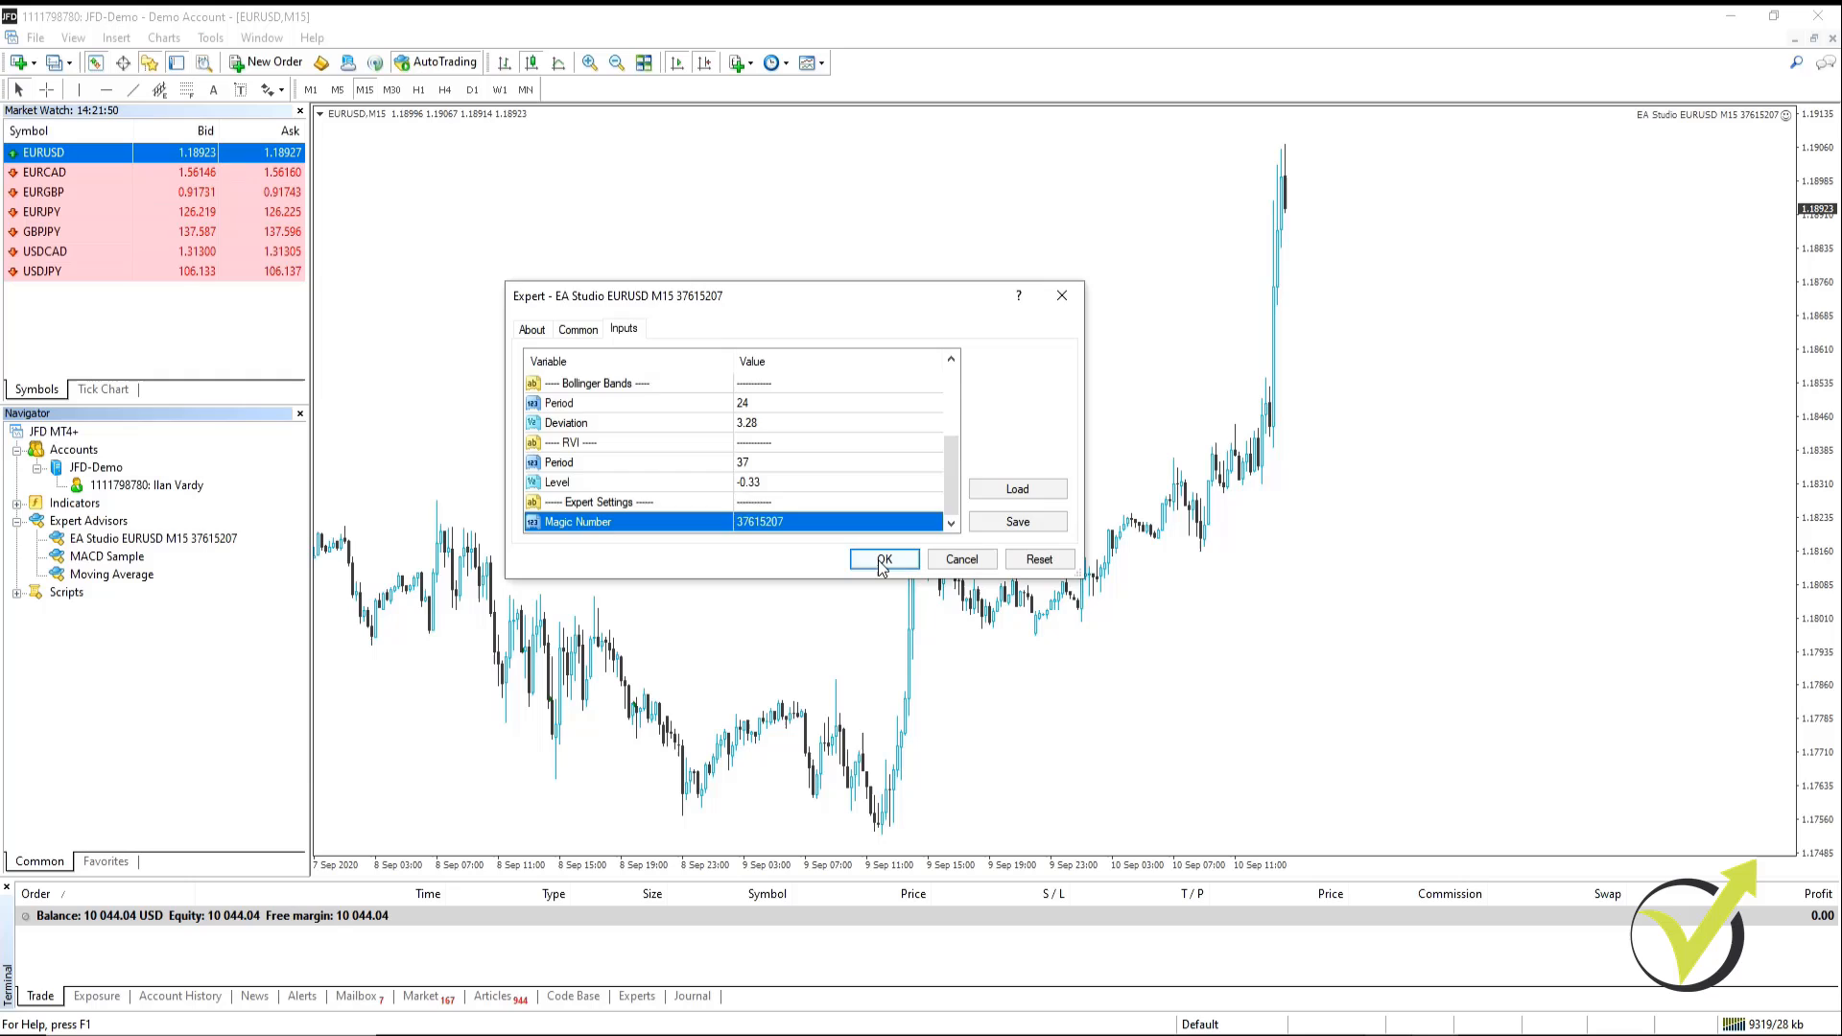
click(883, 558)
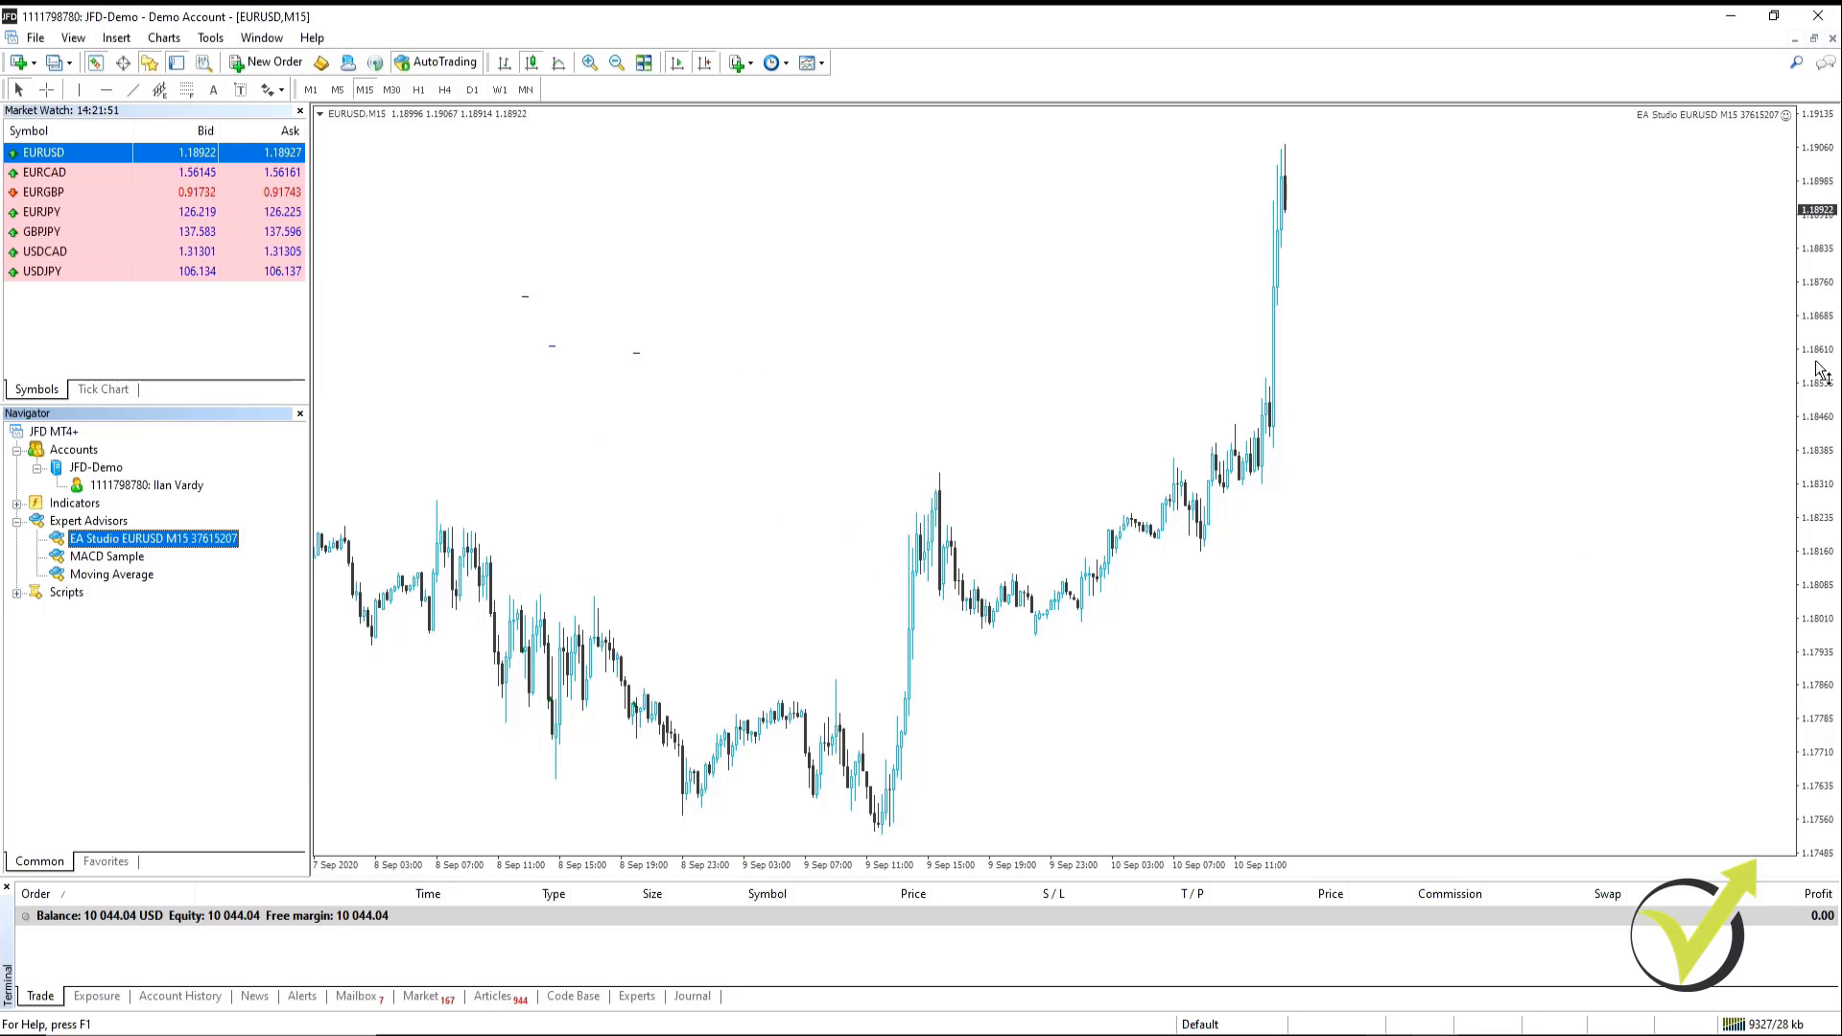
mouse_move(1753, 141)
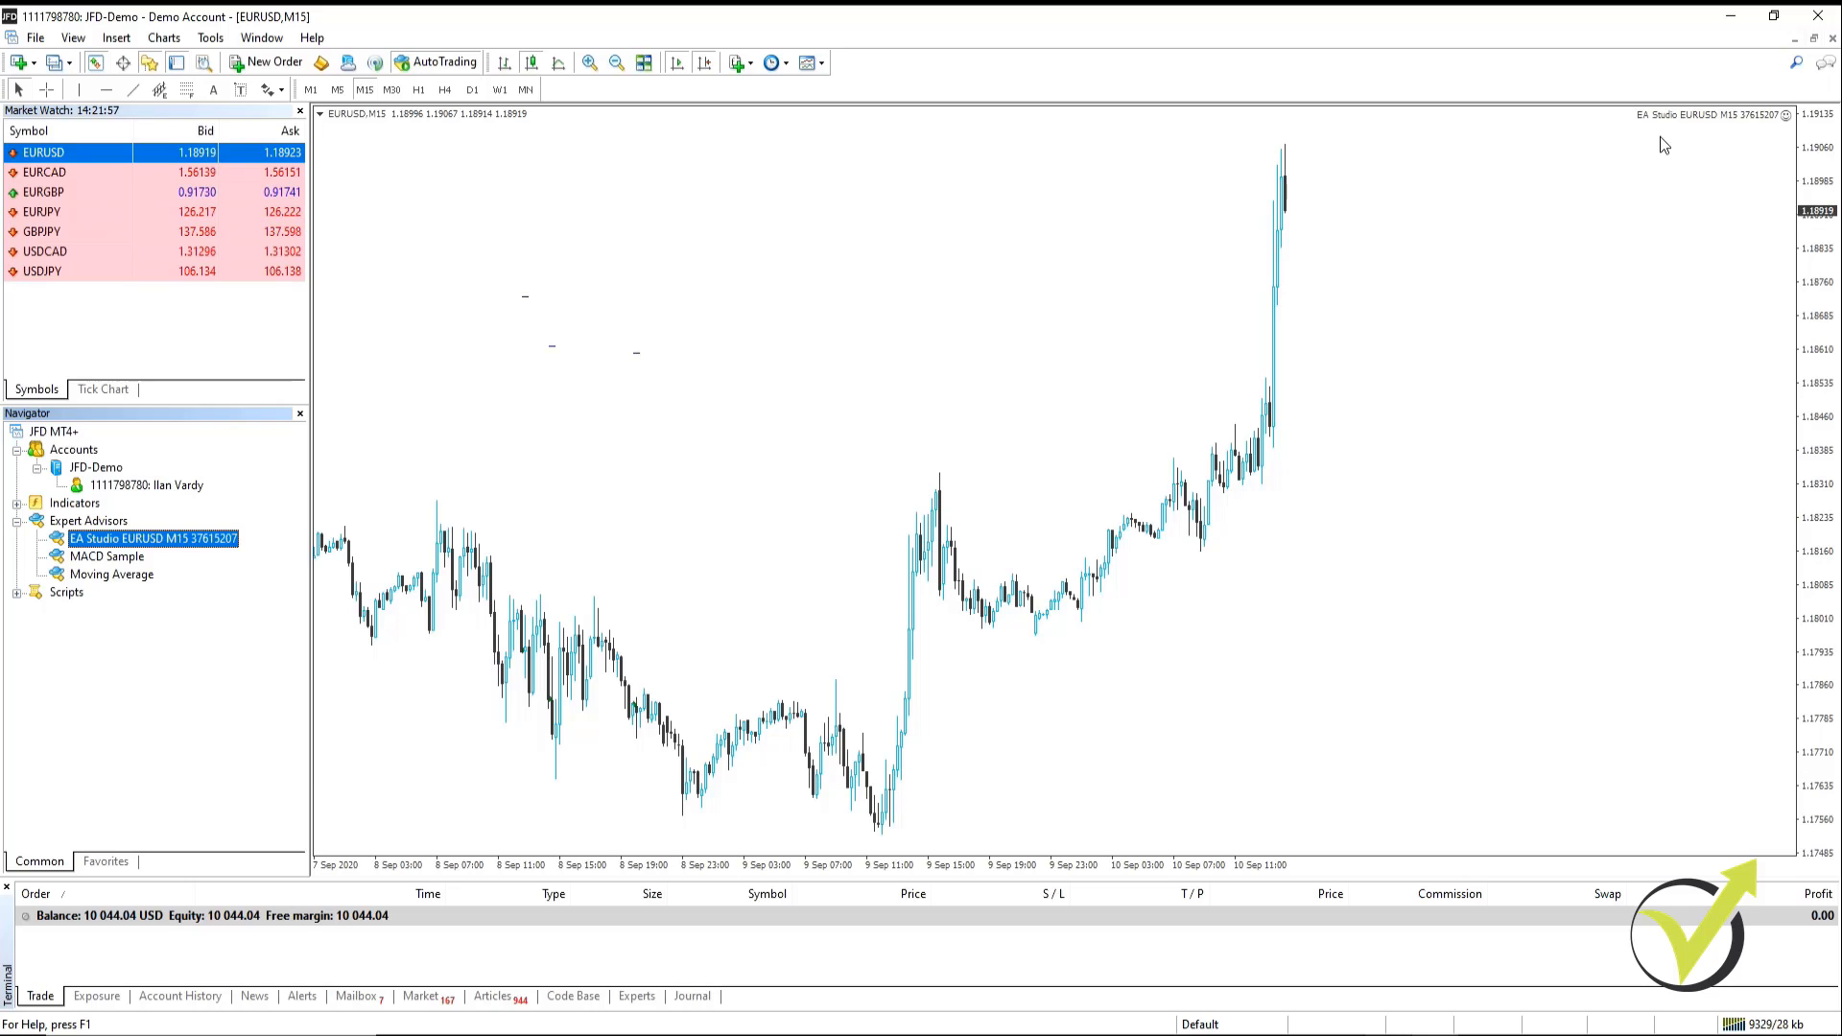
mouse_move(1791, 141)
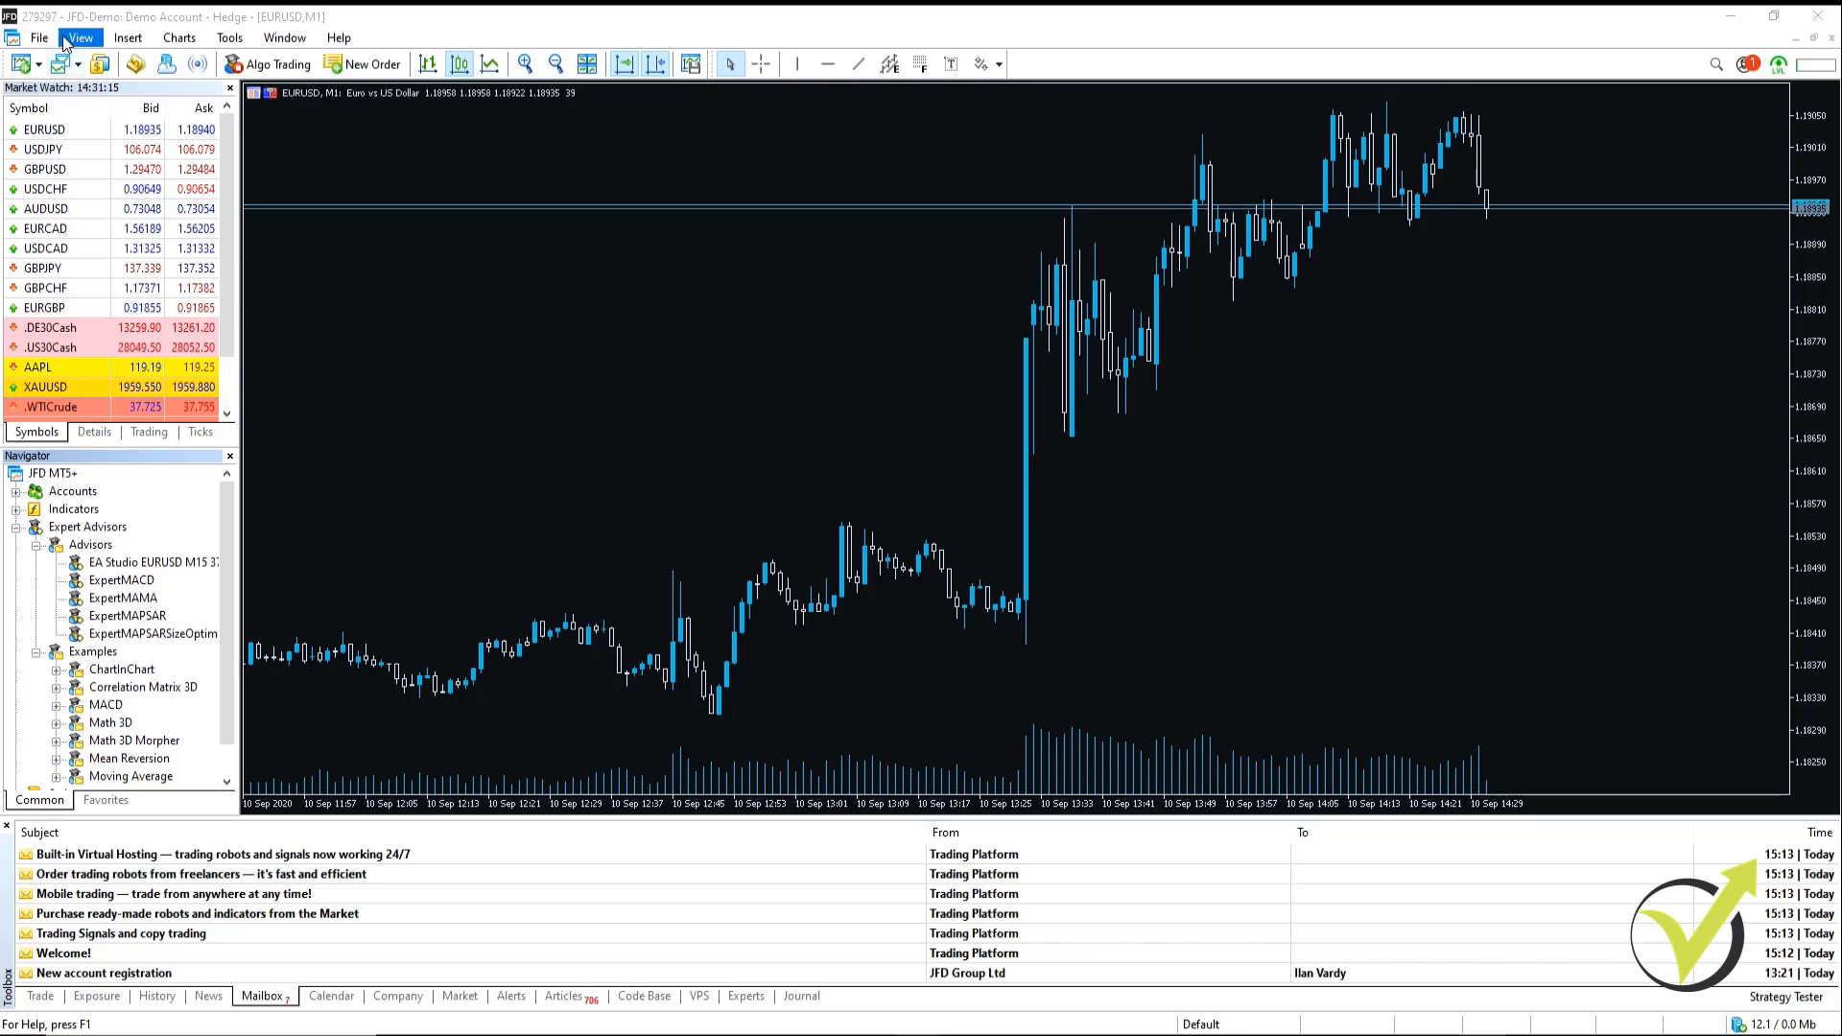
Paste EA Studio EURUSD M15 37618031.mq5 into MetaTrader 5's MQL5 Experts Advisors folder
click(40, 37)
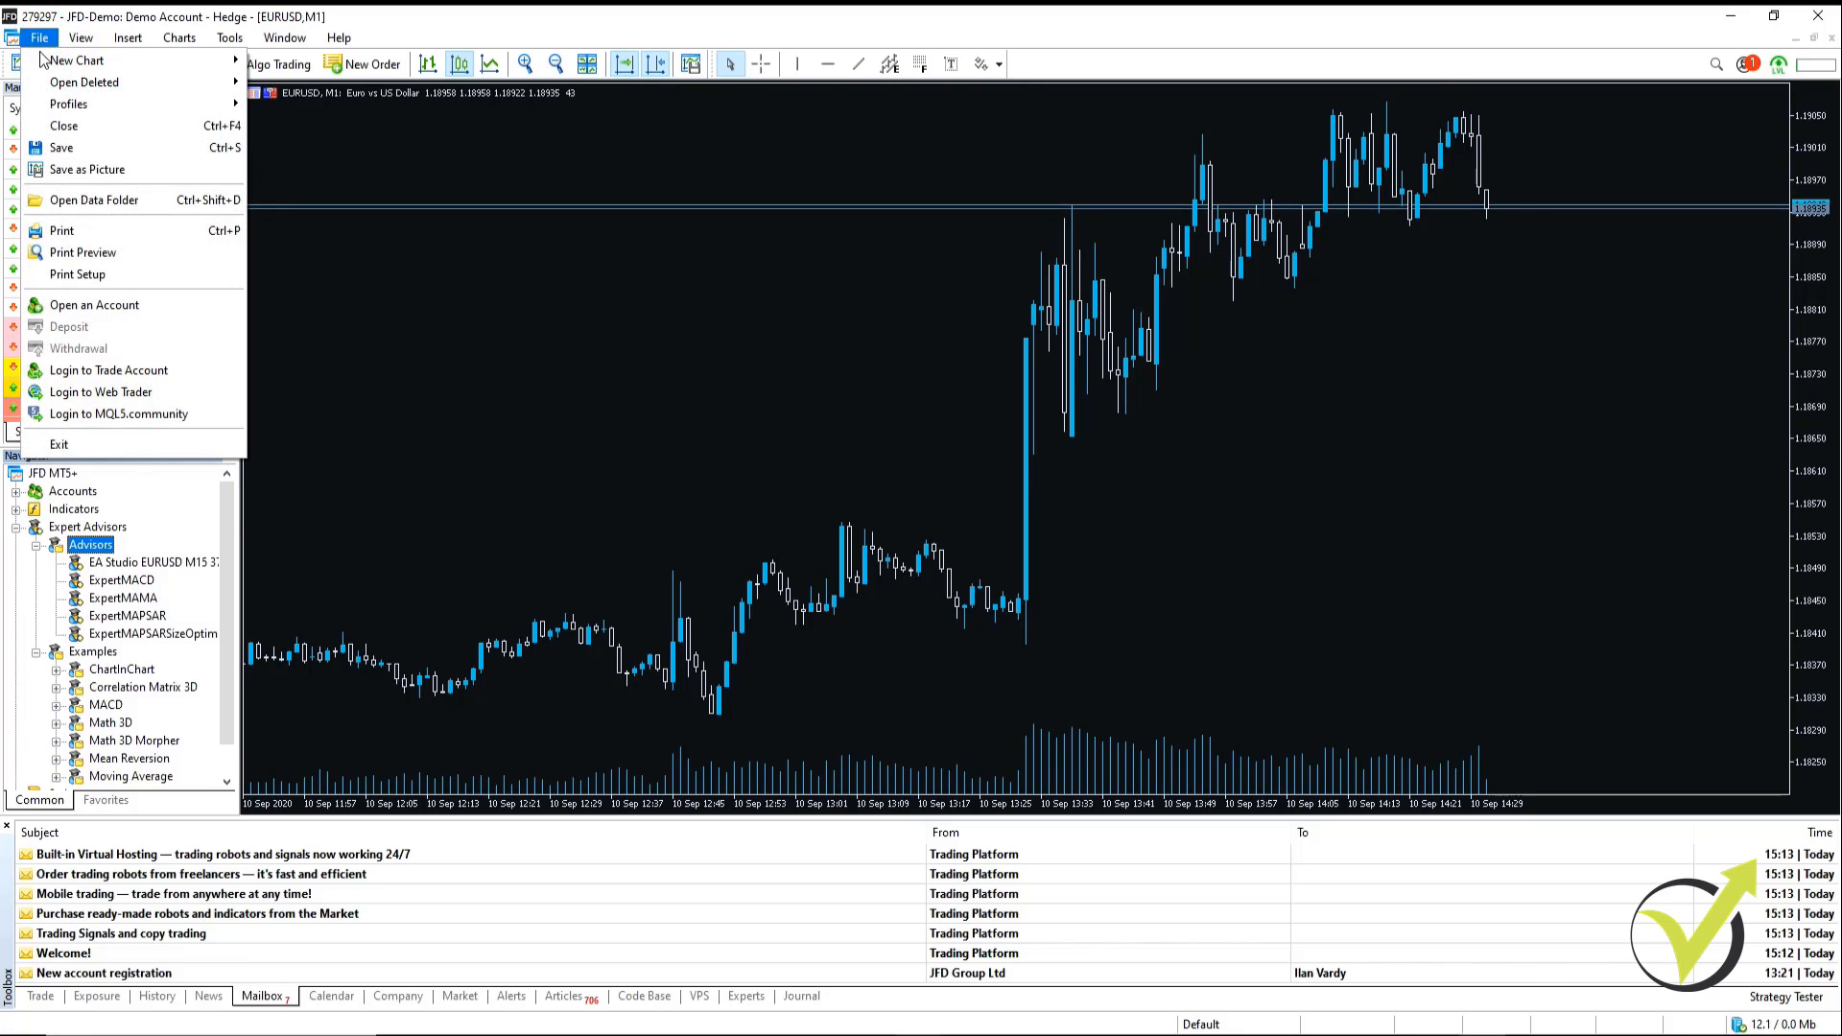
click(94, 199)
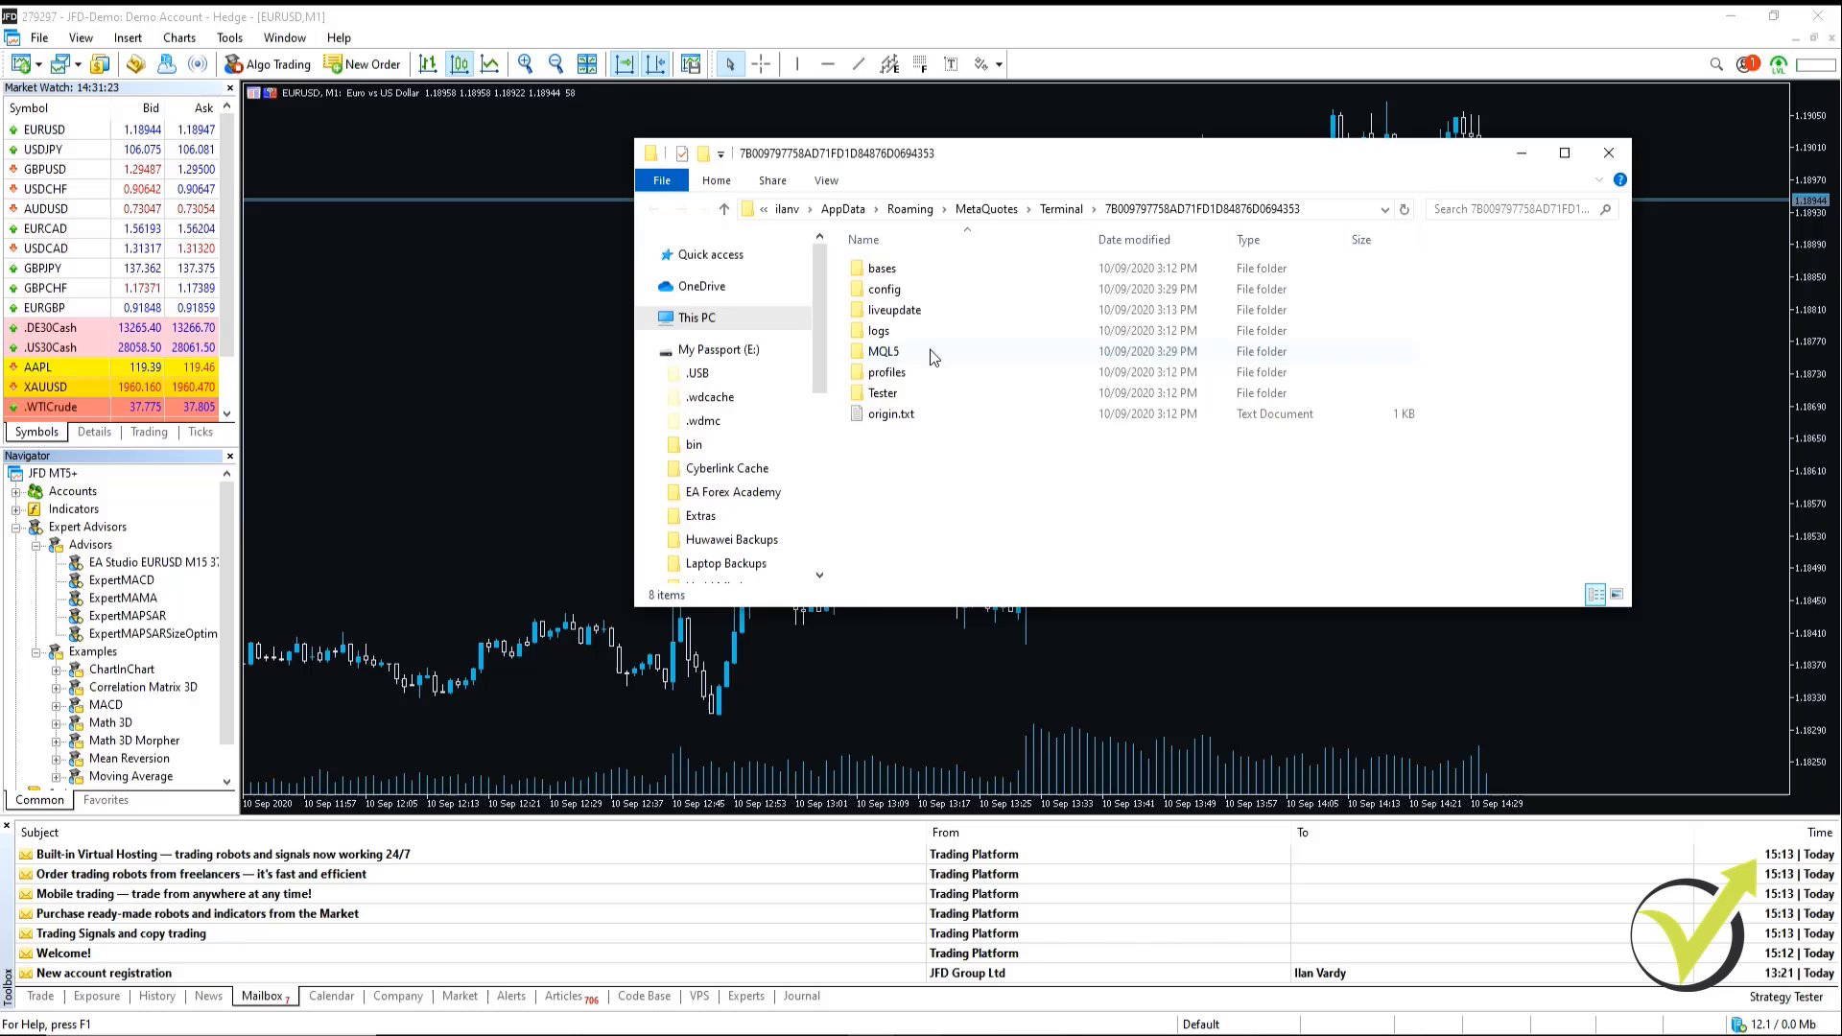
double_click(883, 351)
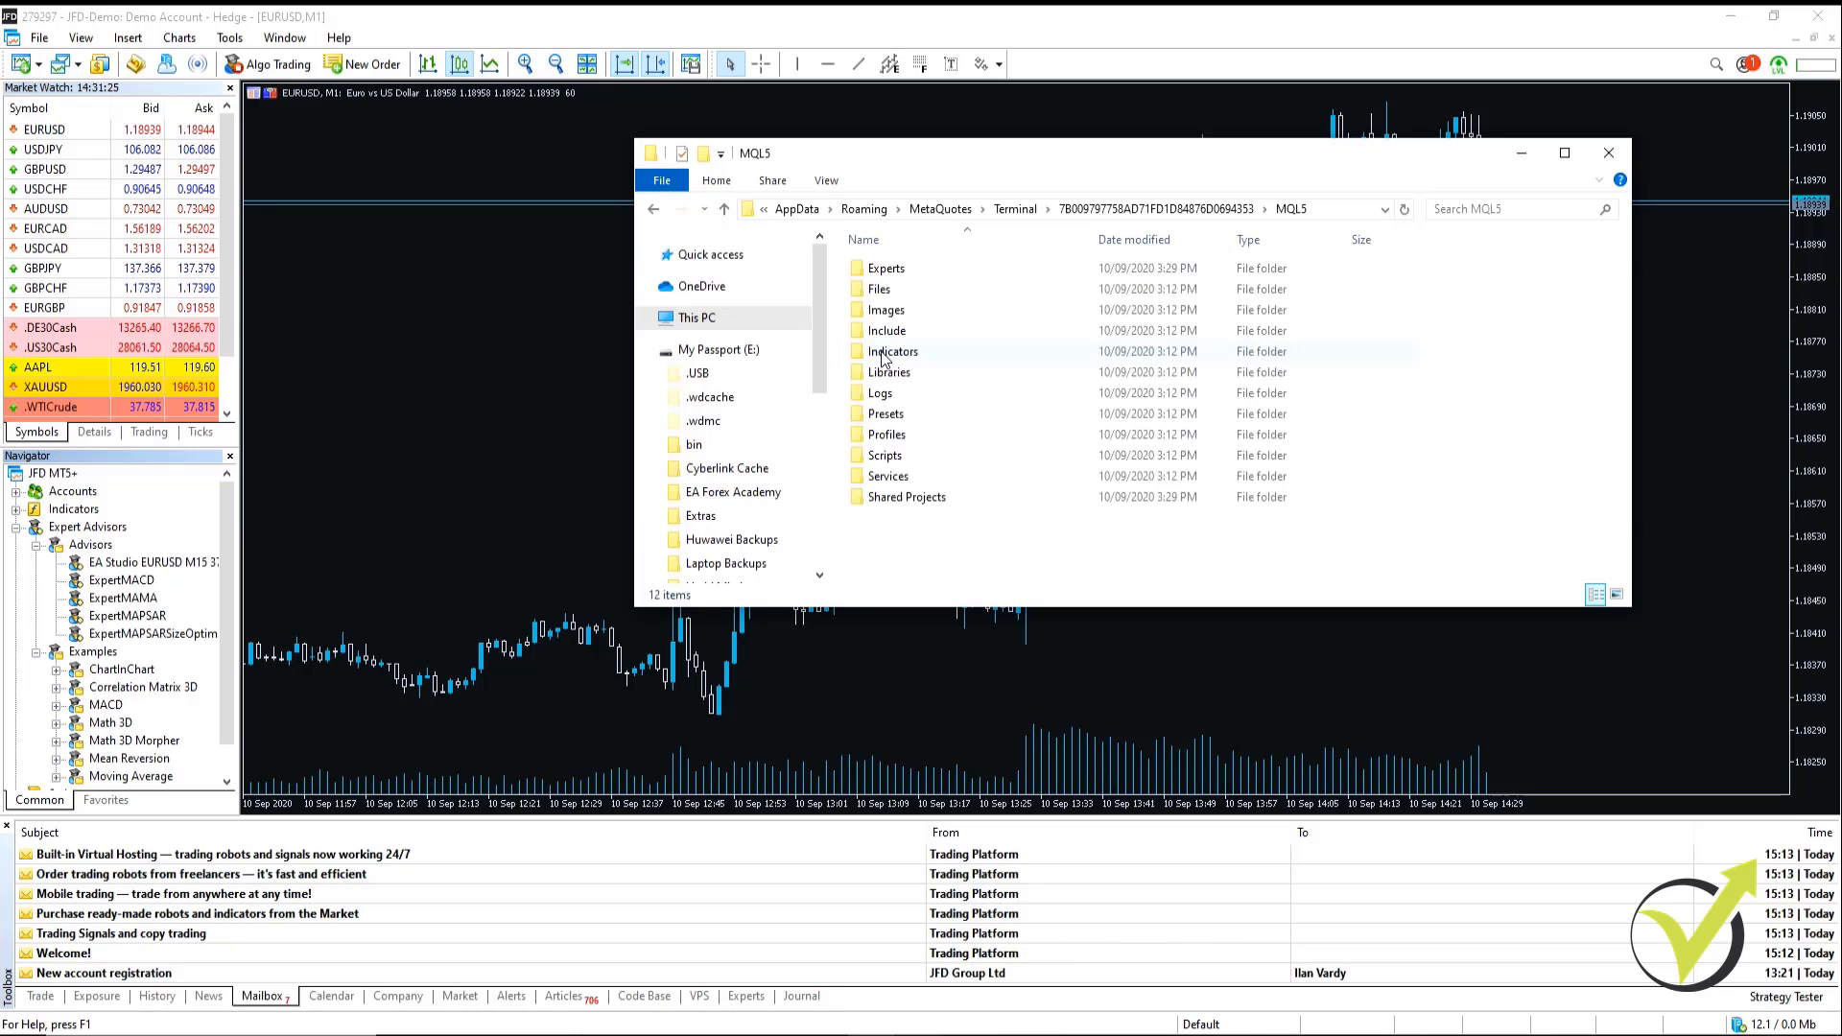
double_click(885, 267)
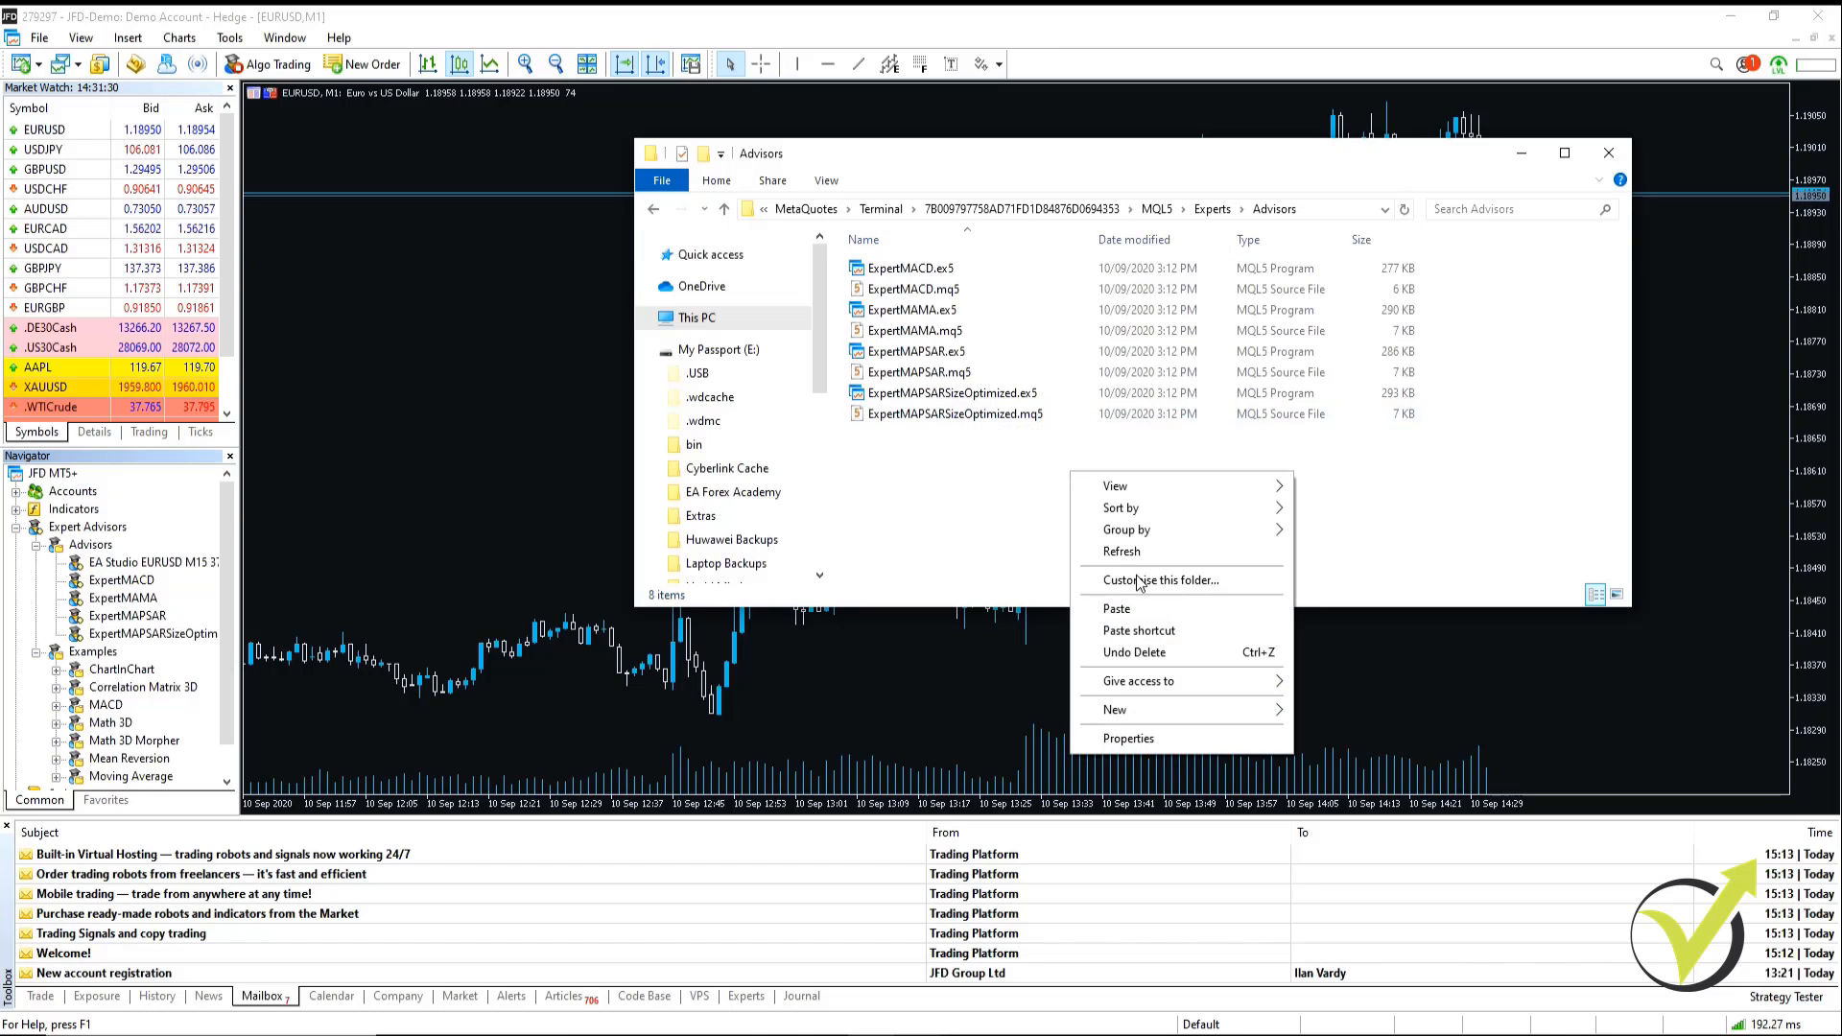
click(1021, 524)
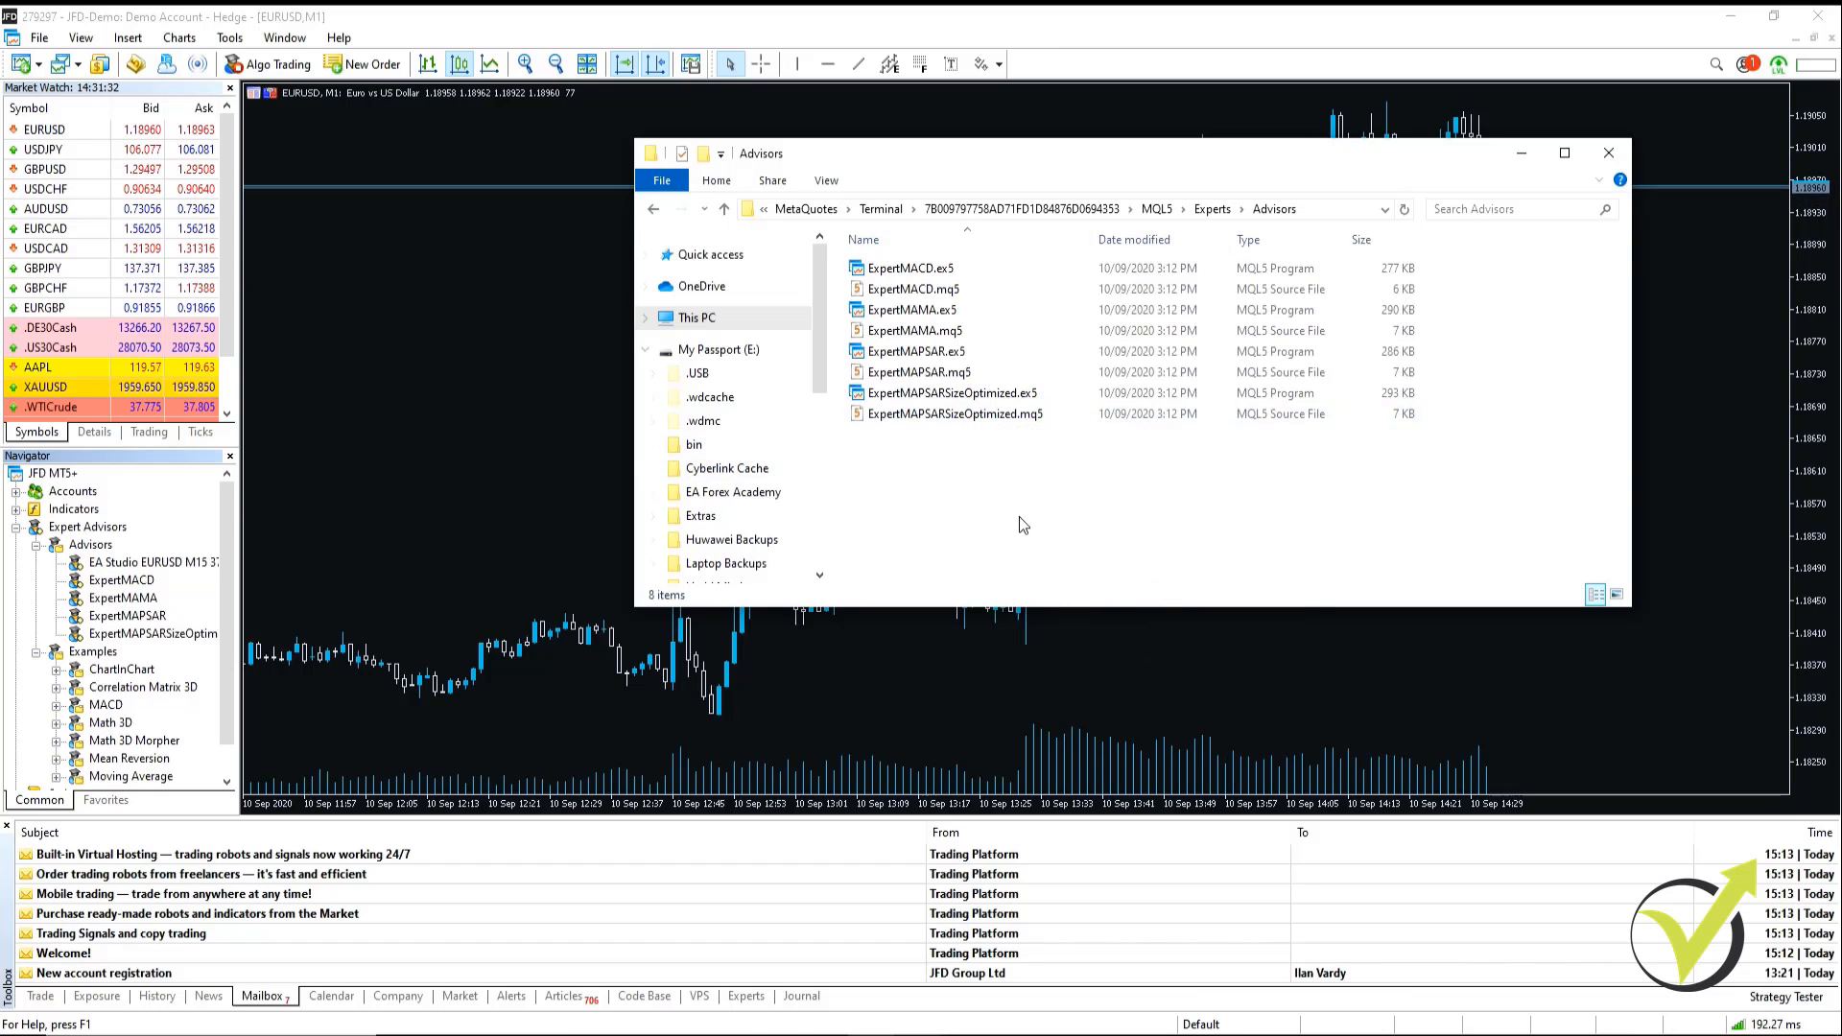
click(963, 267)
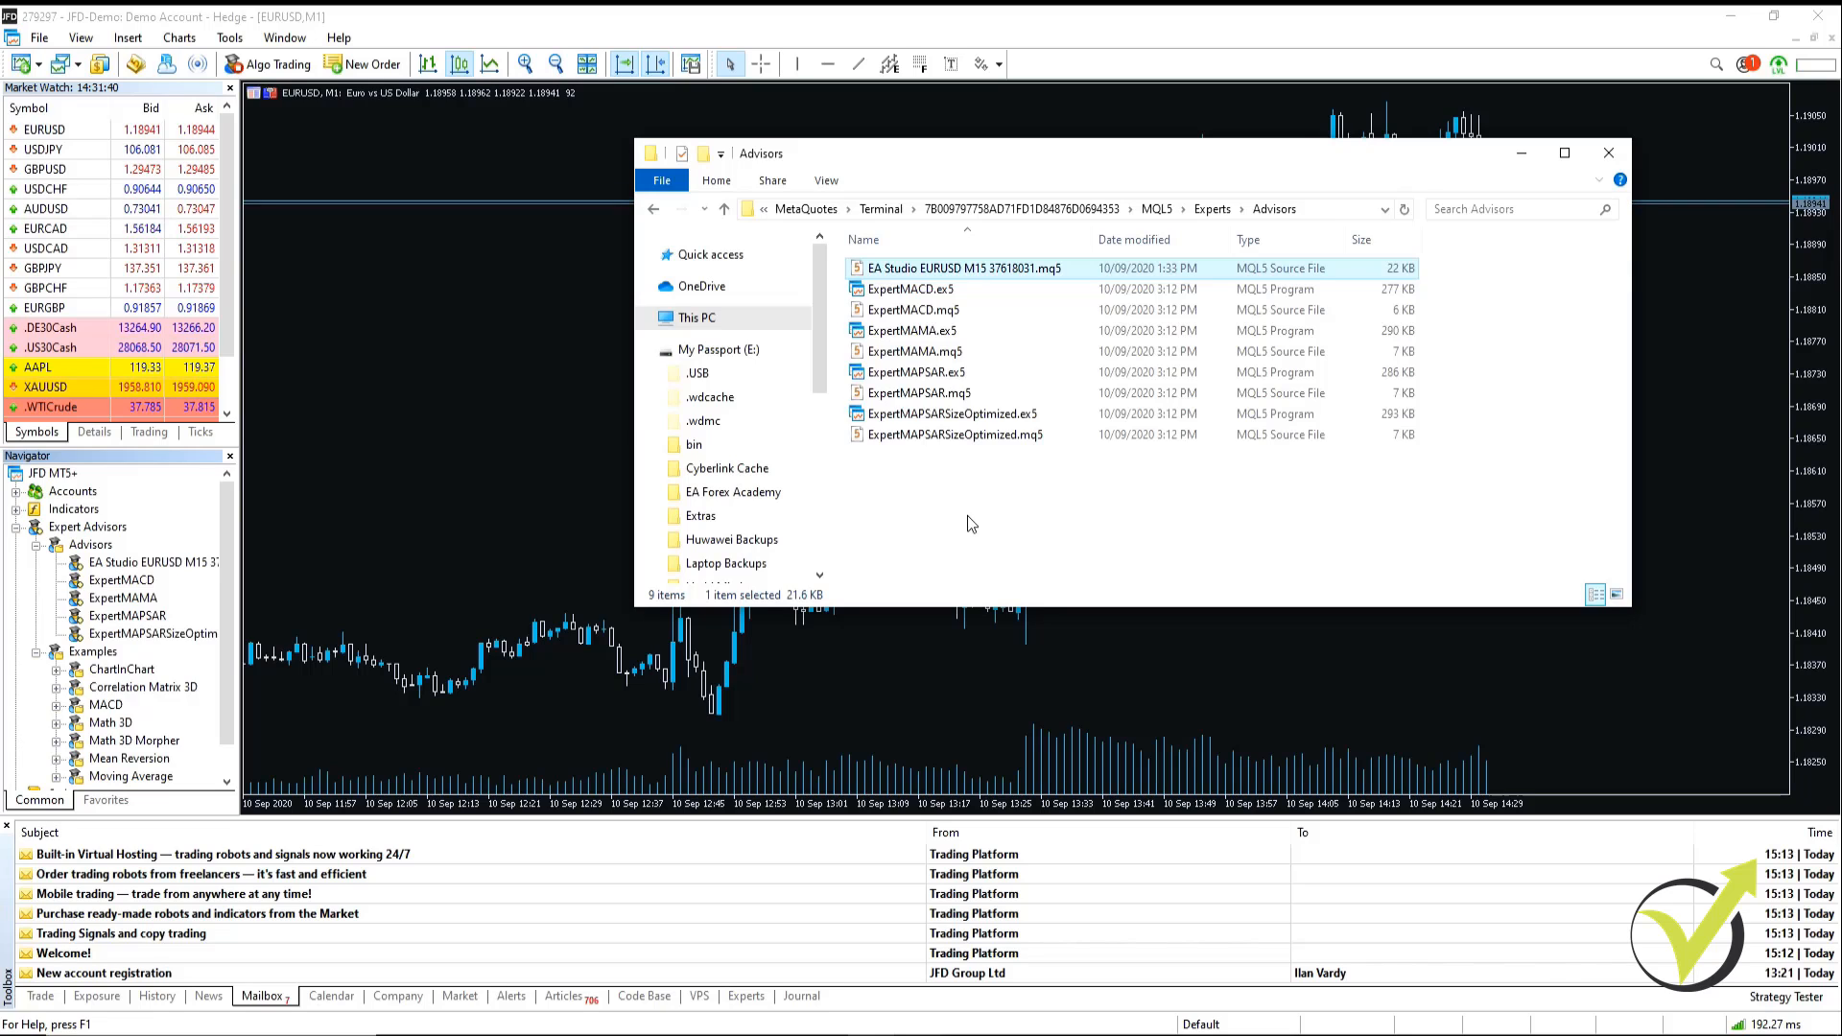
mouse_move(914, 268)
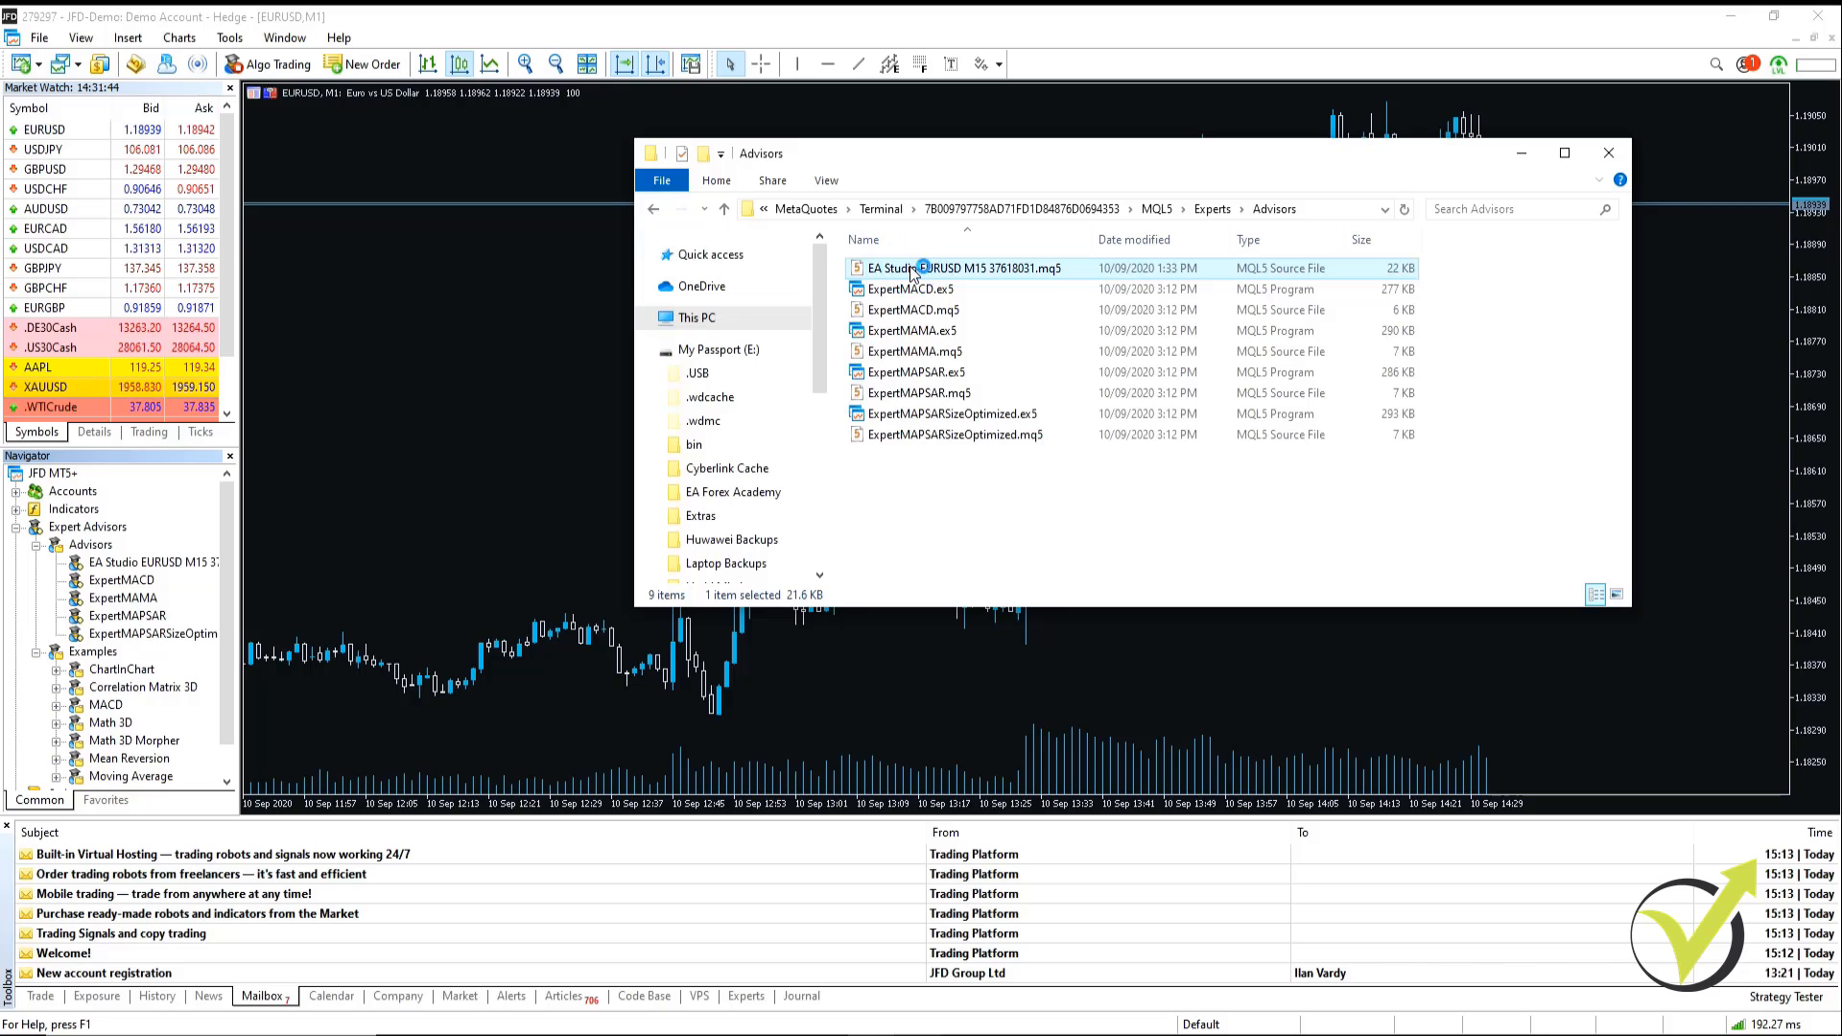
Compile EA Studio EURUSD M15 37618031.mq5 in MetaEditor and close the data folder window
double_click(963, 268)
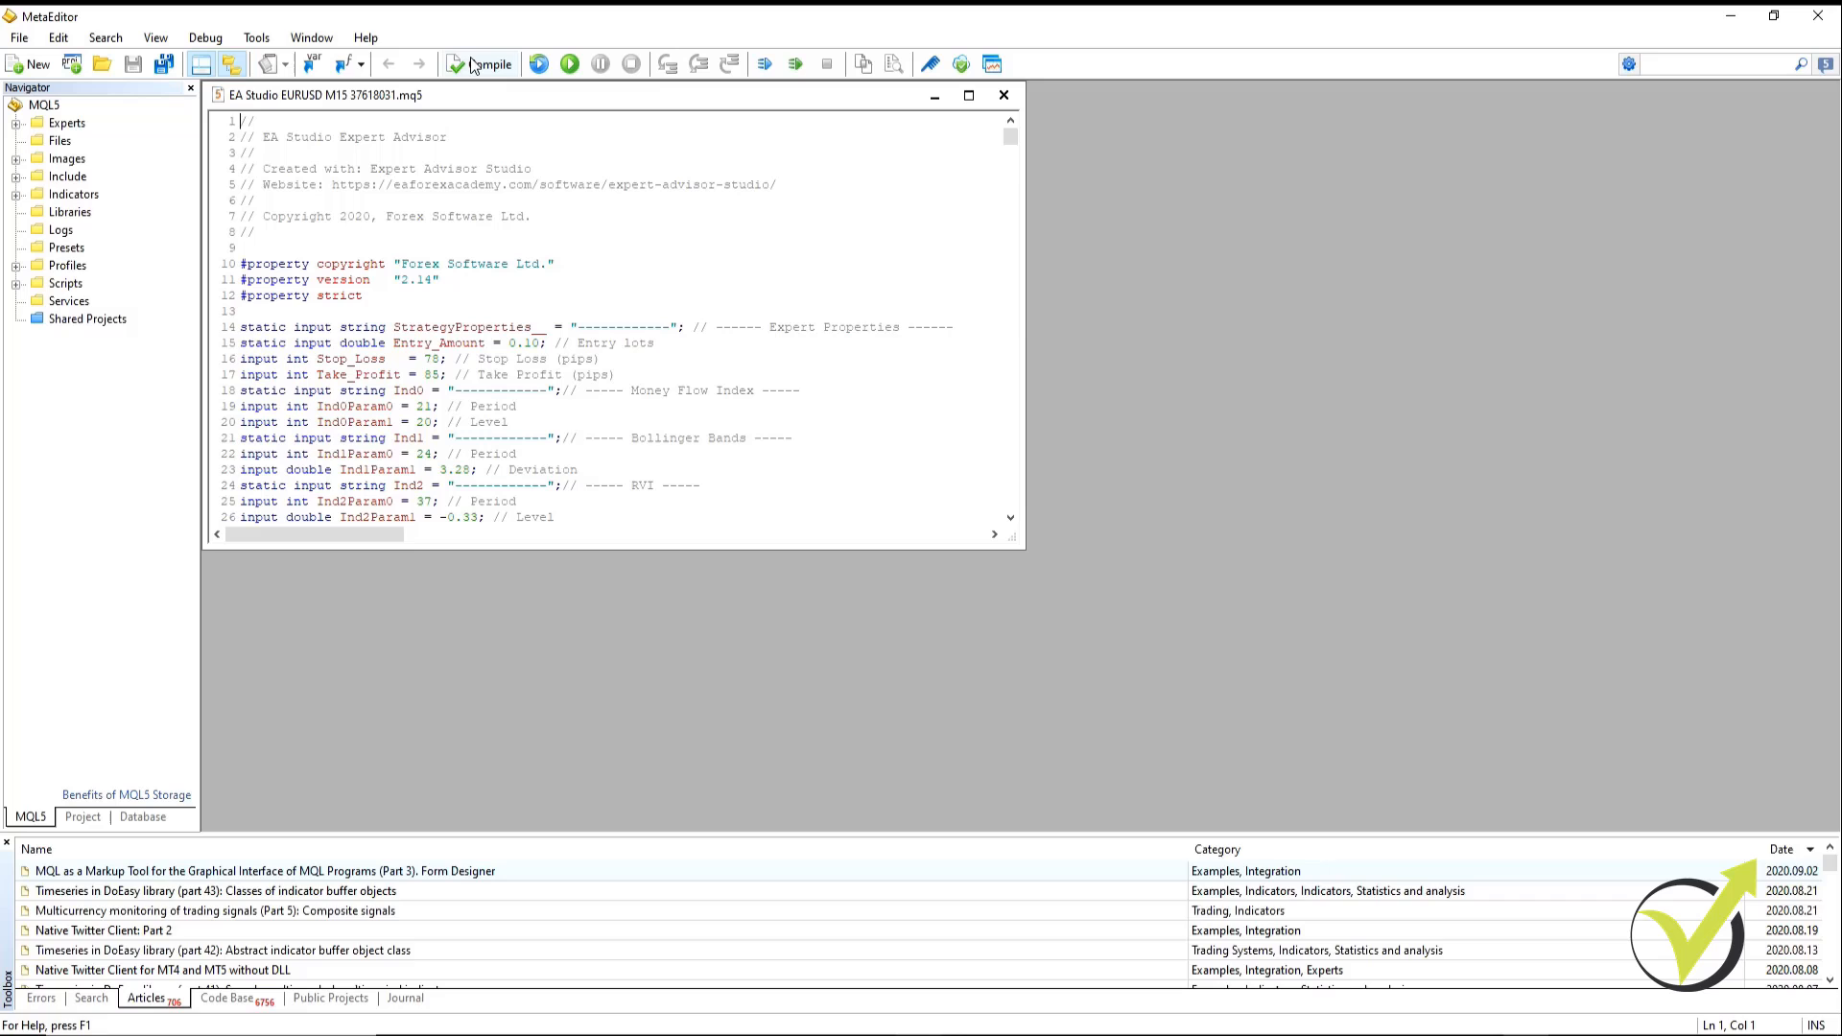
click(481, 64)
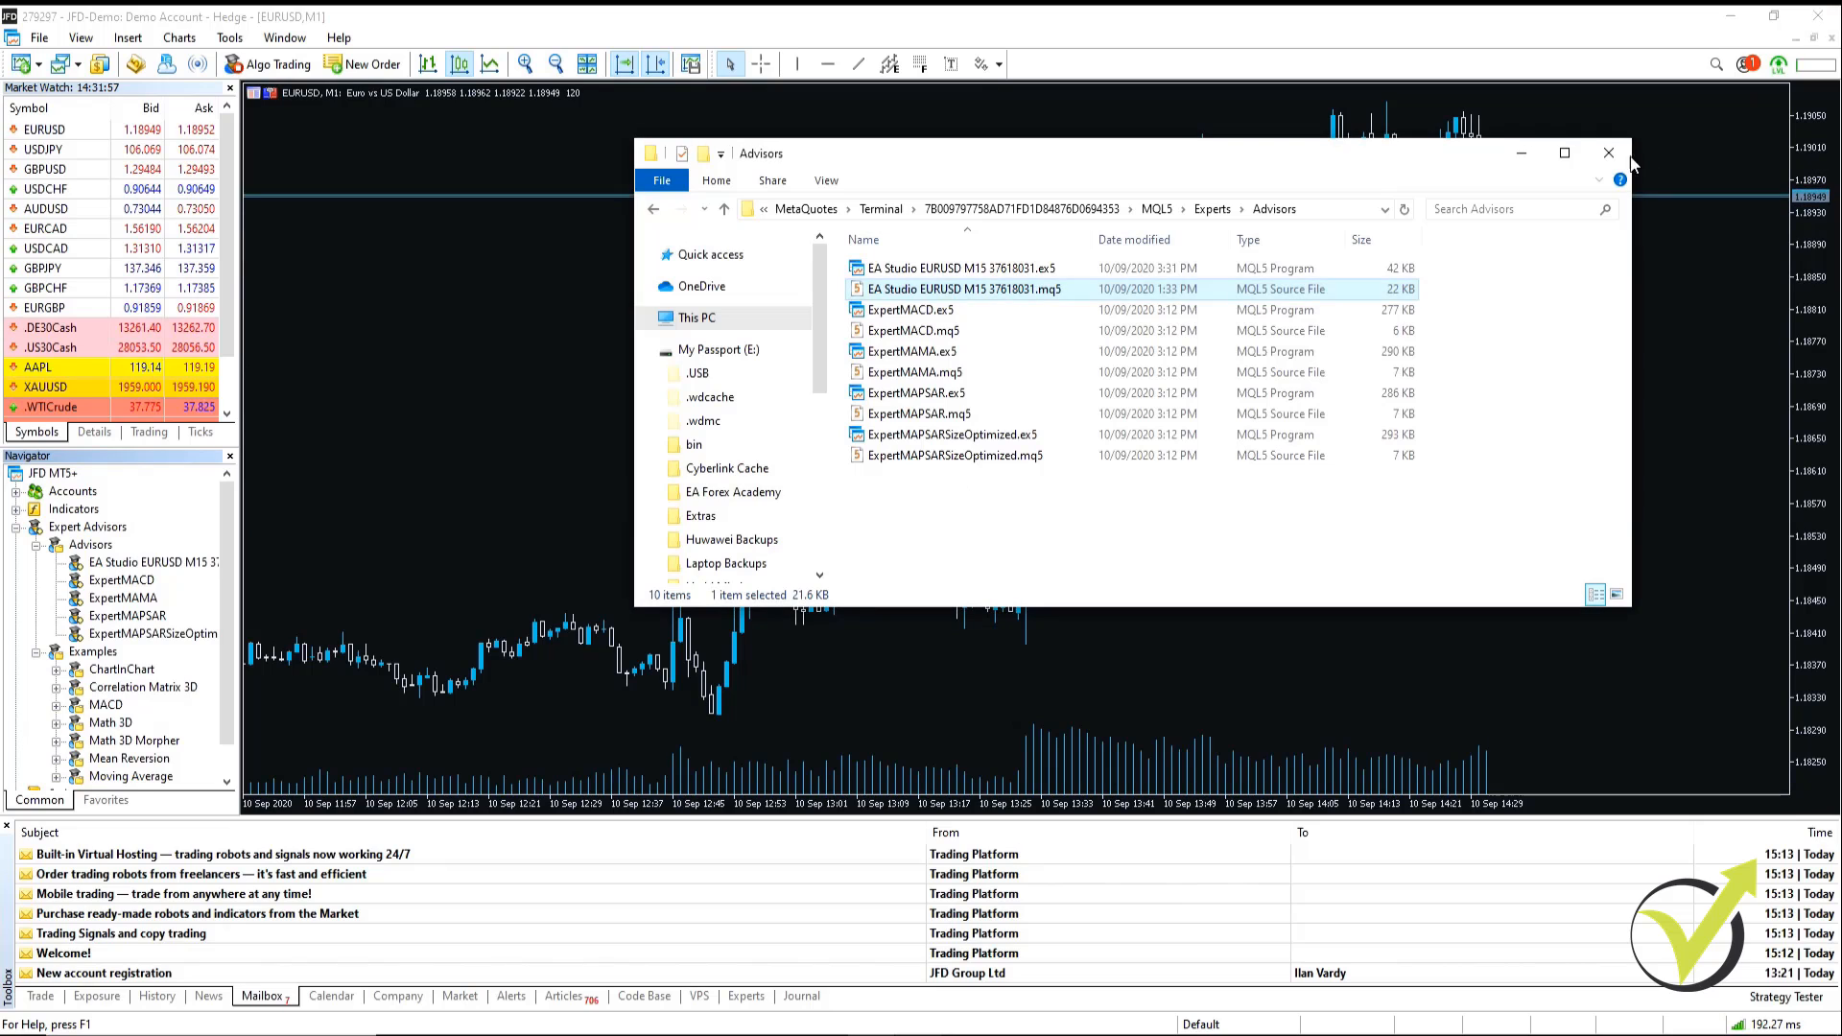
click(1607, 153)
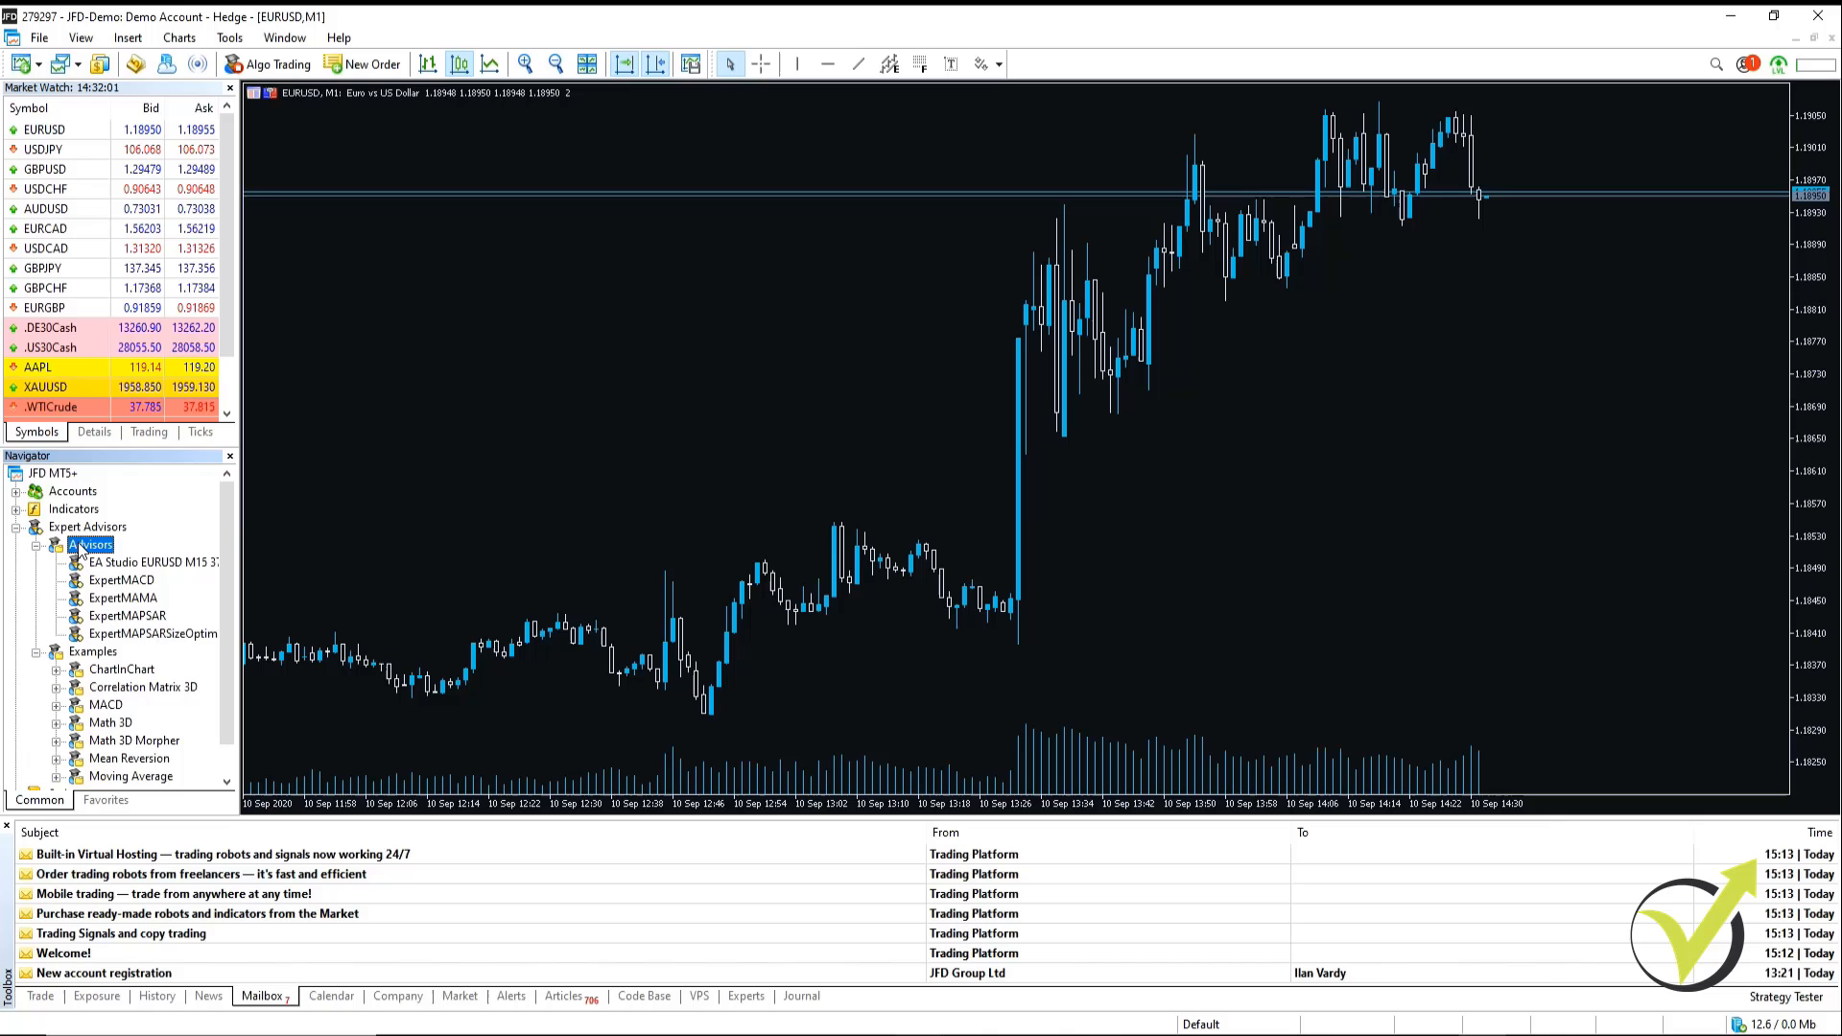
Switch MetaTrader 5's EURUSD chart from M1 to the 15-minute timeframe
click(151, 561)
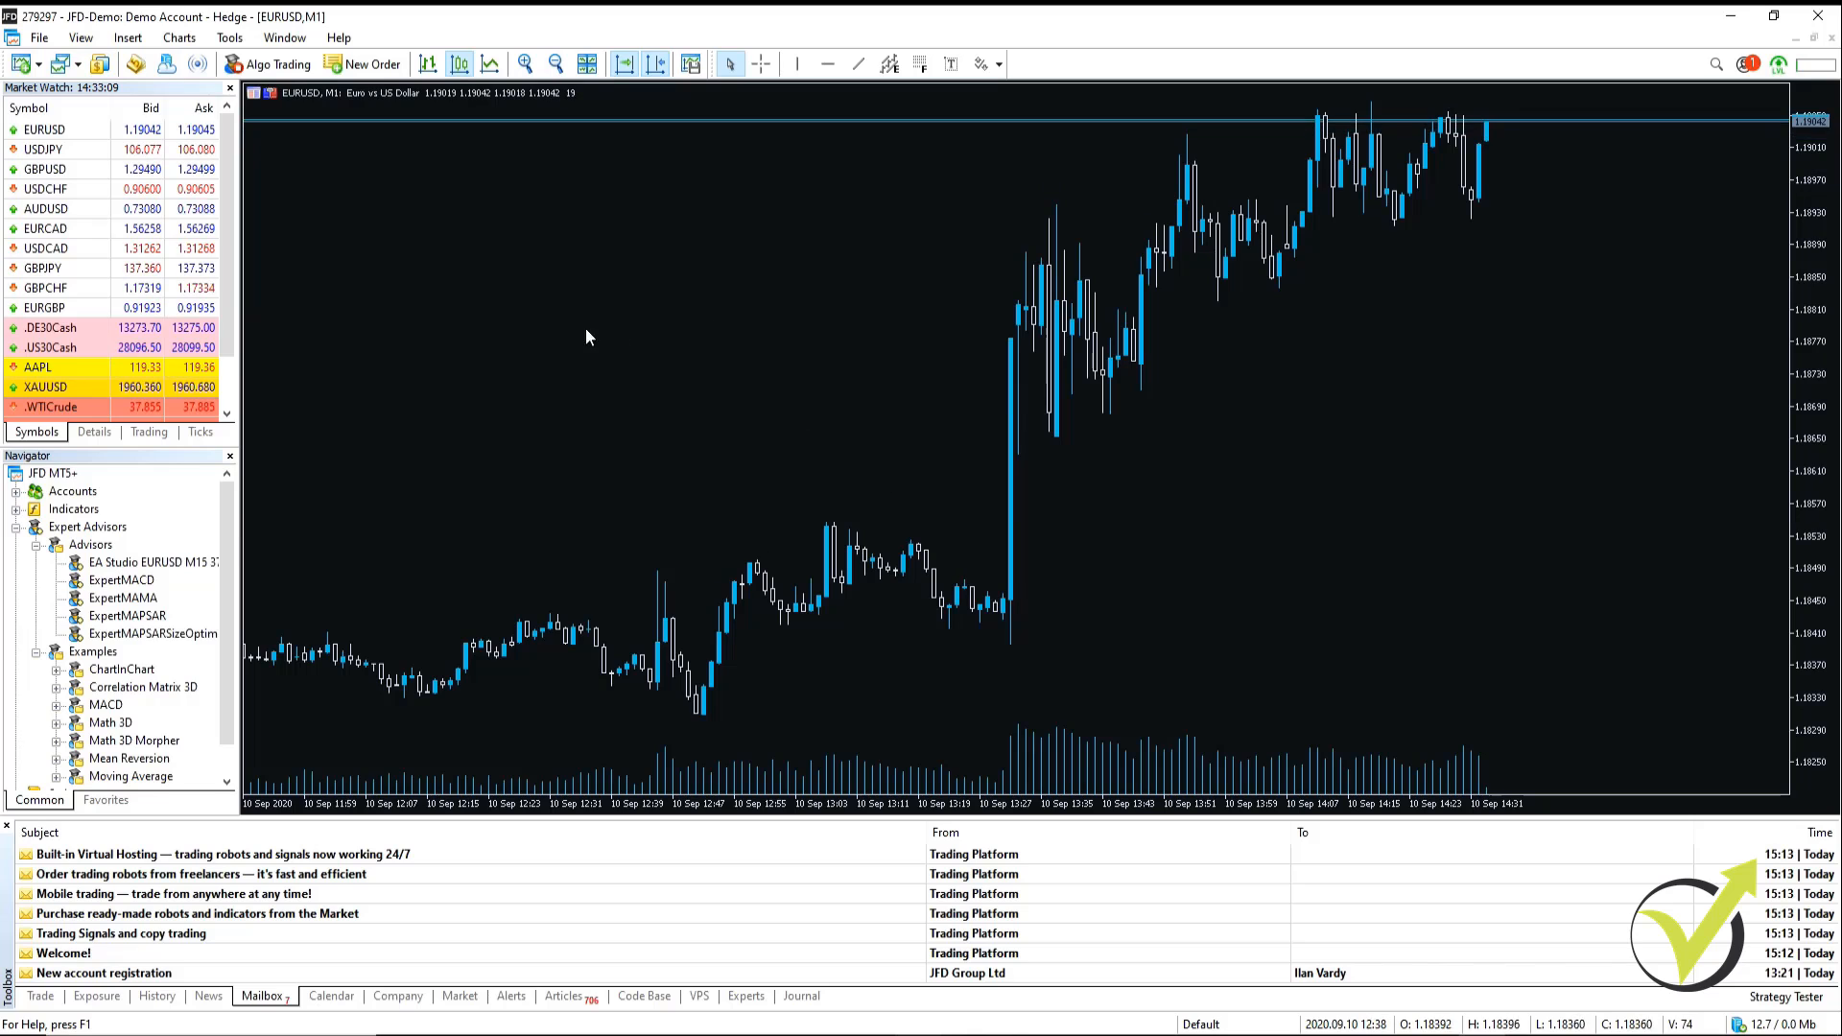
mouse_move(152, 561)
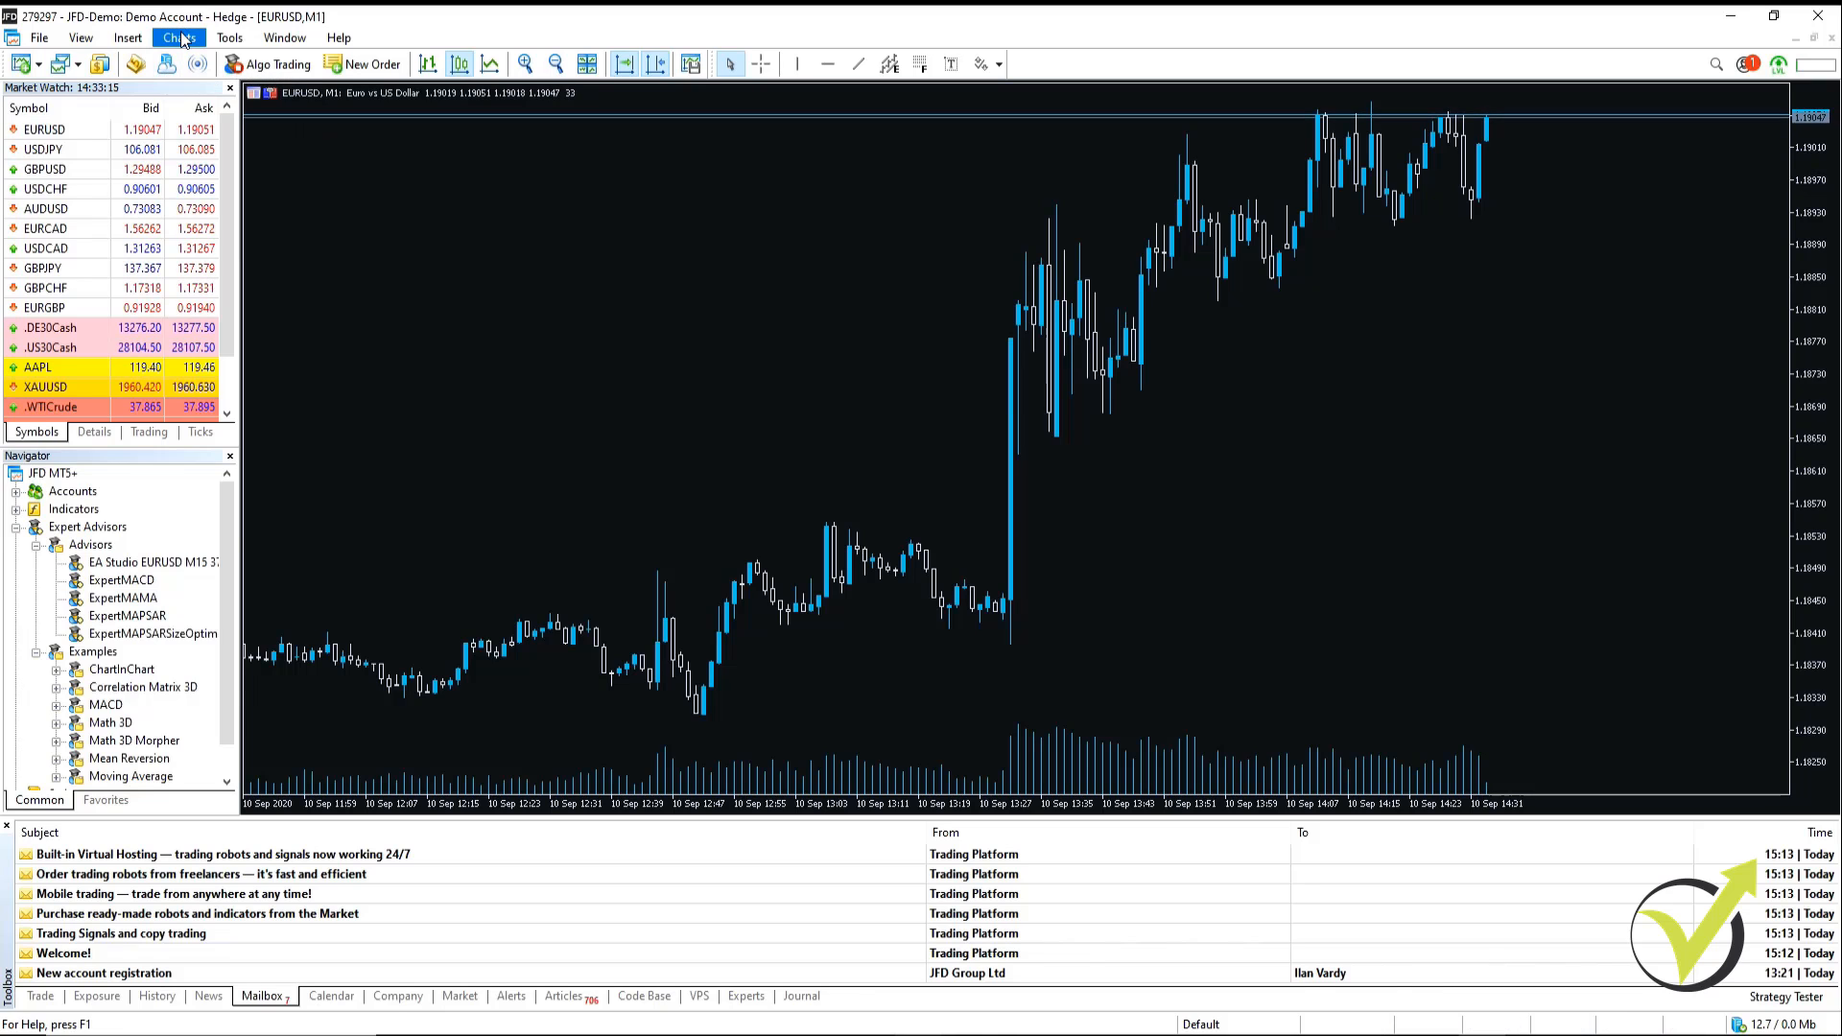
click(179, 36)
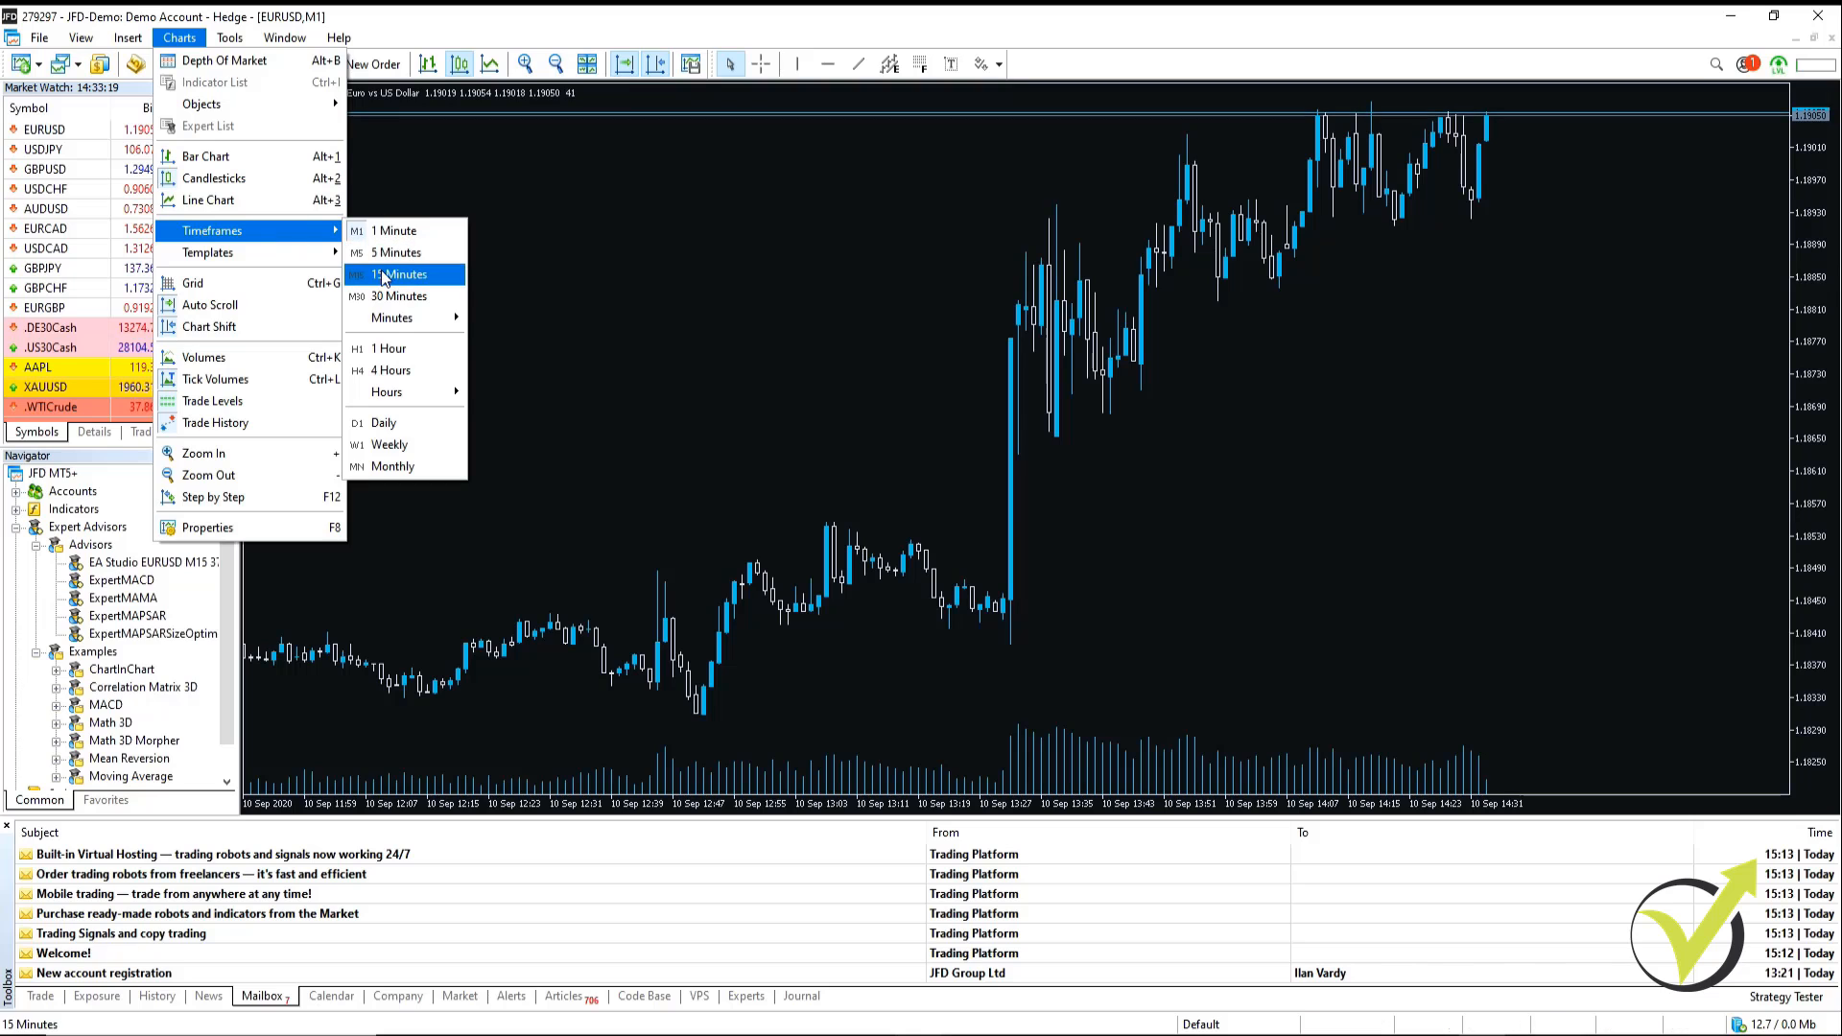
click(402, 274)
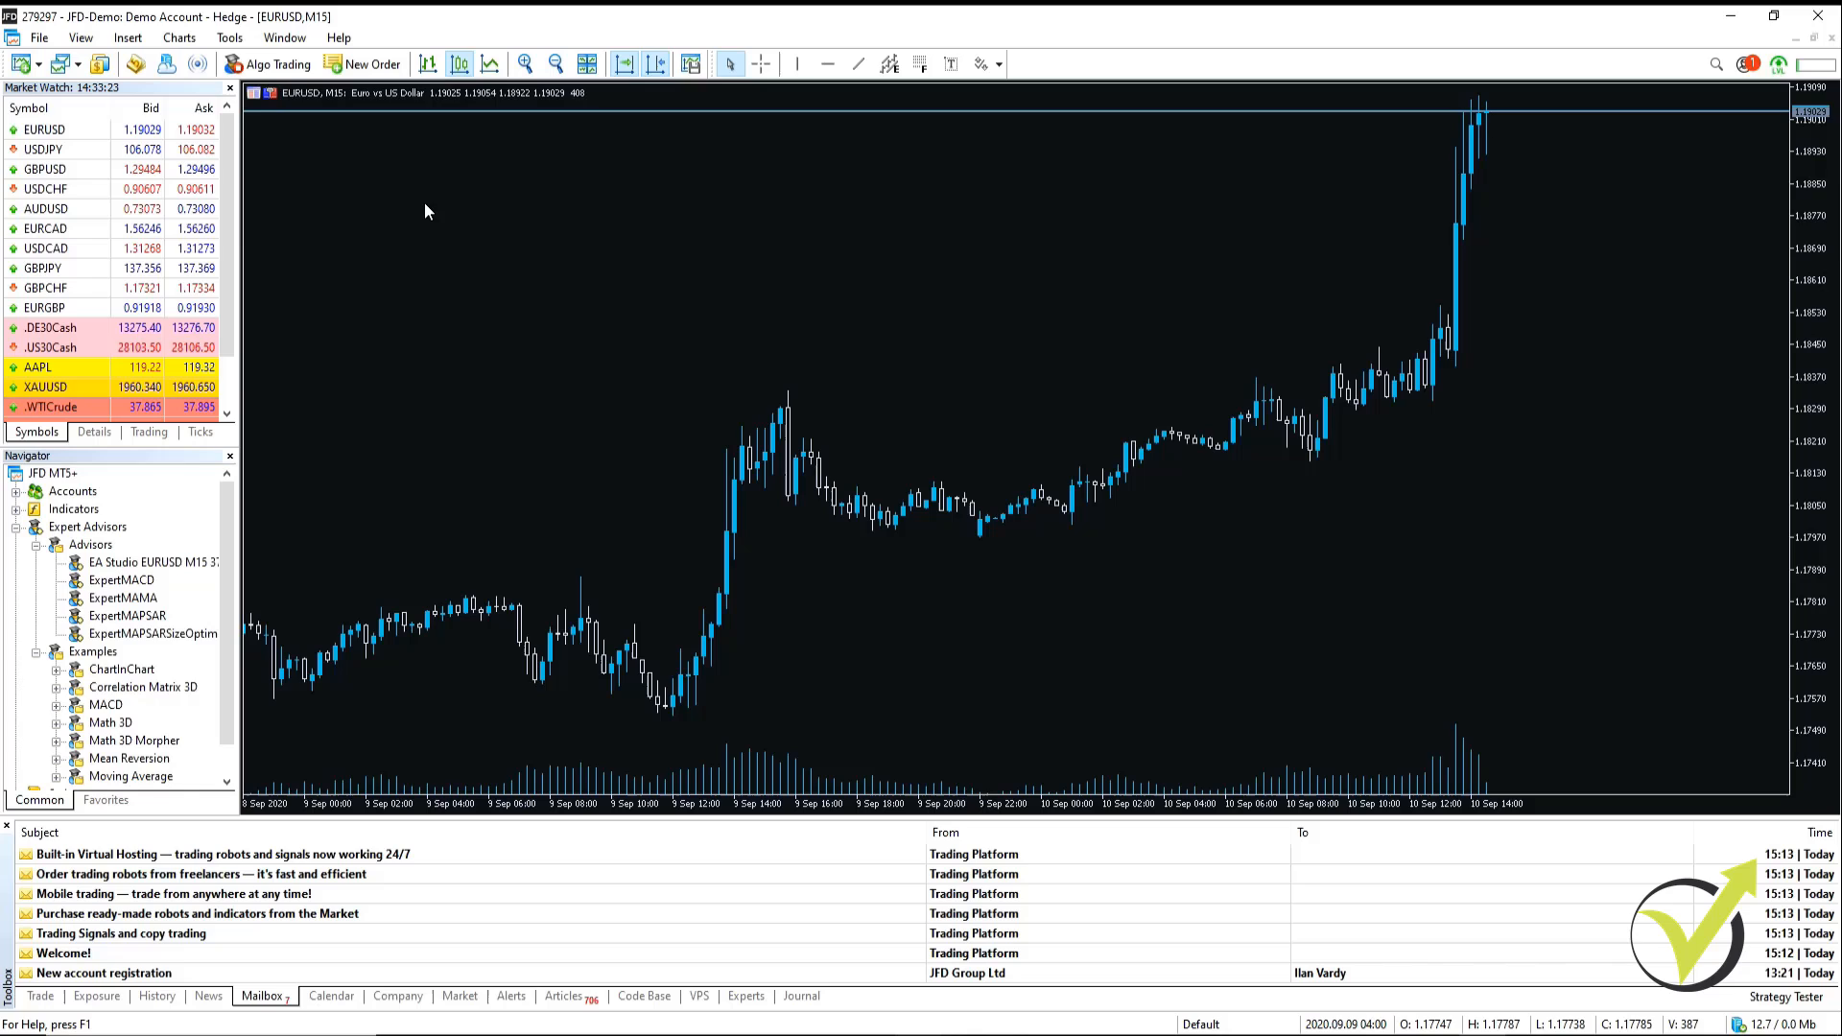
mouse_move(272, 63)
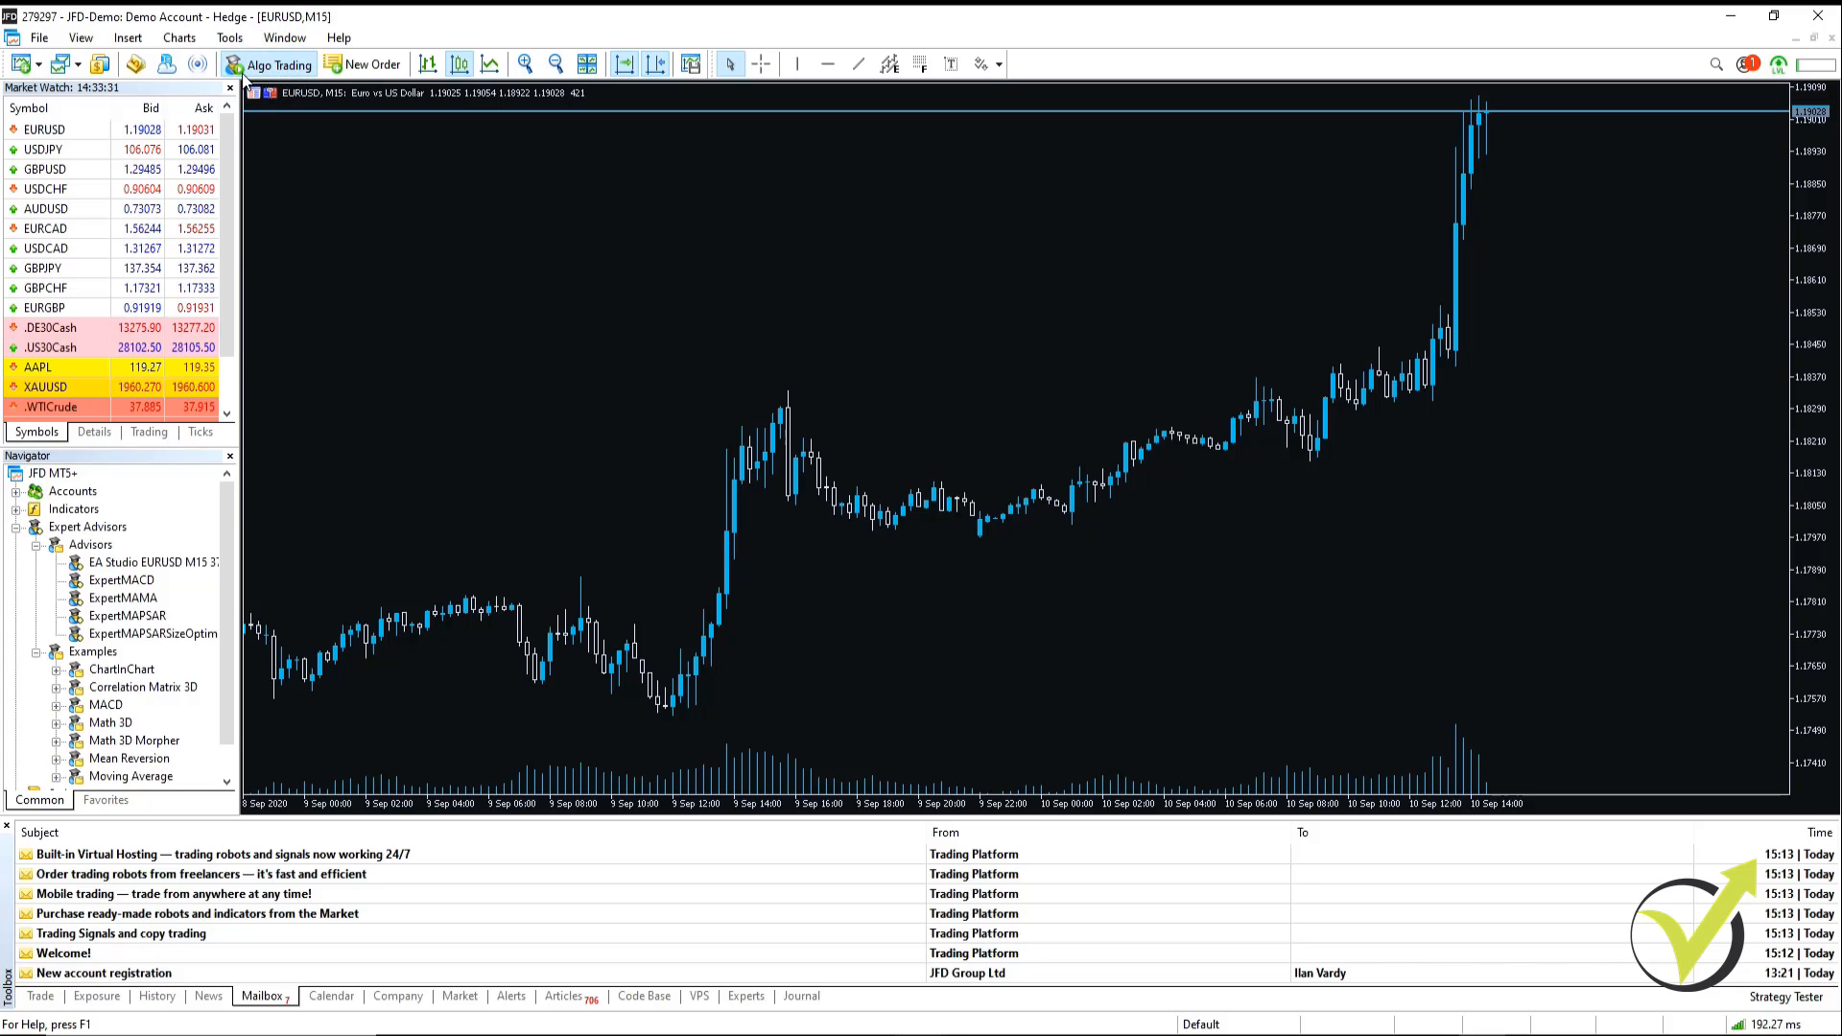
mouse_move(147, 561)
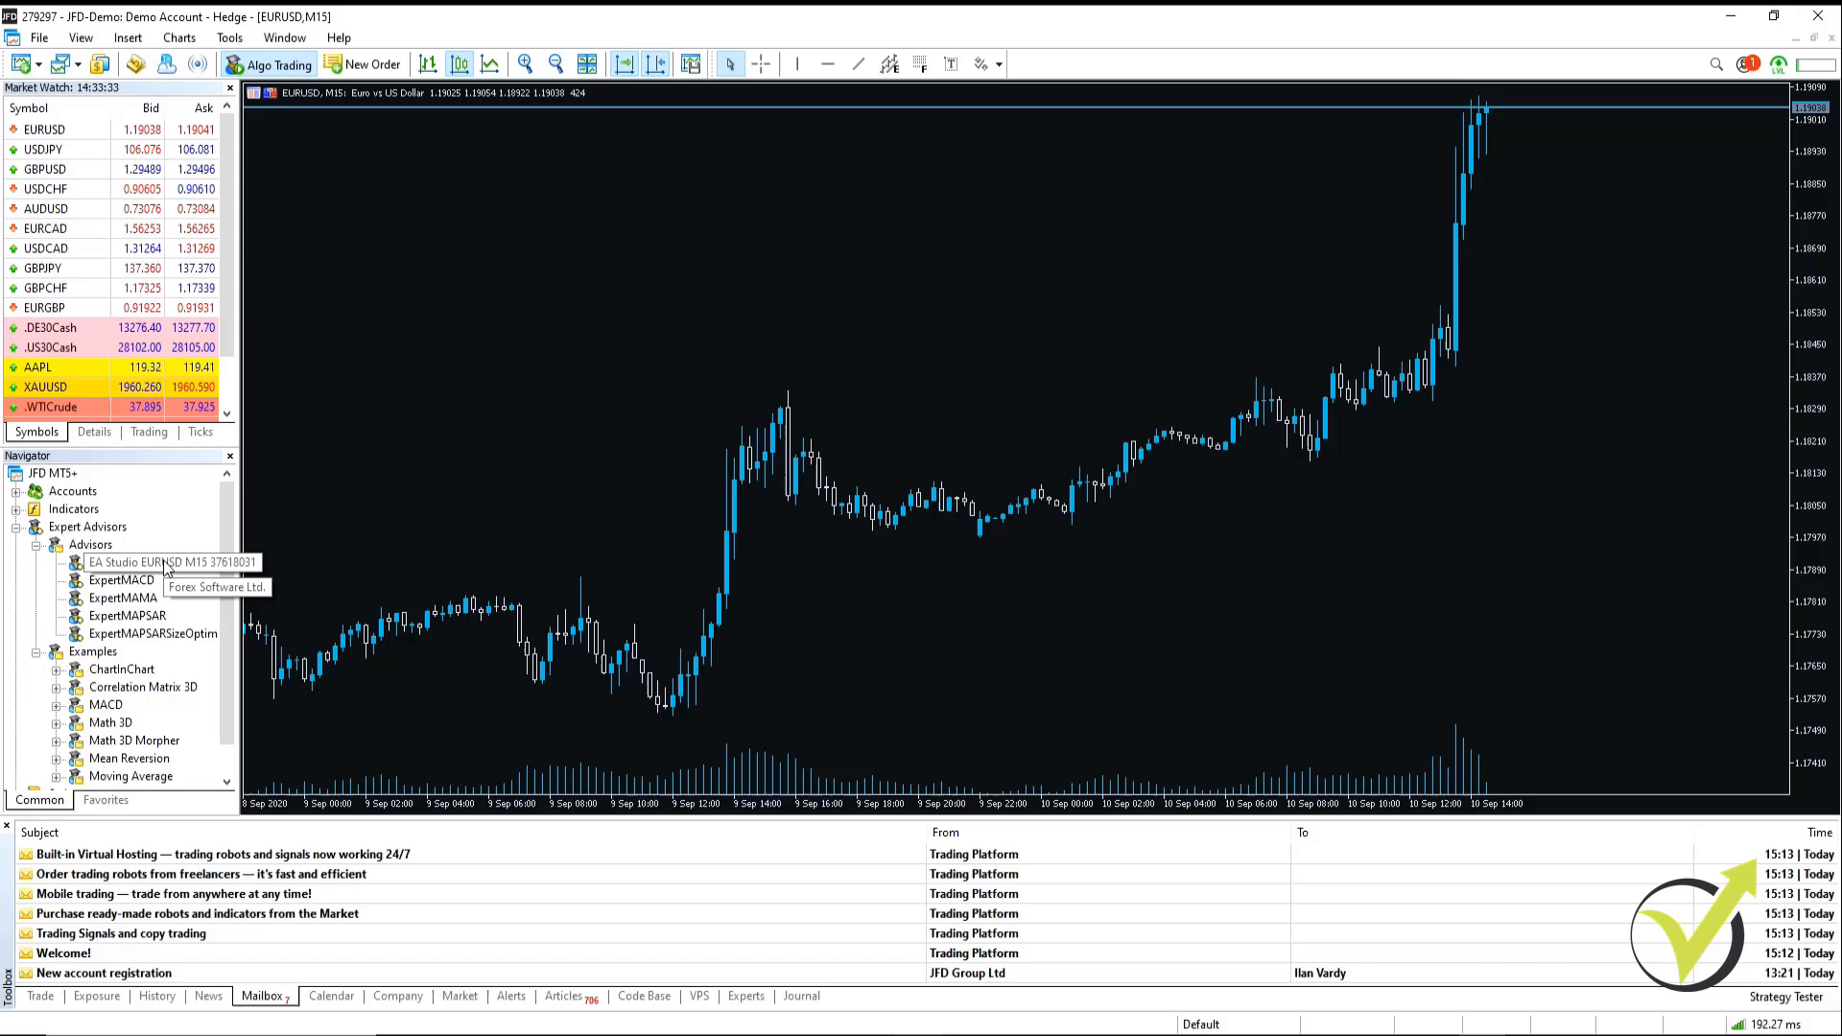
double_click(138, 562)
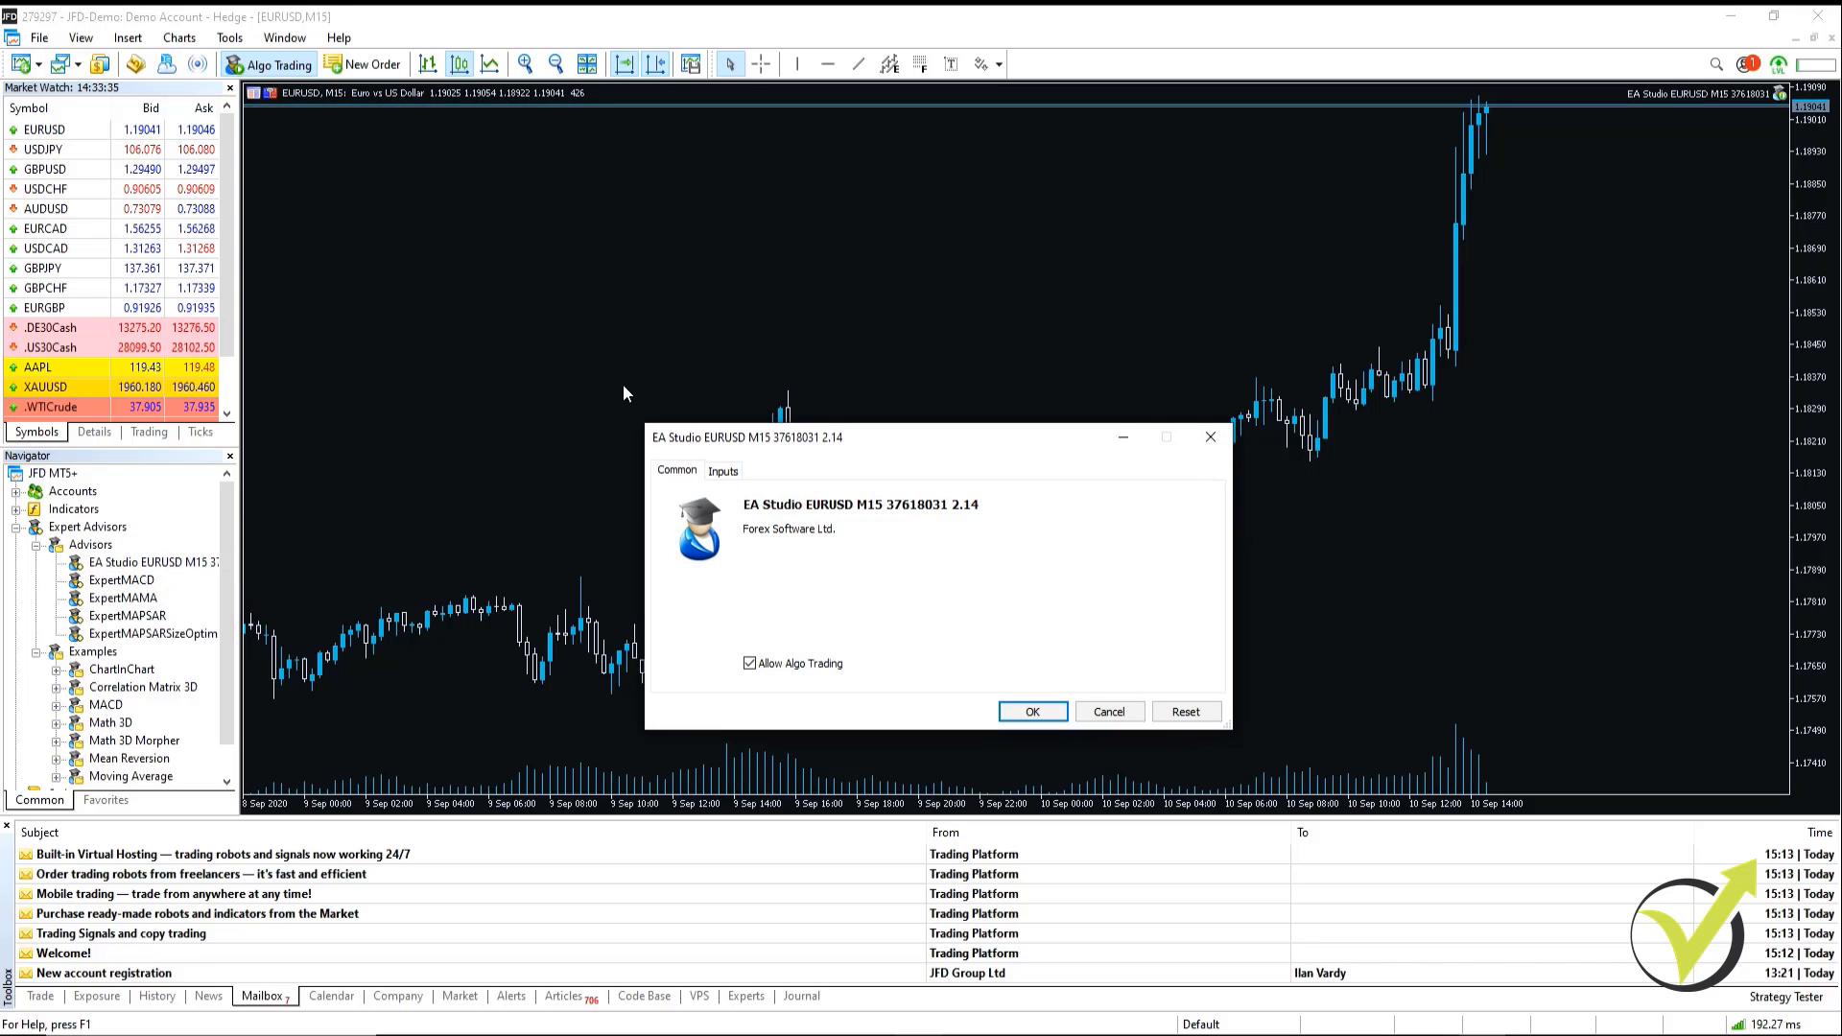
click(1031, 711)
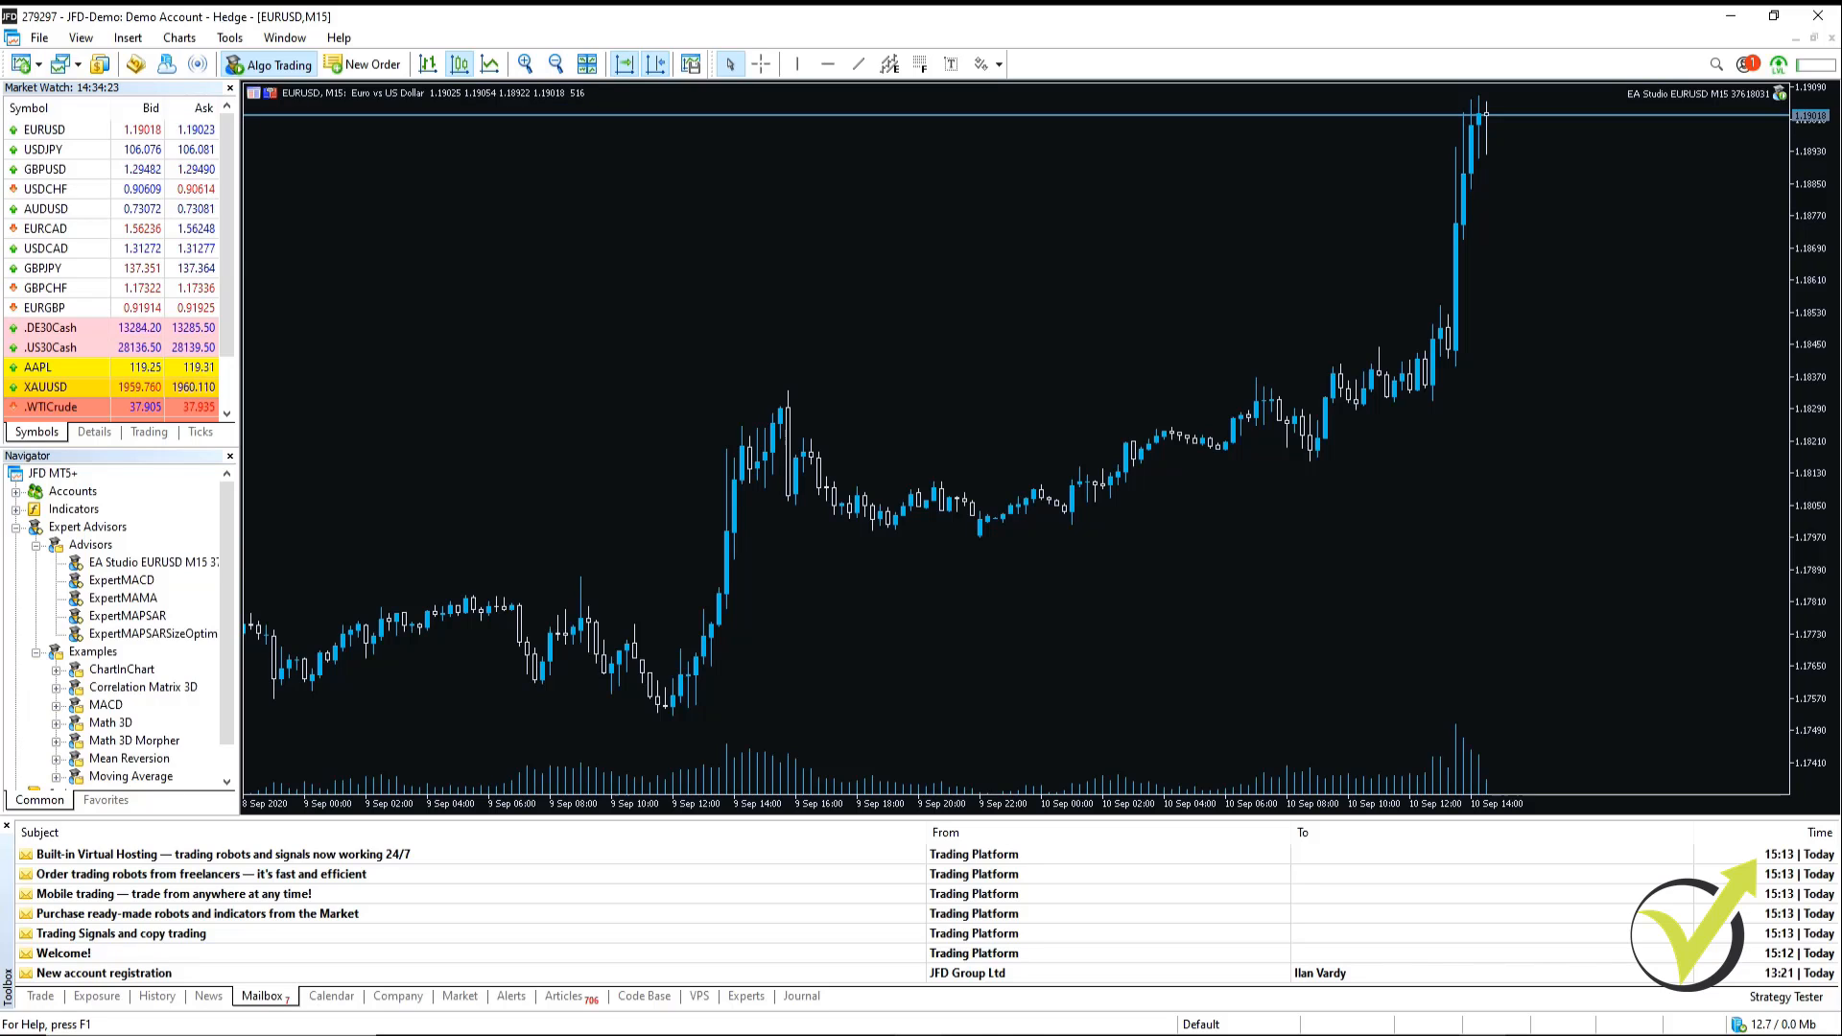
mouse_move(229, 38)
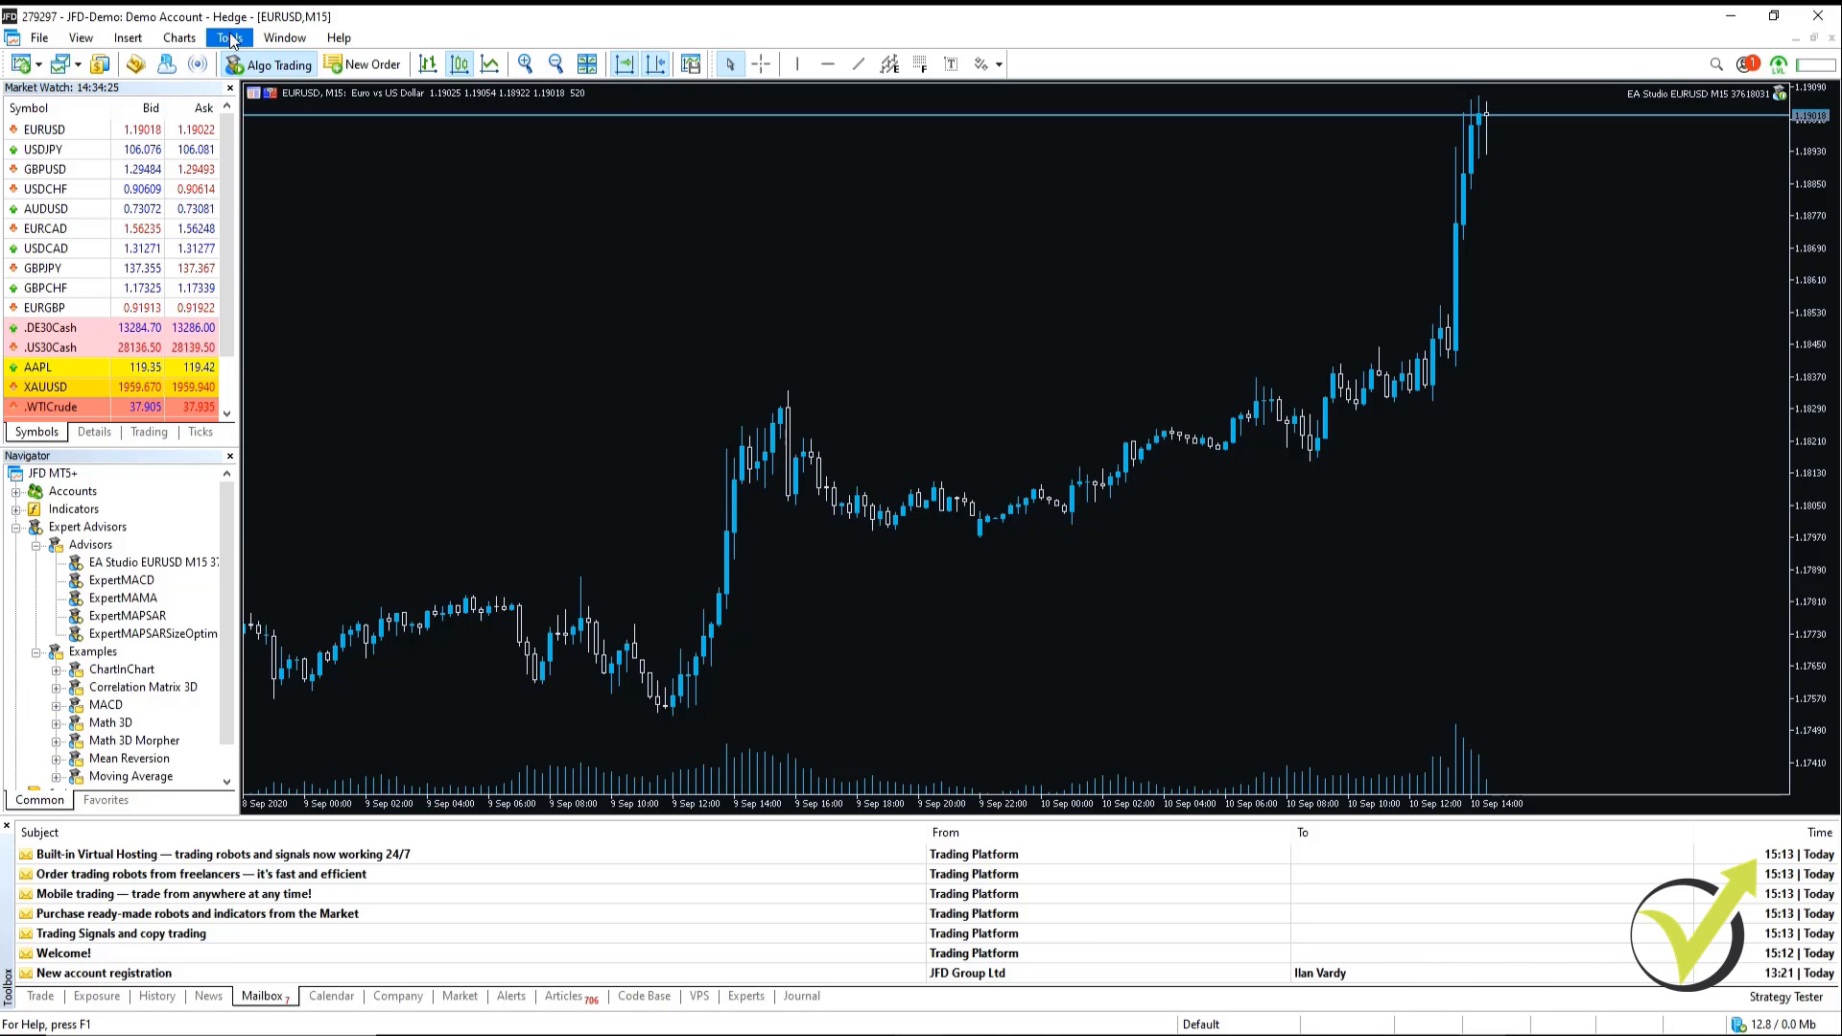